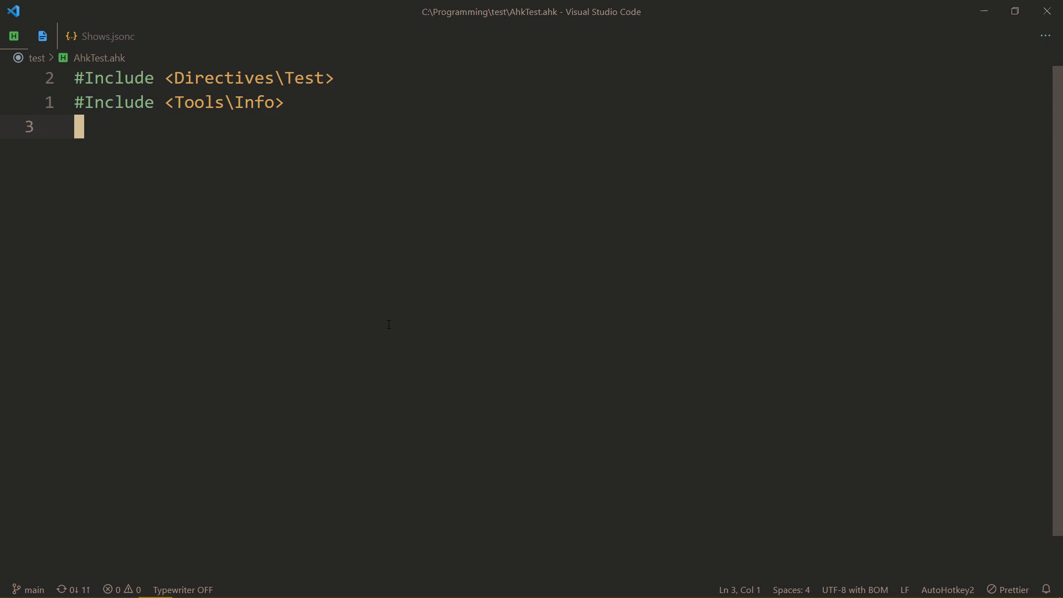
# Switch to the Shows.jsonc tab and enter 'ep one piece 730' in the script's input box
pyautogui.click(107, 36)
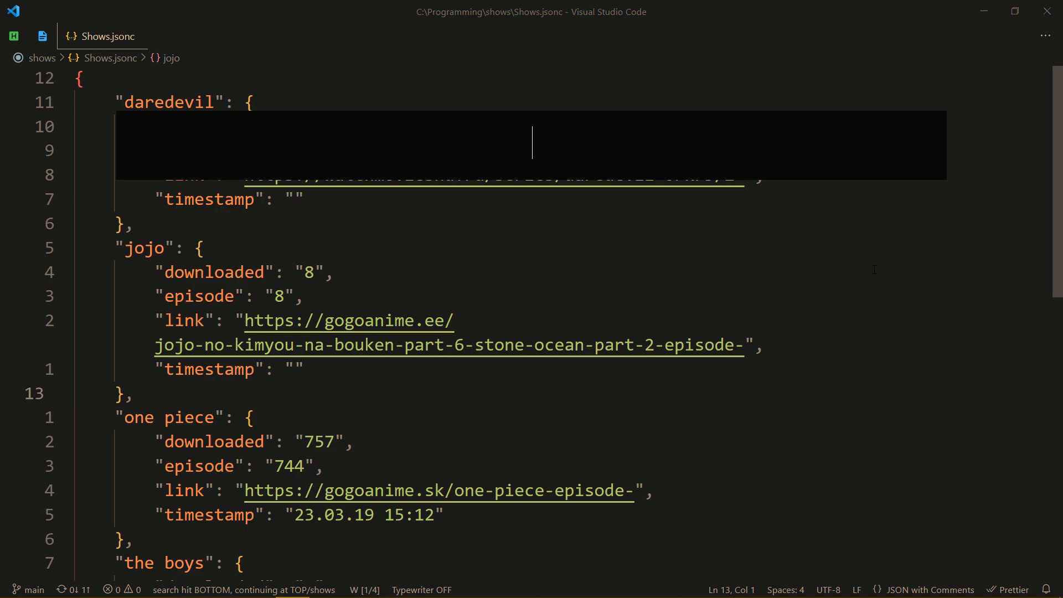
pyautogui.write('ep')
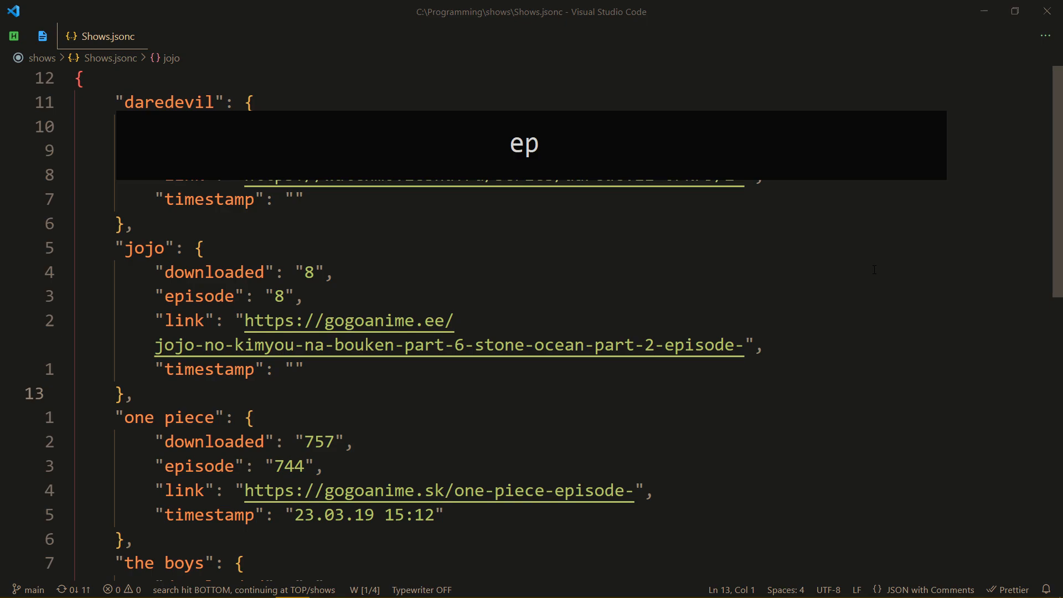
pyautogui.write('one piece')
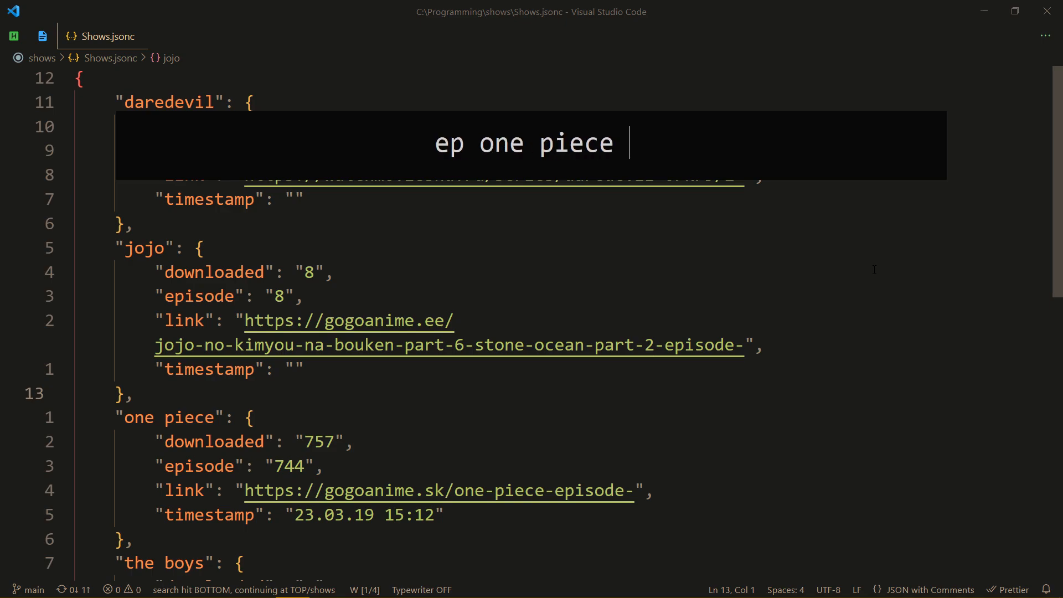
pyautogui.write('730')
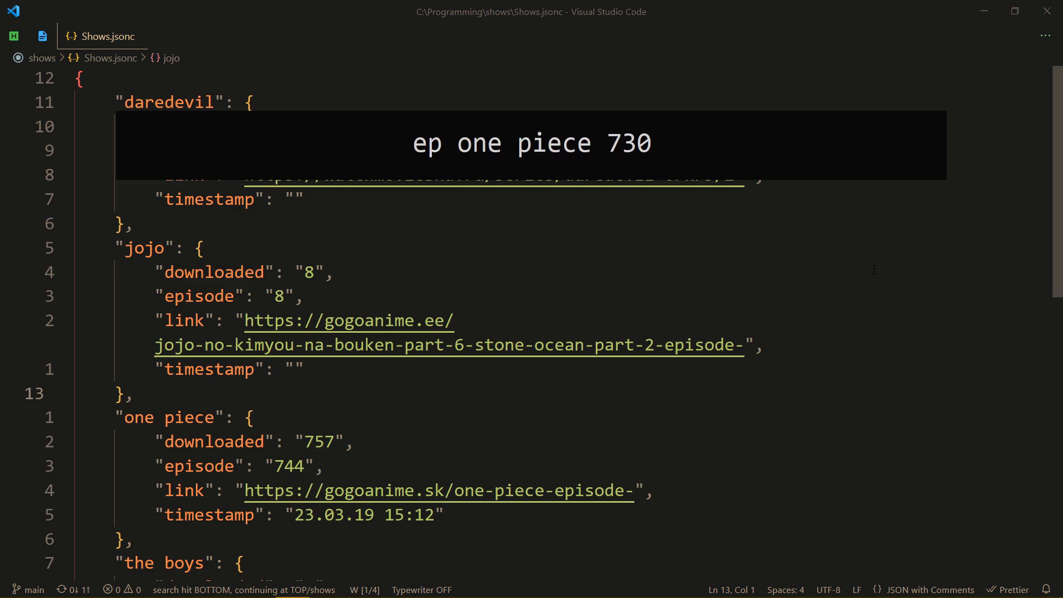
pyautogui.moveTo(398, 448)
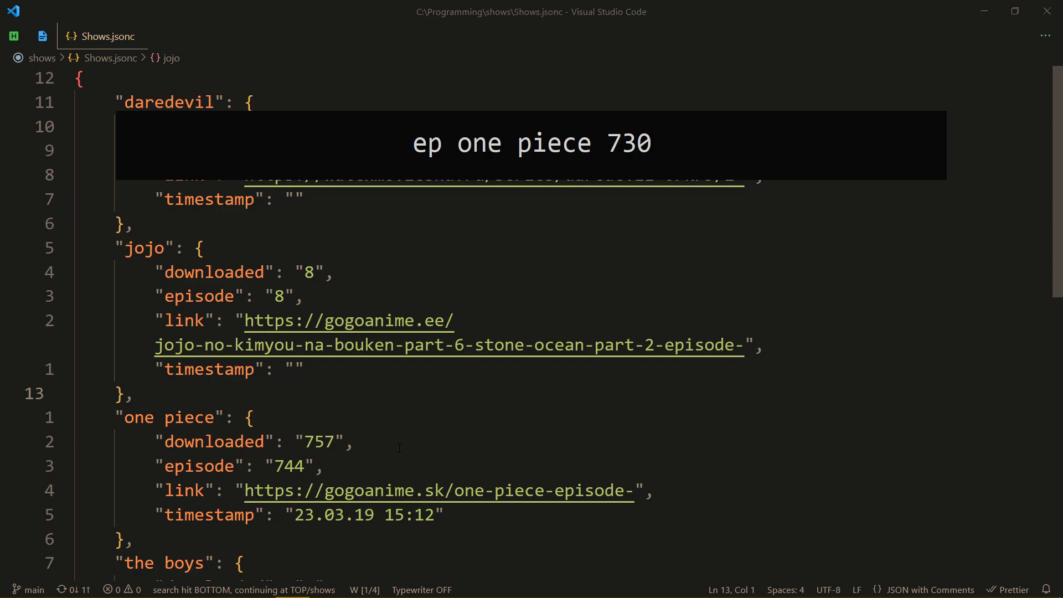
# Scroll through Shows.jsonc to review the tracked shows
pyautogui.click(651, 143)
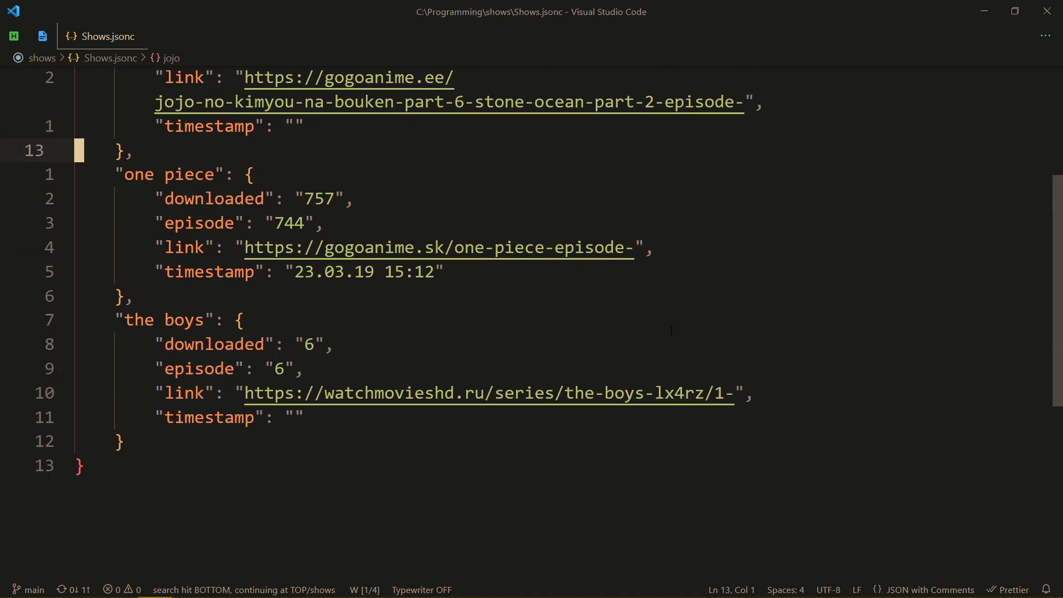
pyautogui.scroll(3)
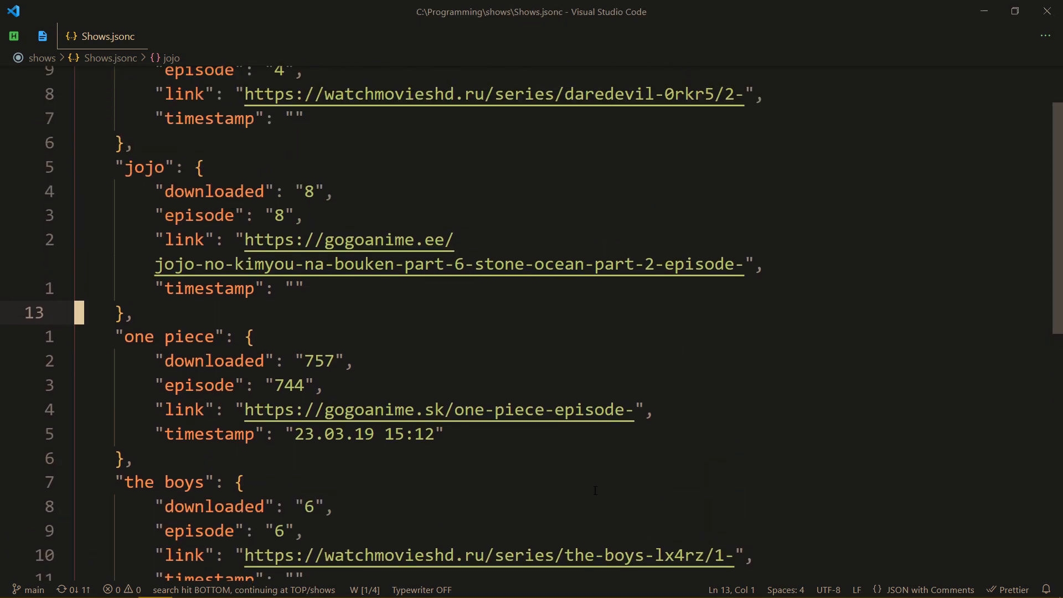
pyautogui.moveTo(1013, 346)
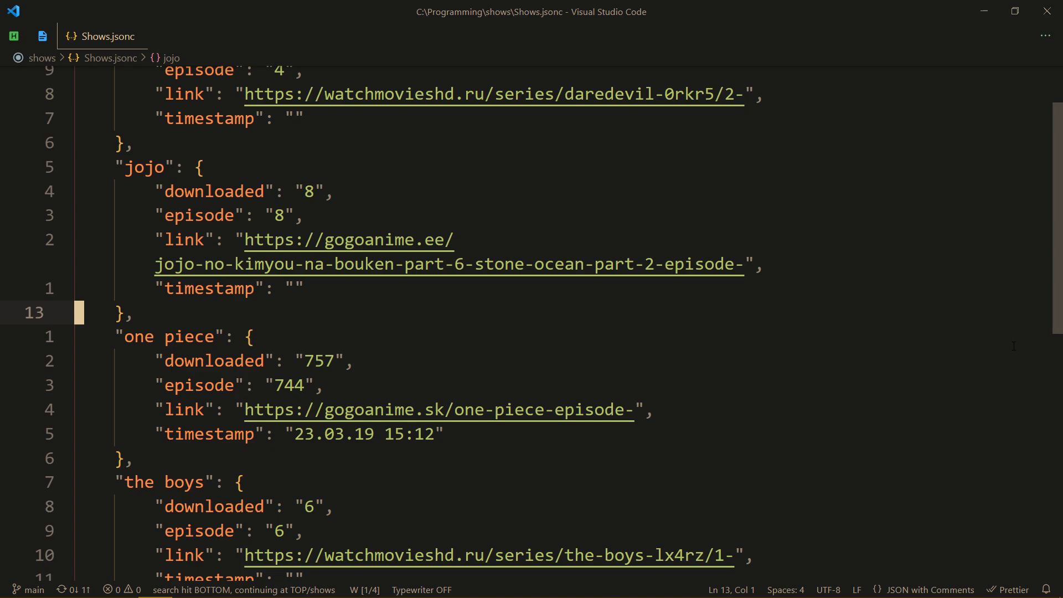
pyautogui.scroll(3)
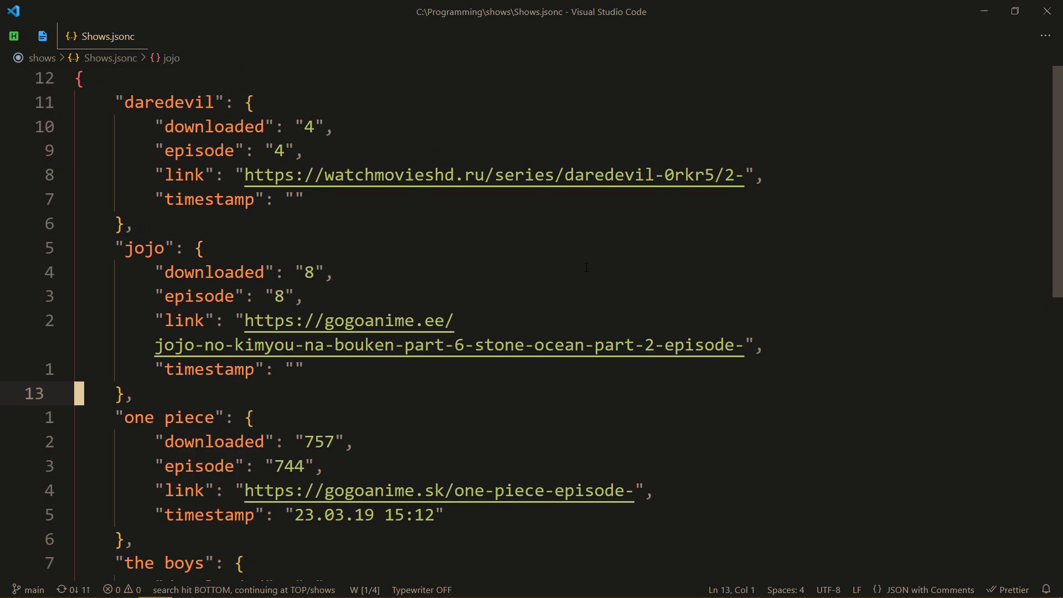
# Quick-open 'rap', pick Rappers.txt from the music folder, and scroll its rapper list
pyautogui.write('rap')
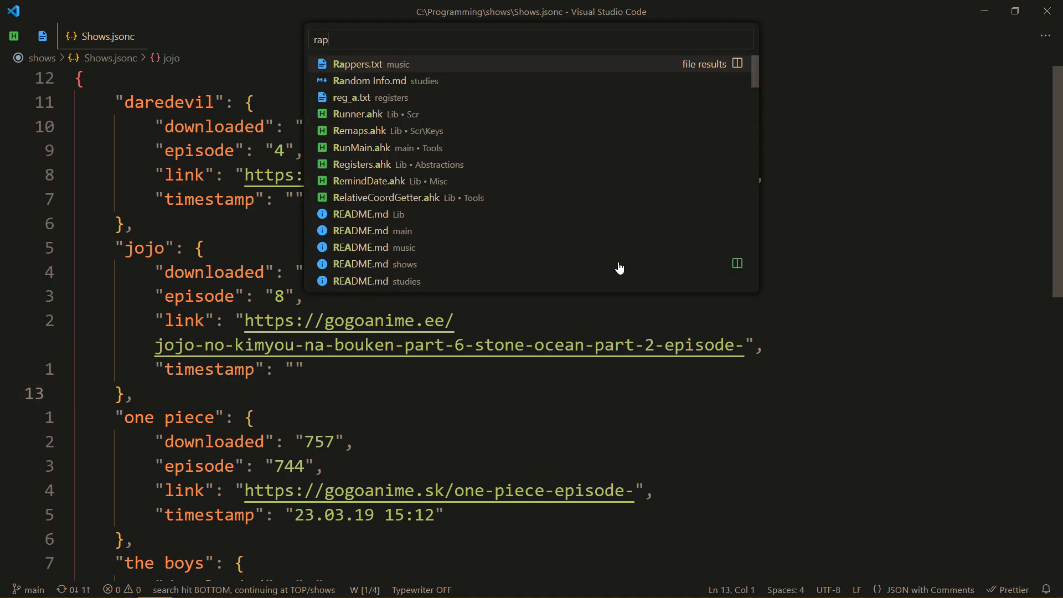
pyautogui.click(357, 64)
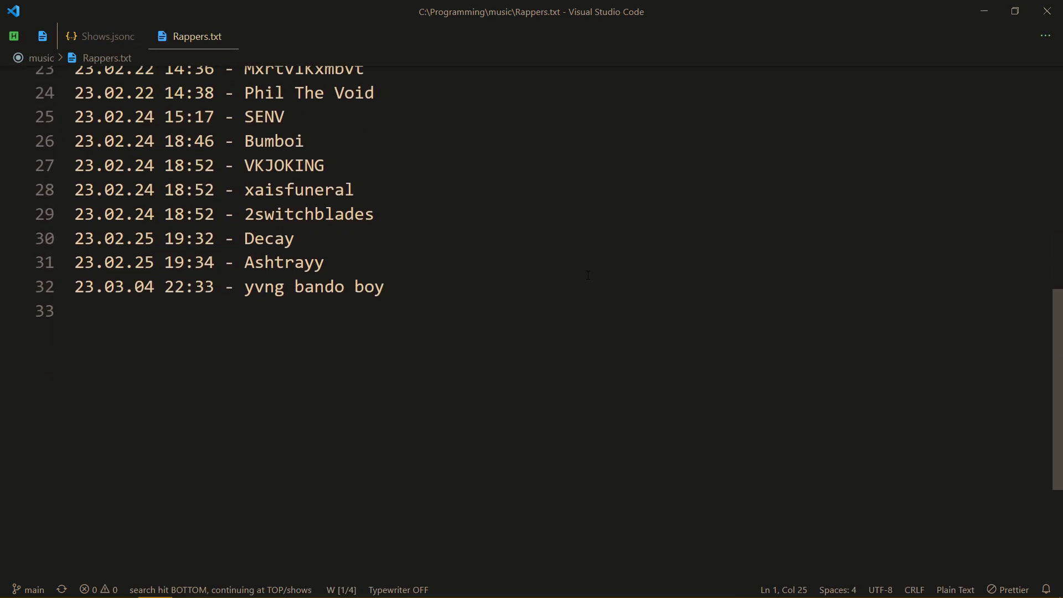
pyautogui.scroll(3)
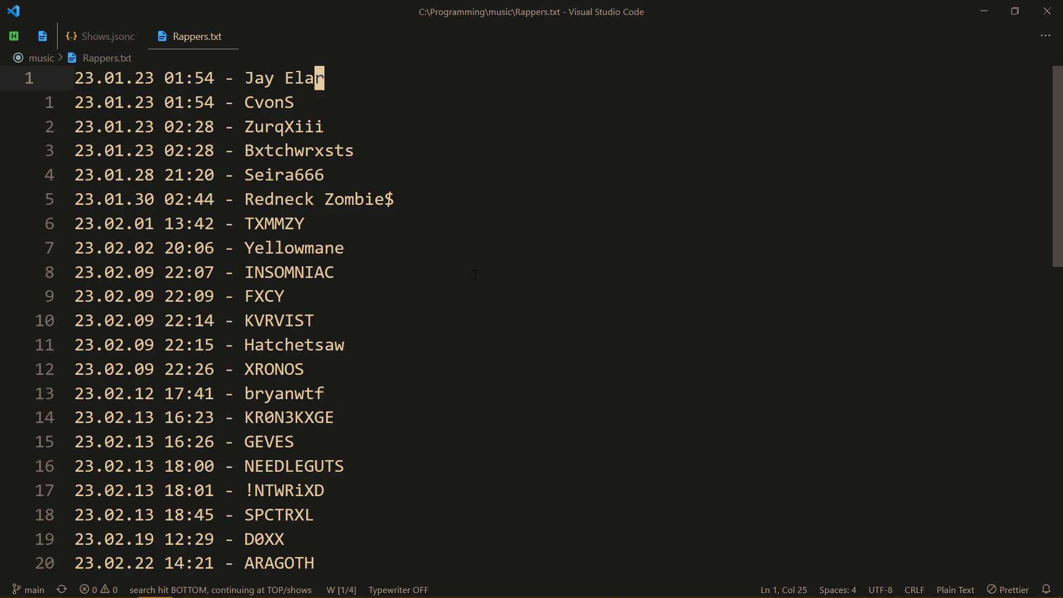
pyautogui.scroll(-3)
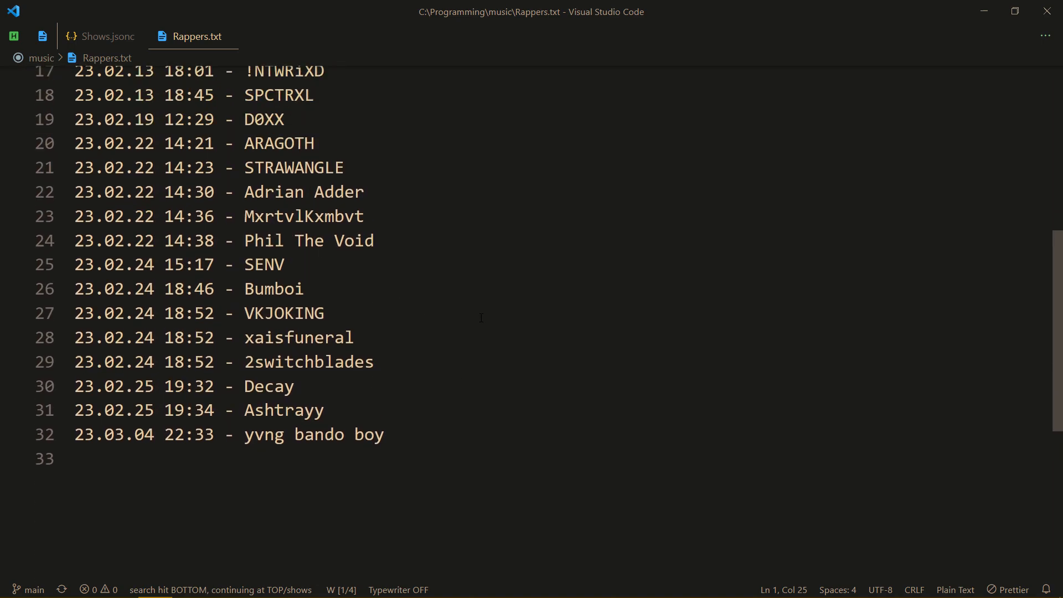
pyautogui.scroll(3)
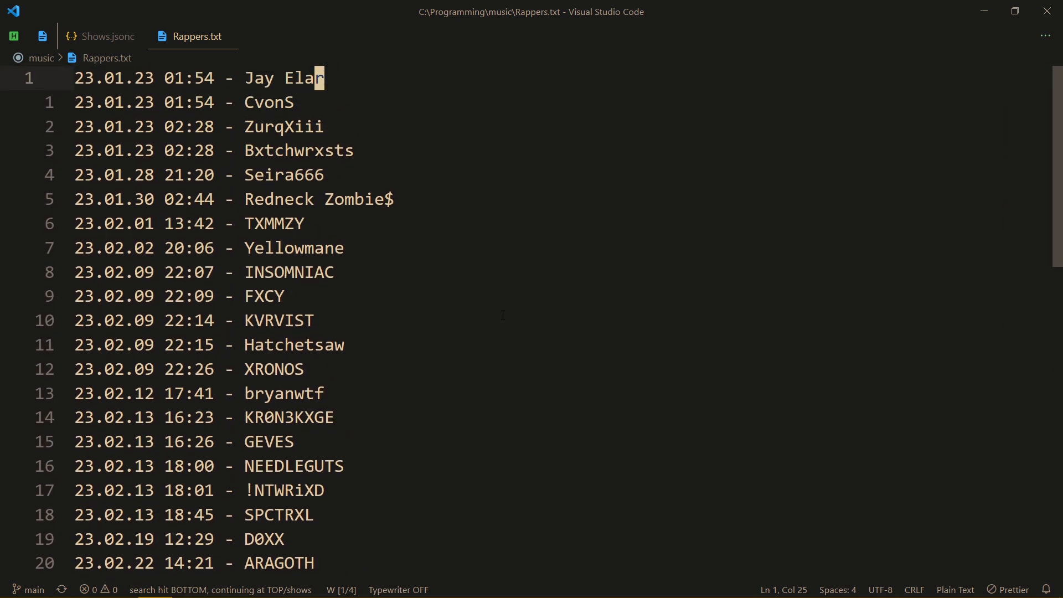
pyautogui.moveTo(501, 300)
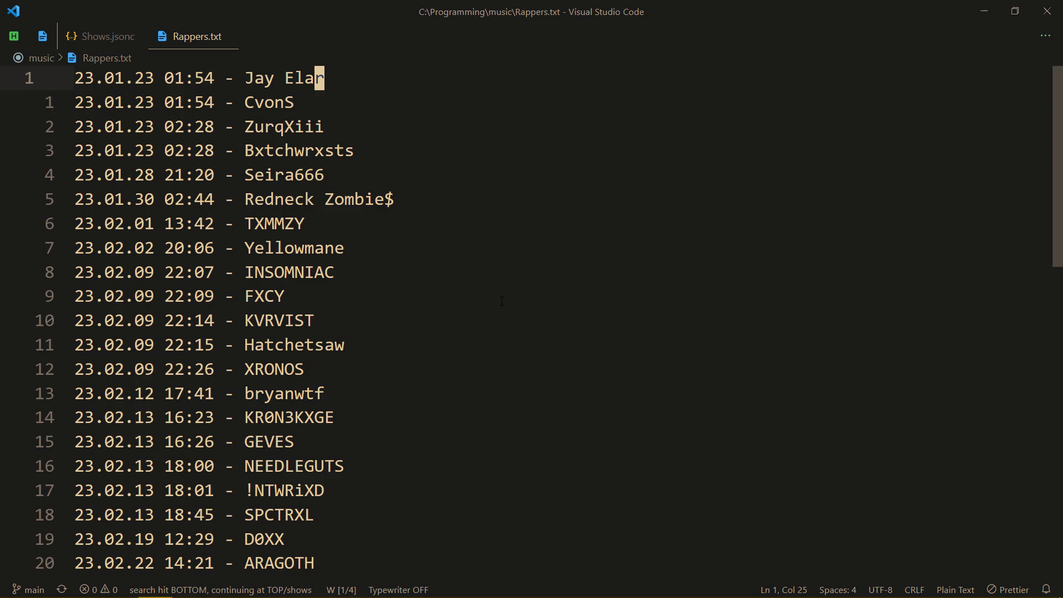
pyautogui.scroll(-3)
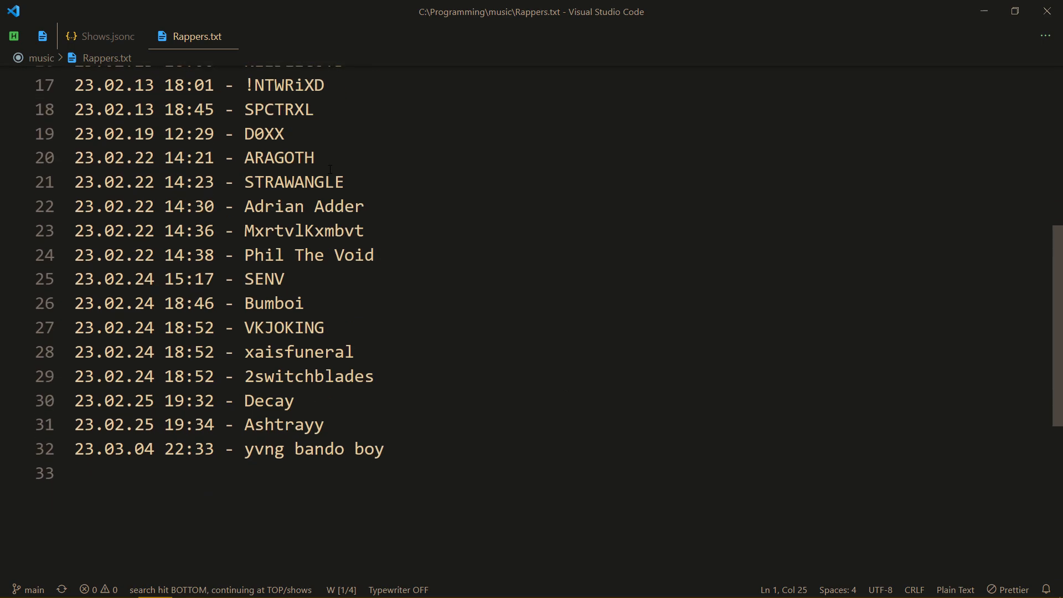
pyautogui.moveTo(448, 311)
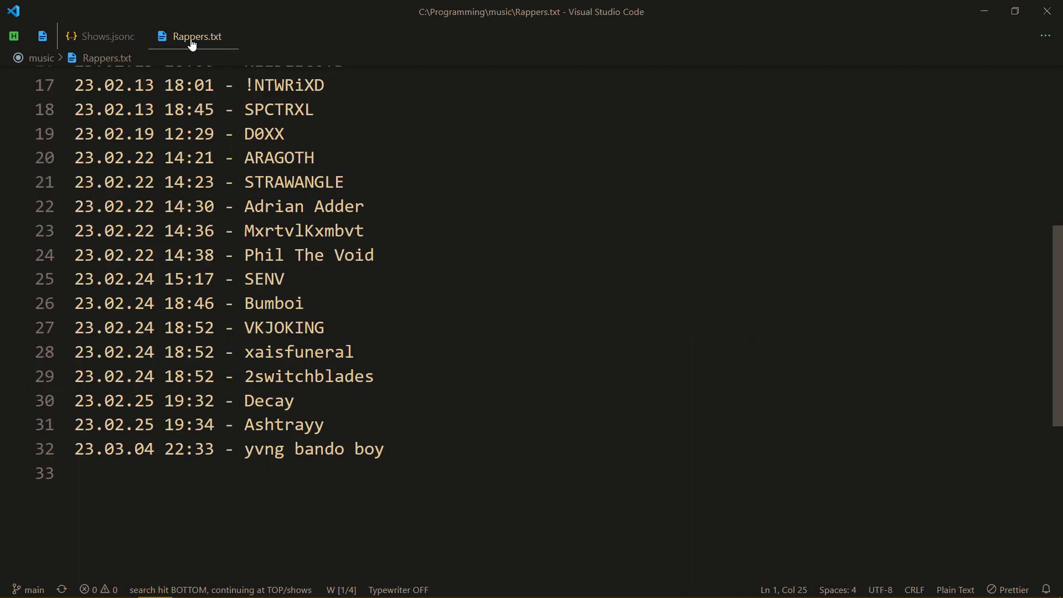
pyautogui.moveTo(510, 192)
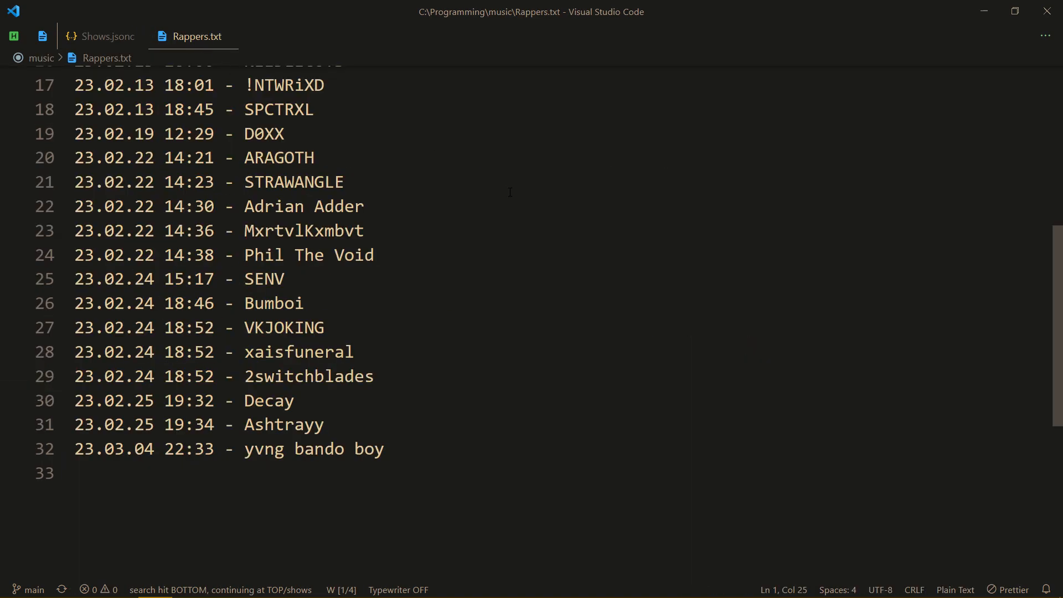
pyautogui.moveTo(156, 65)
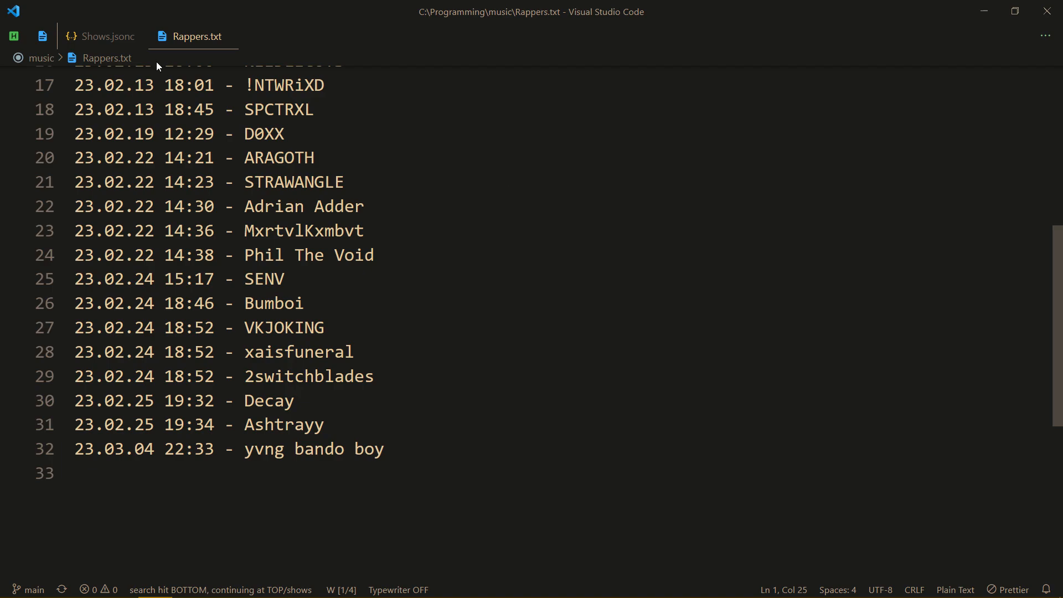
# Switch to Shows.jsonc, enter 'epasdkjf;las' in the input box, and quick-open AhkTest.ahk
pyautogui.click(106, 36)
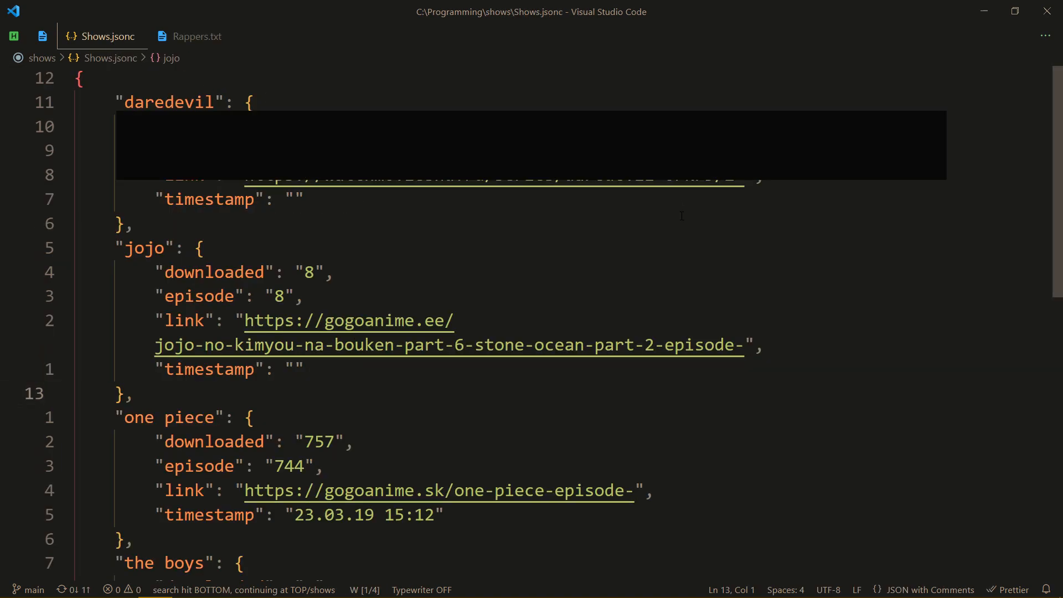
pyautogui.write('epasdkjf;las')
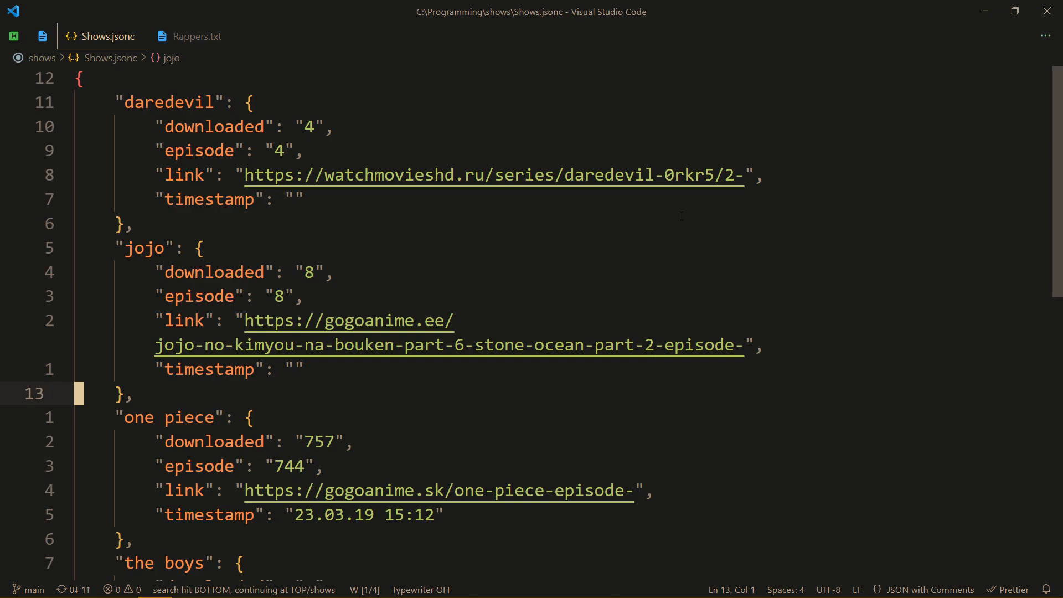
pyautogui.press('ctrl+p')
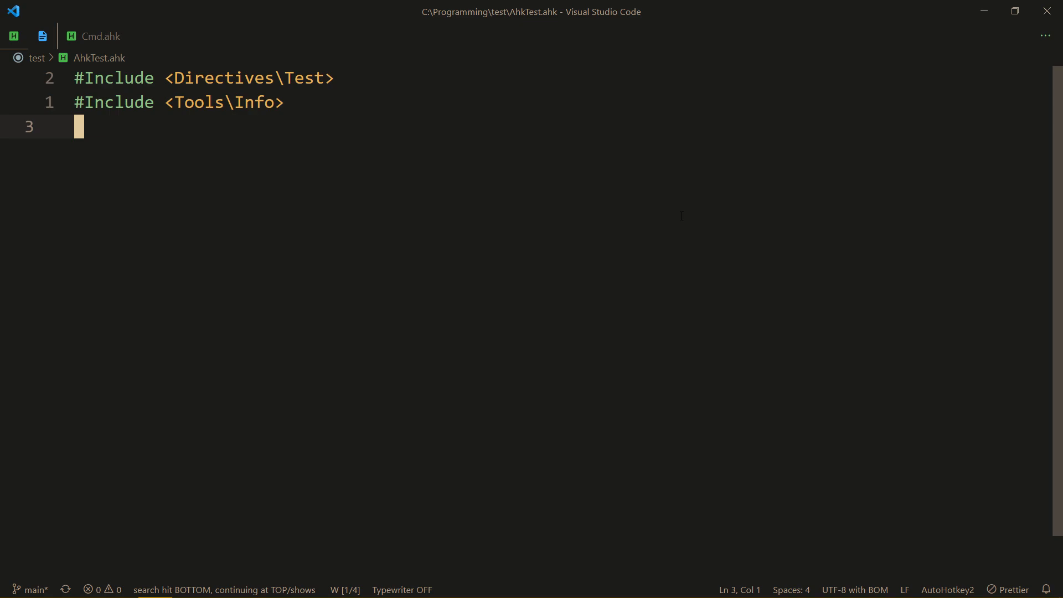
# Start a Cmd() call and add an #Include for Utils\Cmd
pyautogui.write('Cmd')
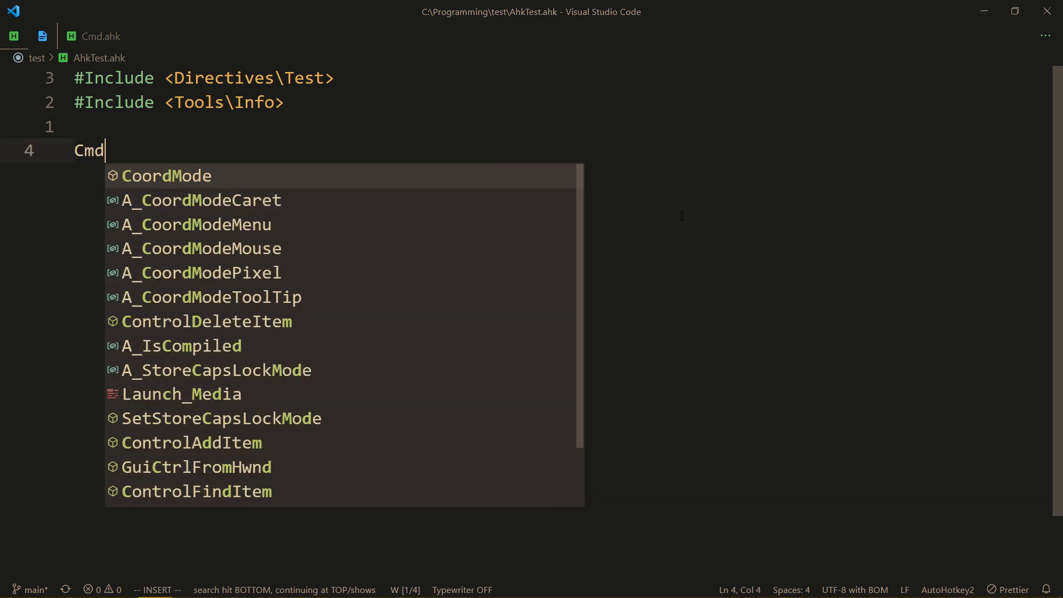
pyautogui.write('()')
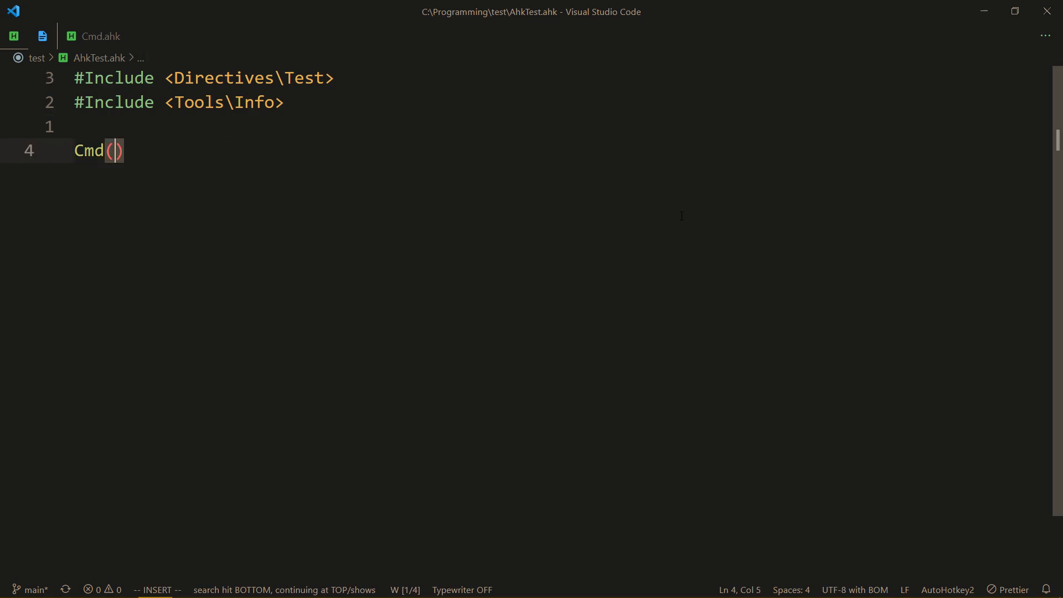
pyautogui.write('A_Work')
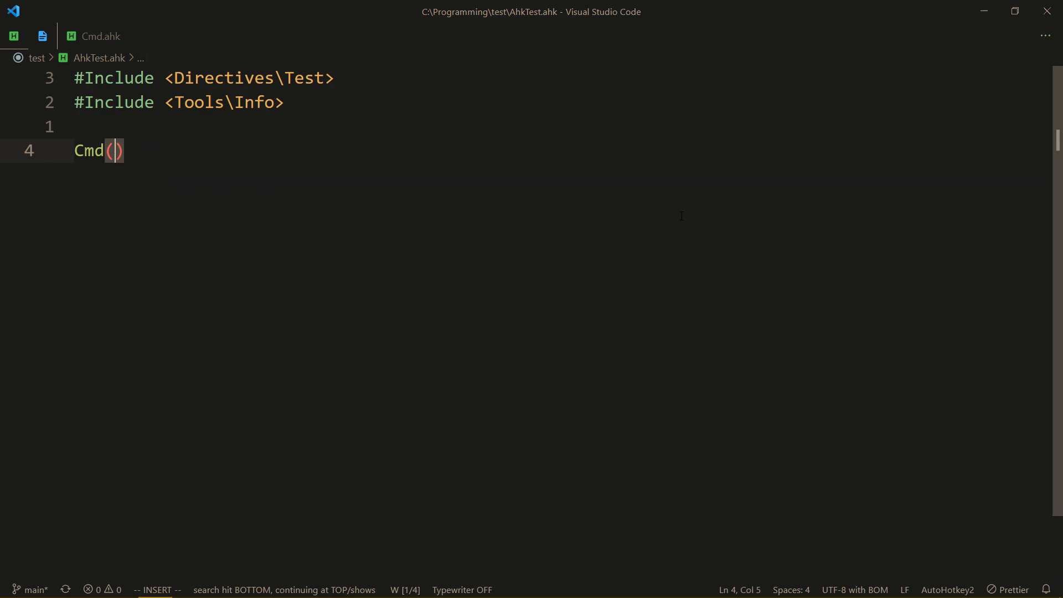
pyautogui.write('#Include <U')
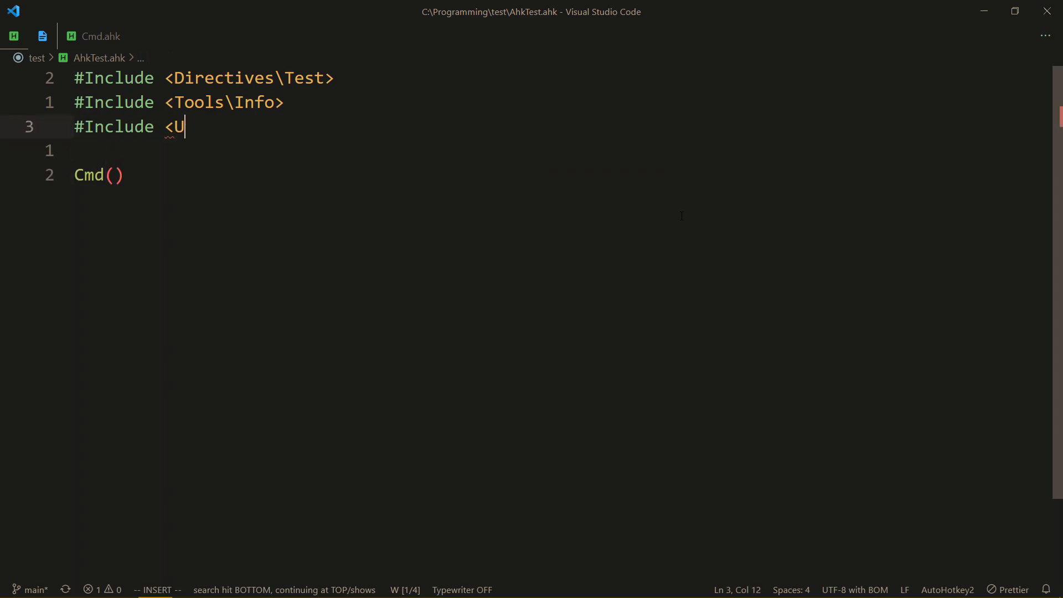
pyautogui.write('tils\\C')
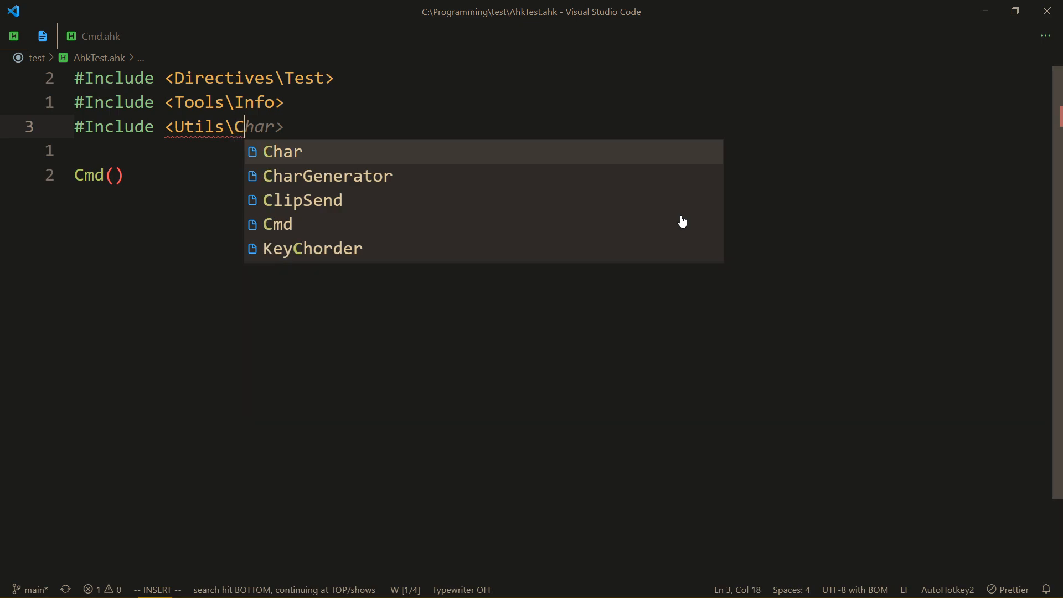
pyautogui.click(277, 224)
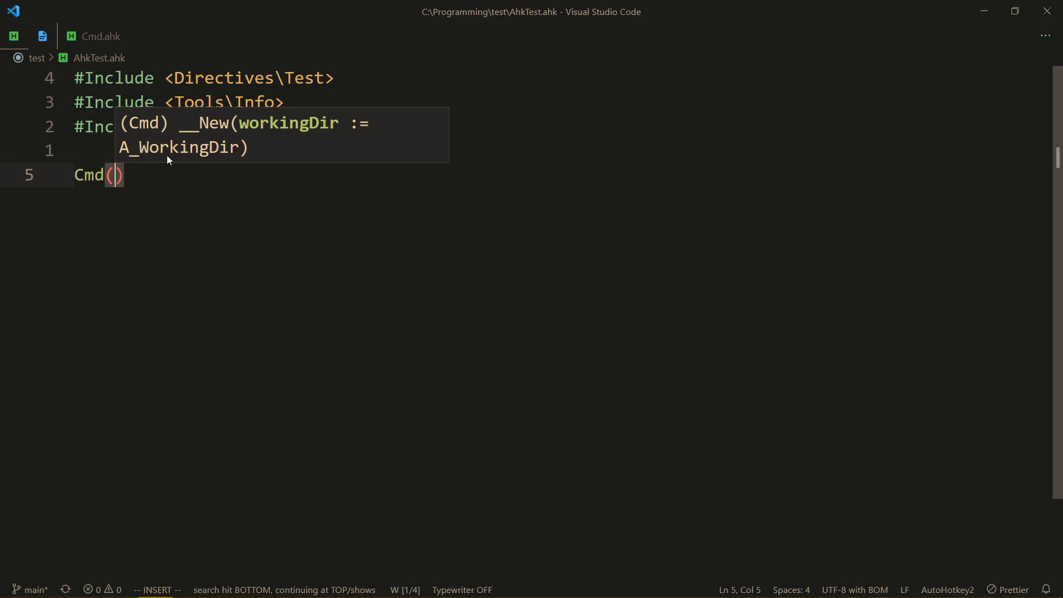
pyautogui.moveTo(807, 160)
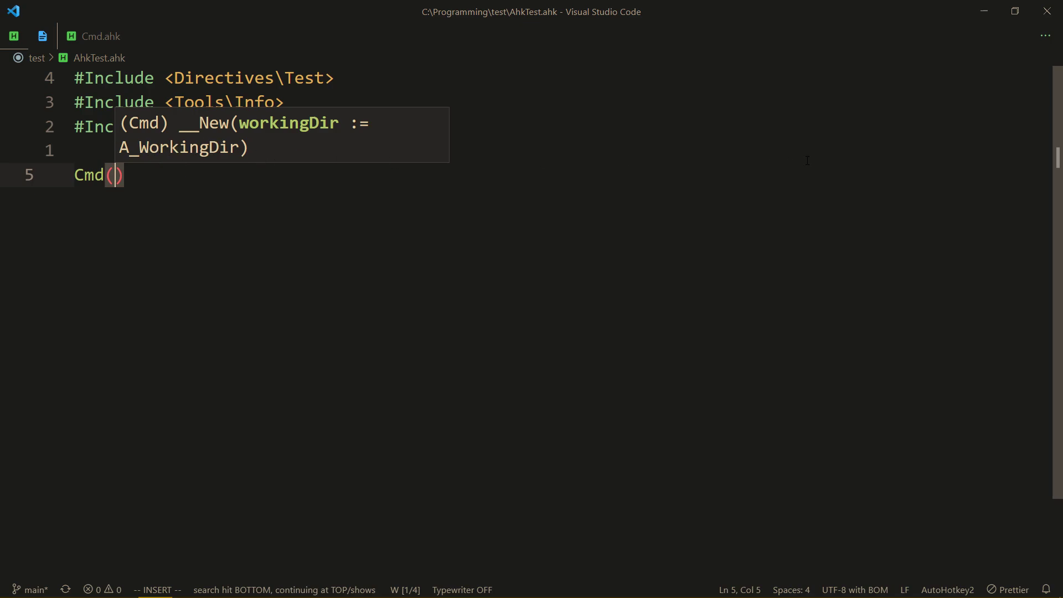
# Fill in the call as Cmd(Paths.Music) followed by a dot
pyautogui.write('Paths.')
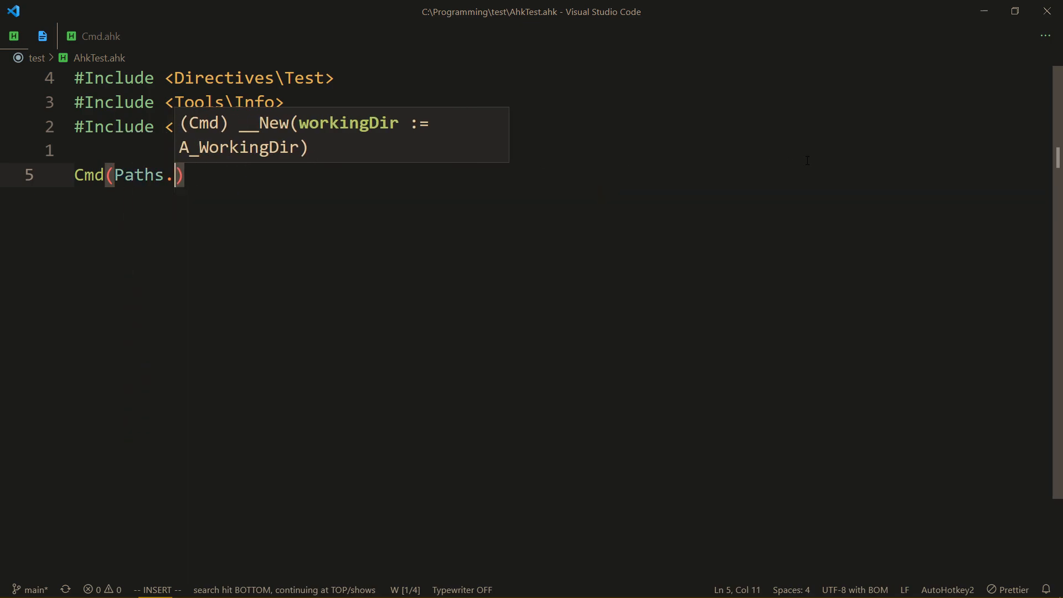
pyautogui.write('mu')
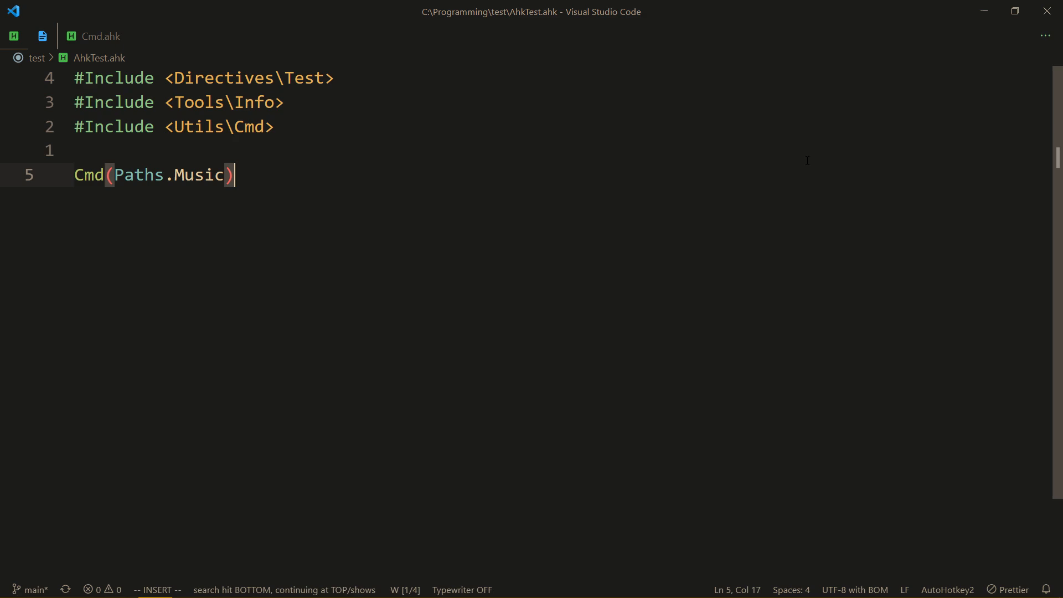
pyautogui.write('.')
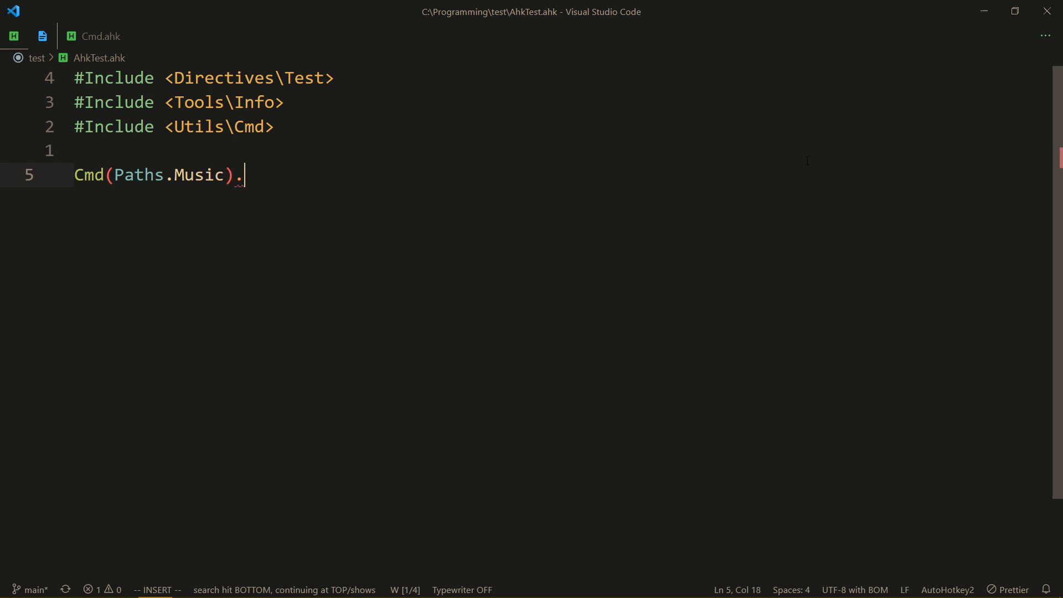
# Append .Execute("git status", "cd") to the Cmd(Paths.Music) line
pyautogui.write('Execute(')
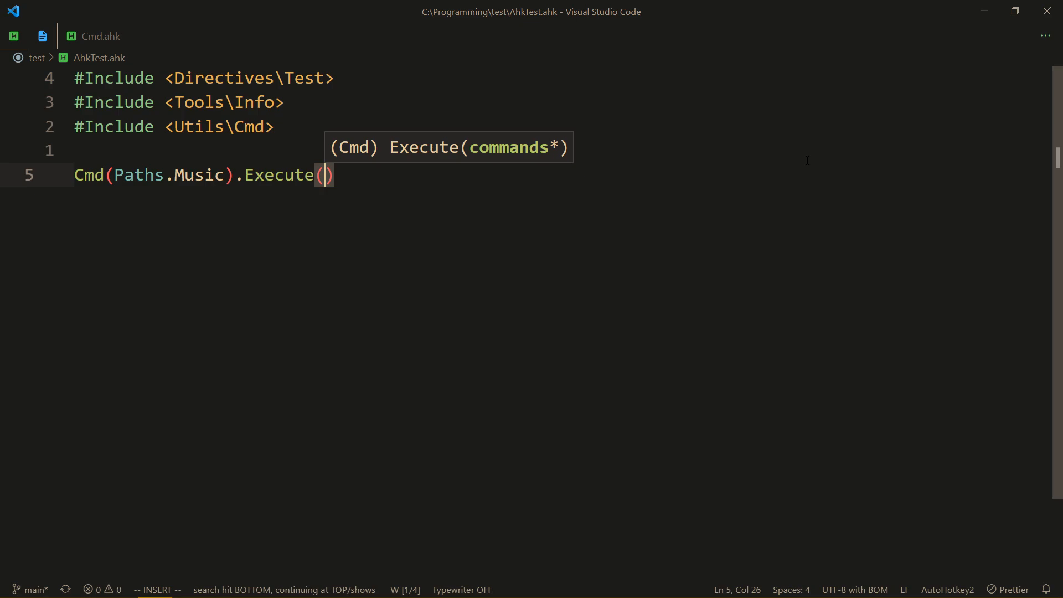
pyautogui.write('"')
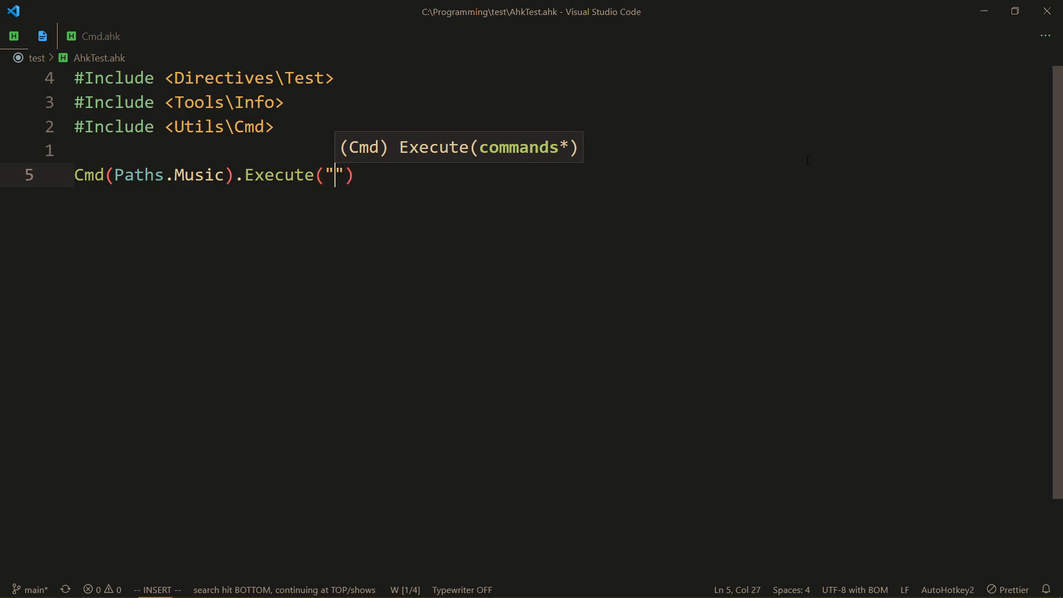
pyautogui.write('git')
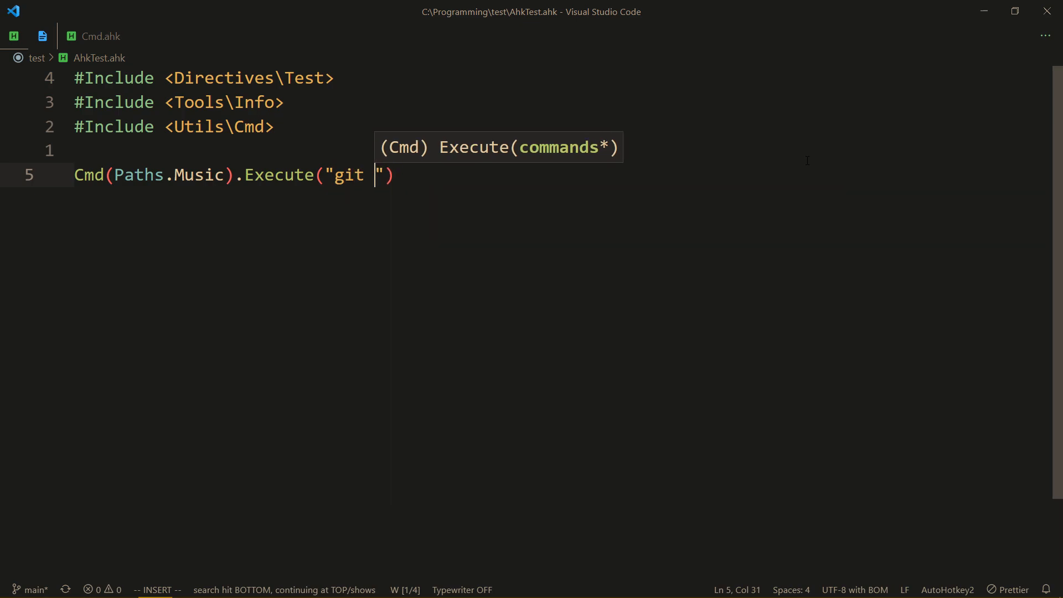
pyautogui.write('status')
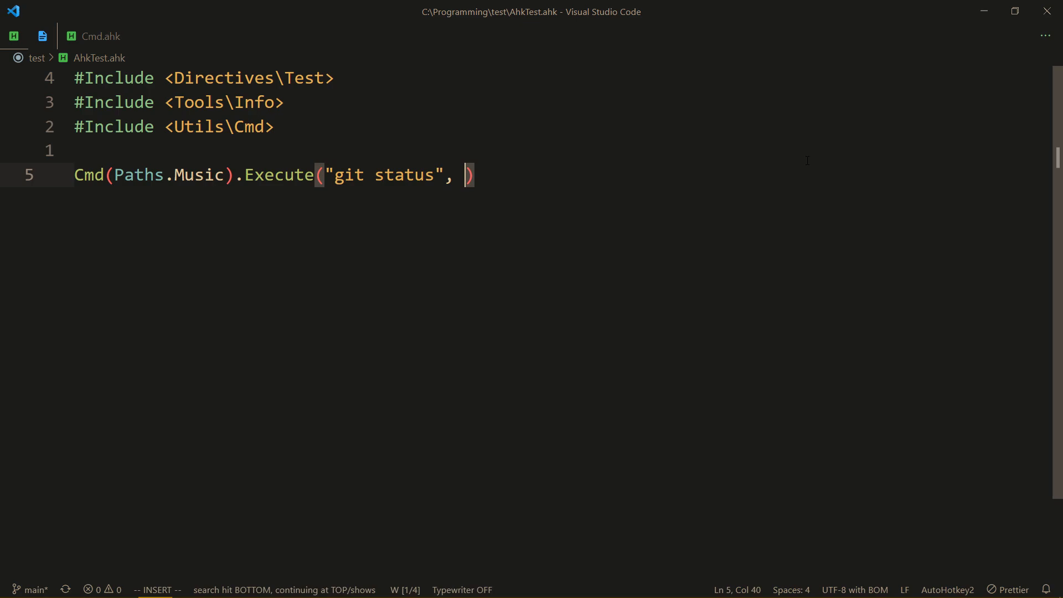
pyautogui.write('"cd"')
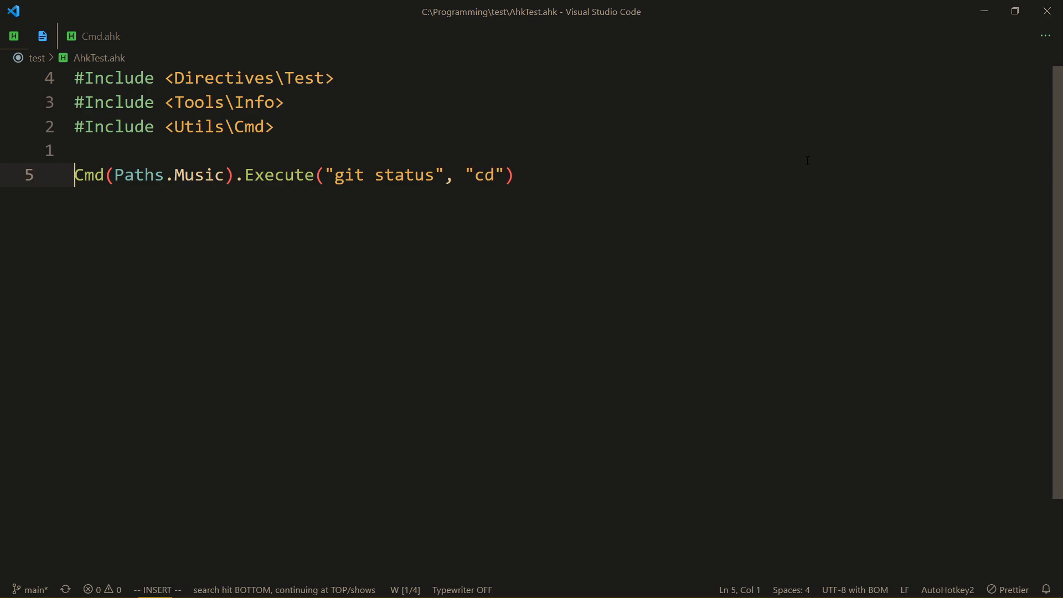
# Prefix the line with Infos and append .StdOut to the call
pyautogui.write('Infos')
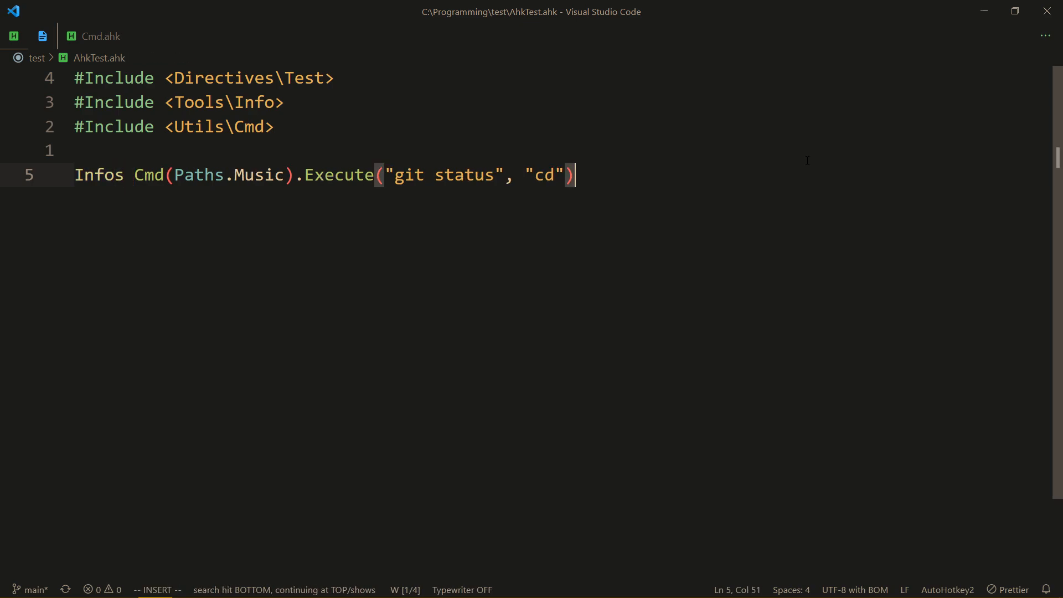
pyautogui.write('.')
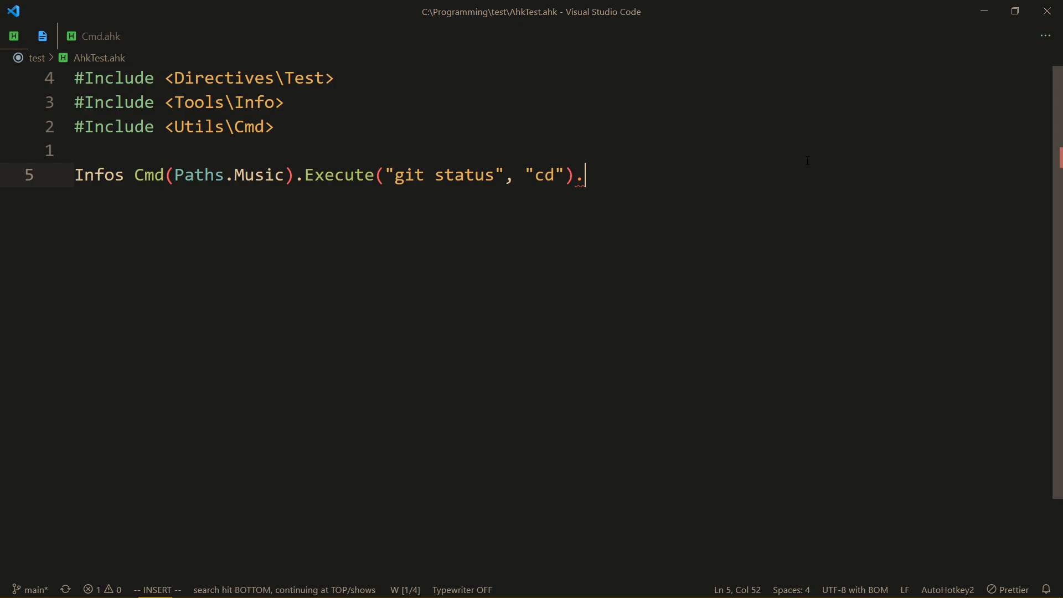
pyautogui.press('Backspace')
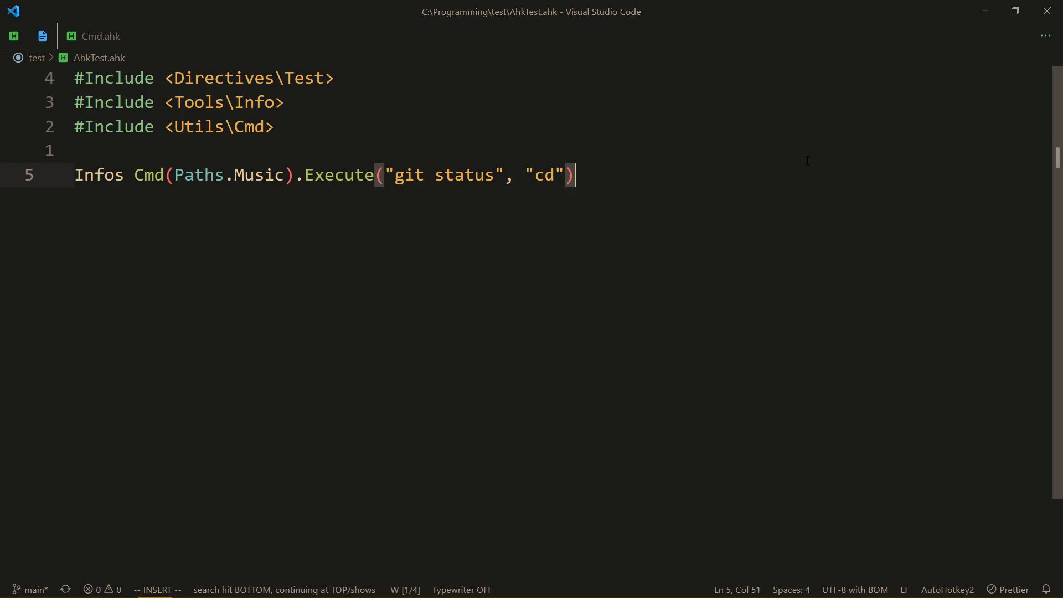
pyautogui.write('.StdOut')
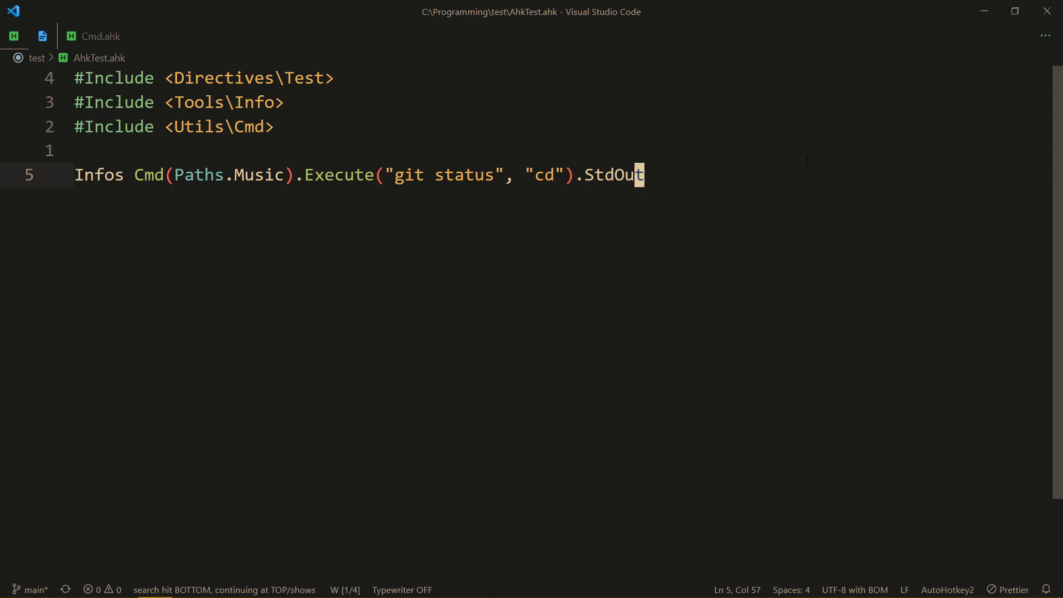
pyautogui.press('Home')
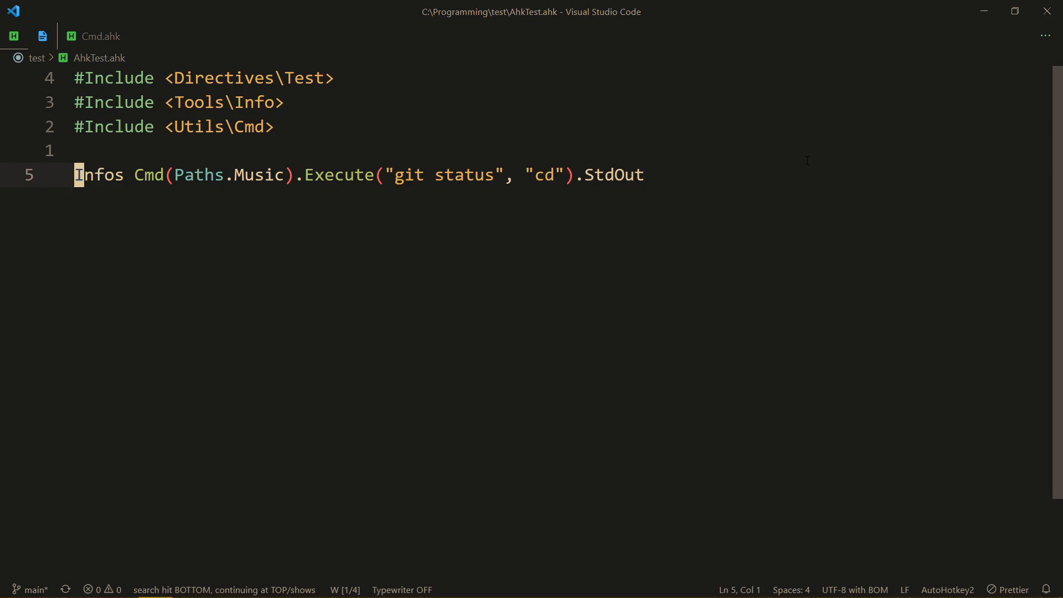
pyautogui.click(167, 175)
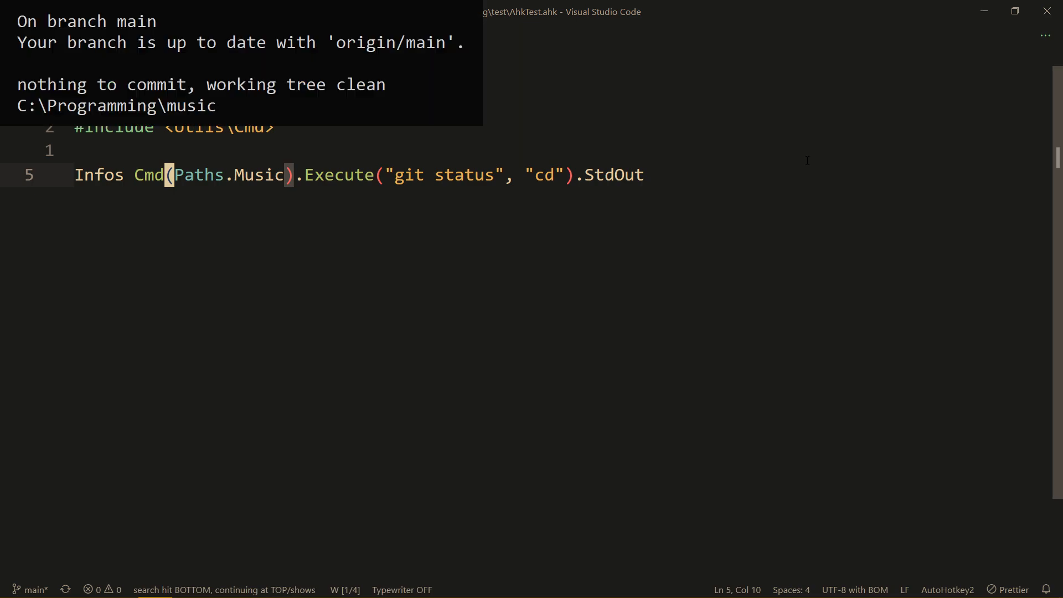
pyautogui.moveTo(4, 19)
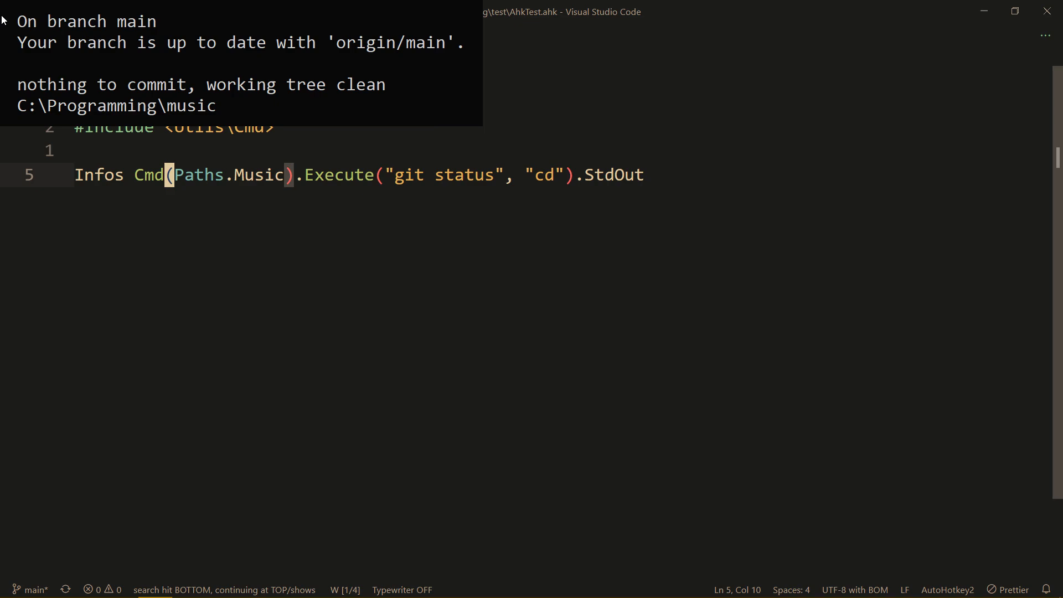
pyautogui.moveTo(157, 18)
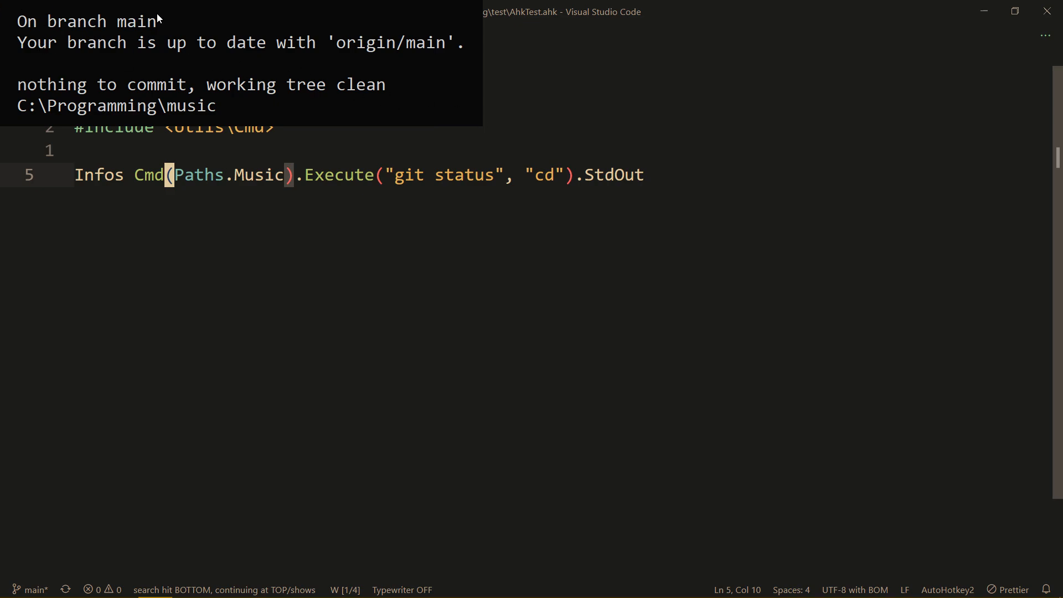
pyautogui.moveTo(261, 108)
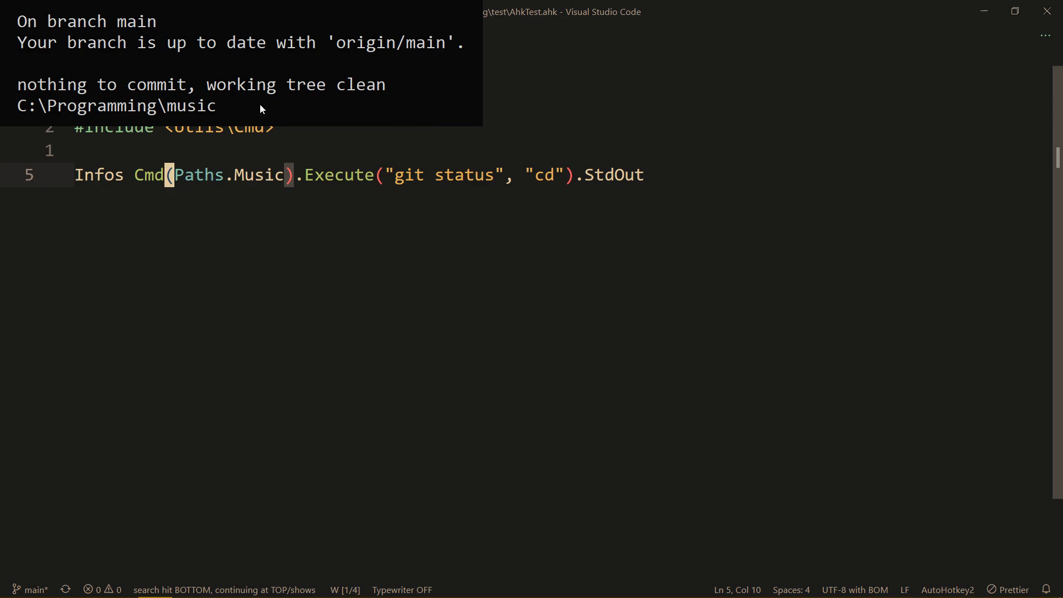
pyautogui.moveTo(48, 124)
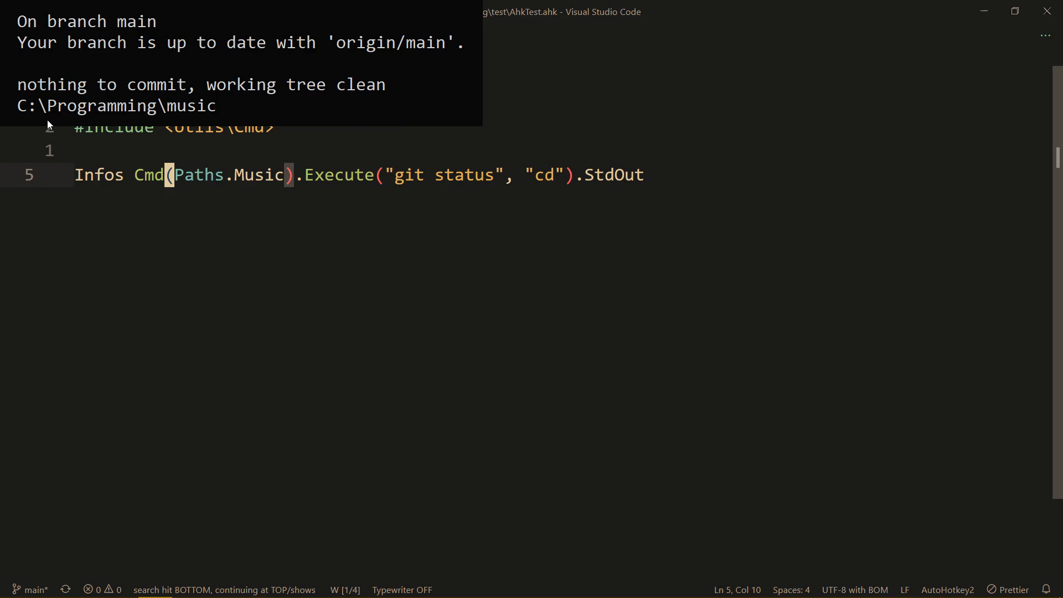
pyautogui.moveTo(18, 115)
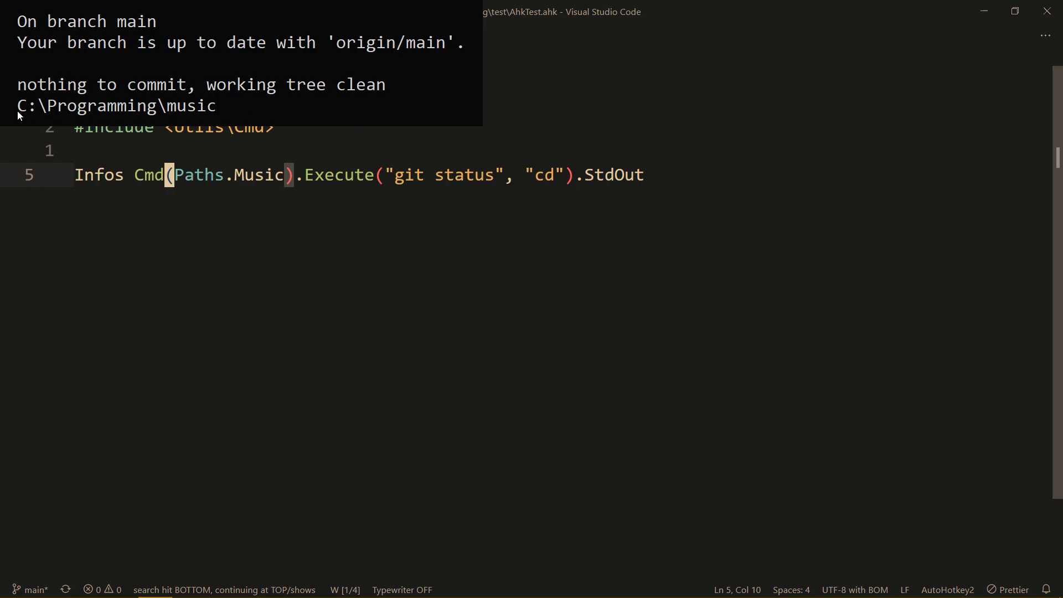
pyautogui.moveTo(160, 6)
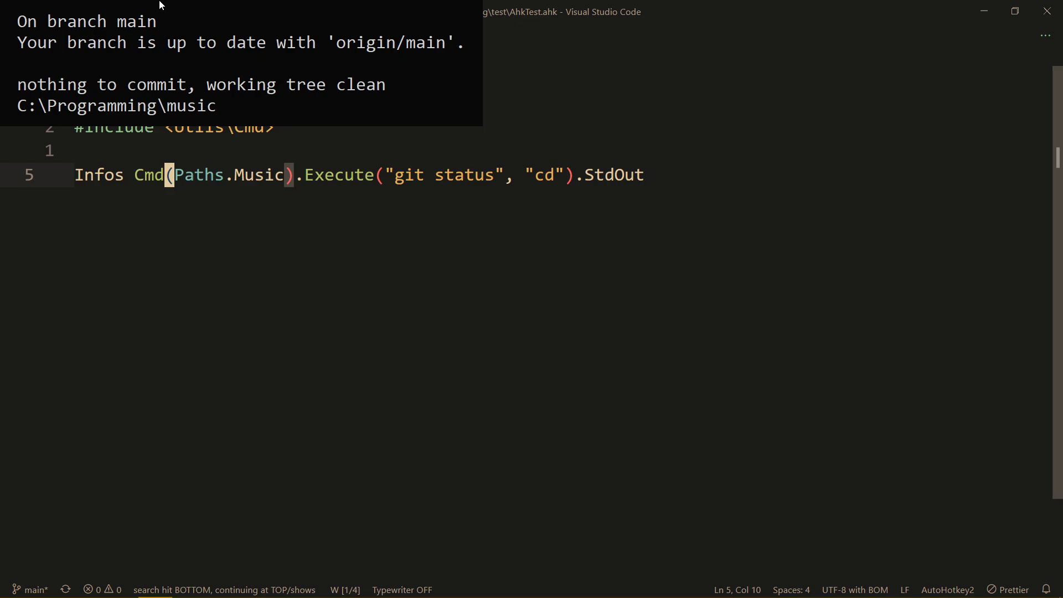
pyautogui.moveTo(304, 77)
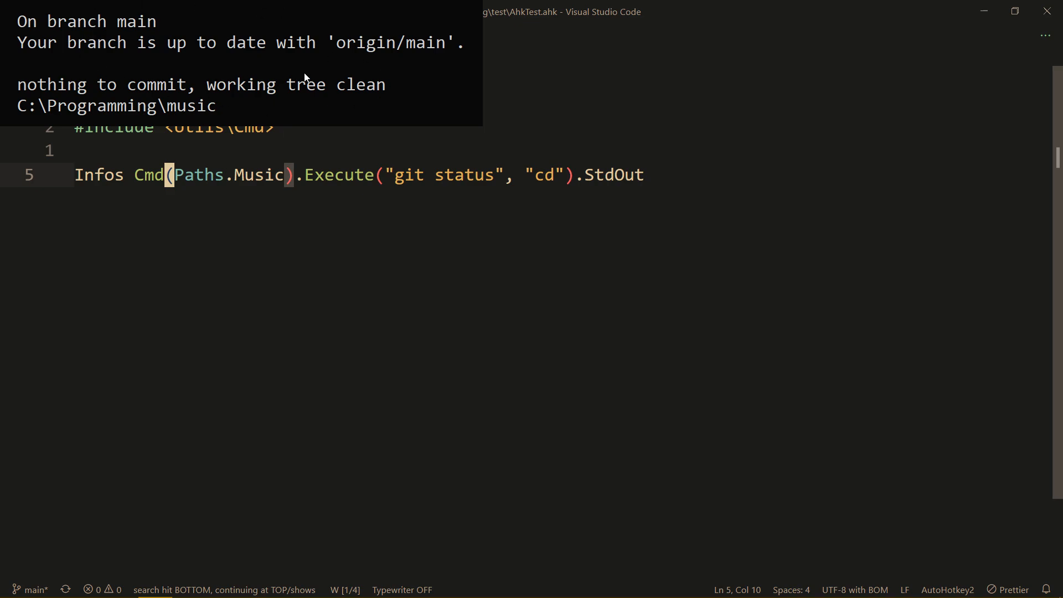
pyautogui.moveTo(296, 87)
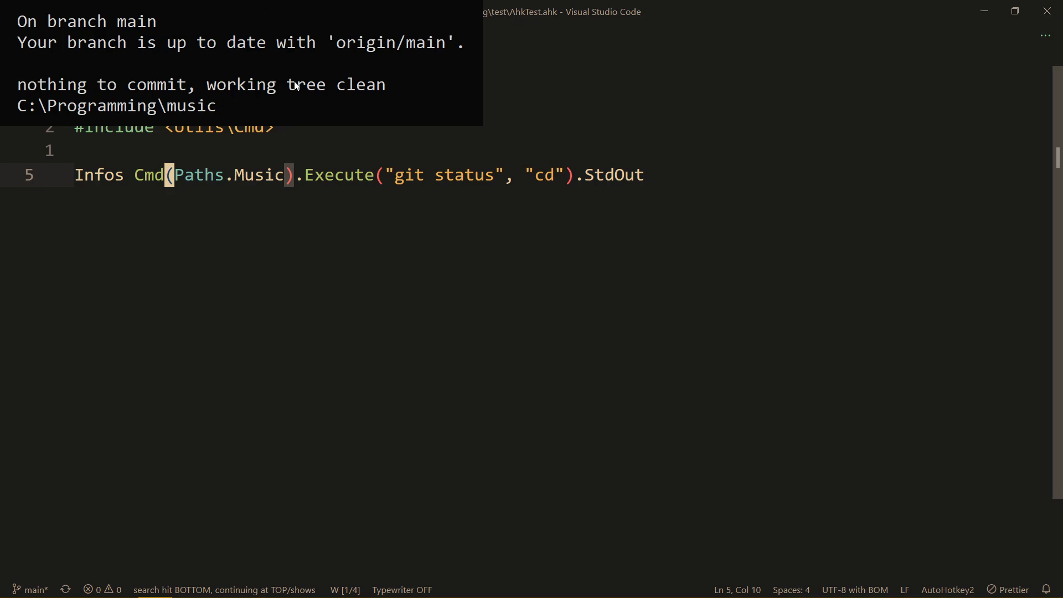
pyautogui.moveTo(20, 9)
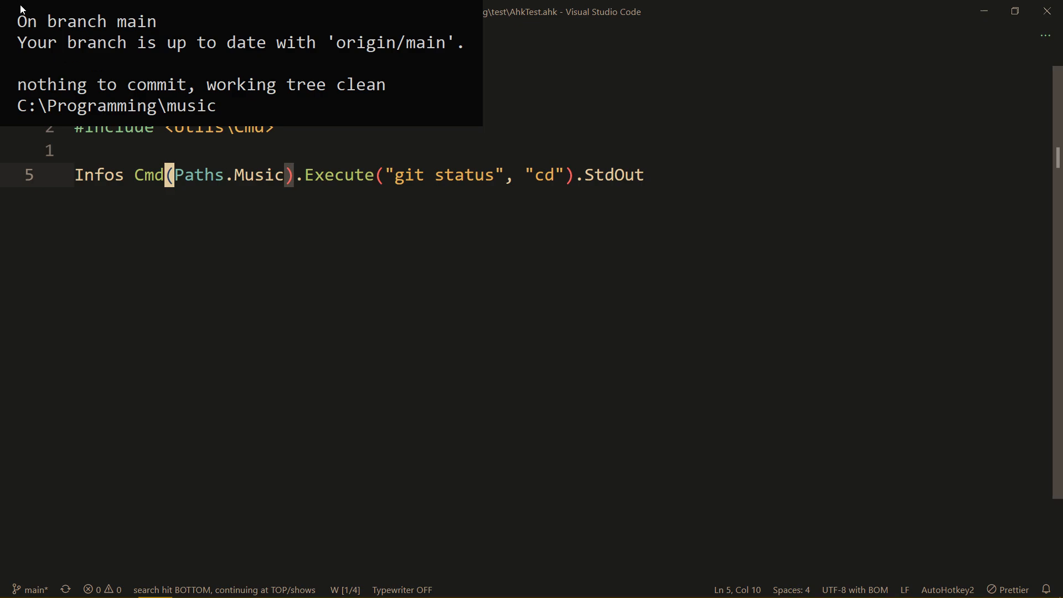
pyautogui.moveTo(524, 95)
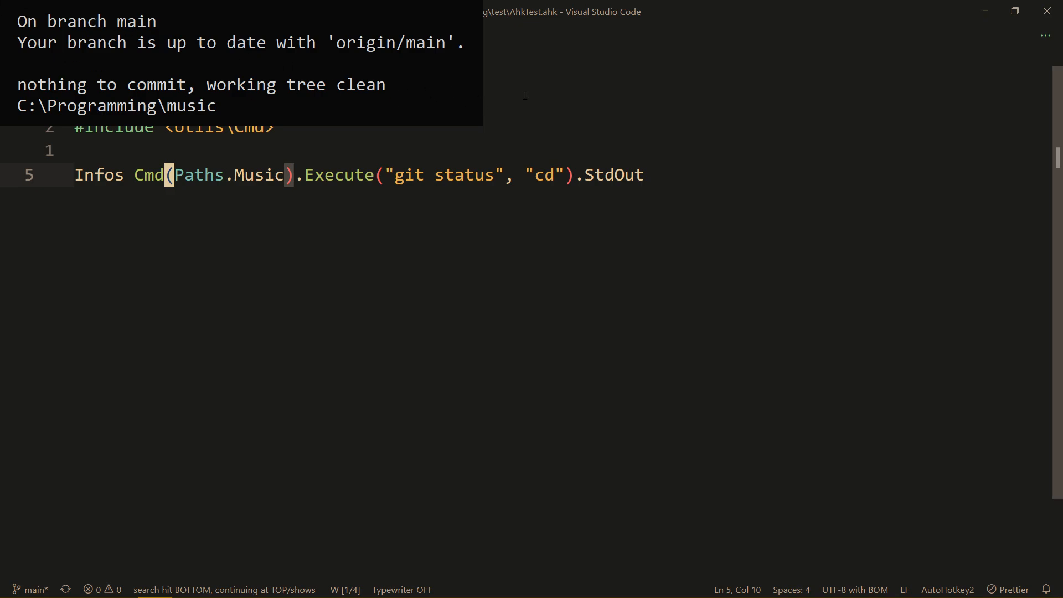
pyautogui.moveTo(226, 99)
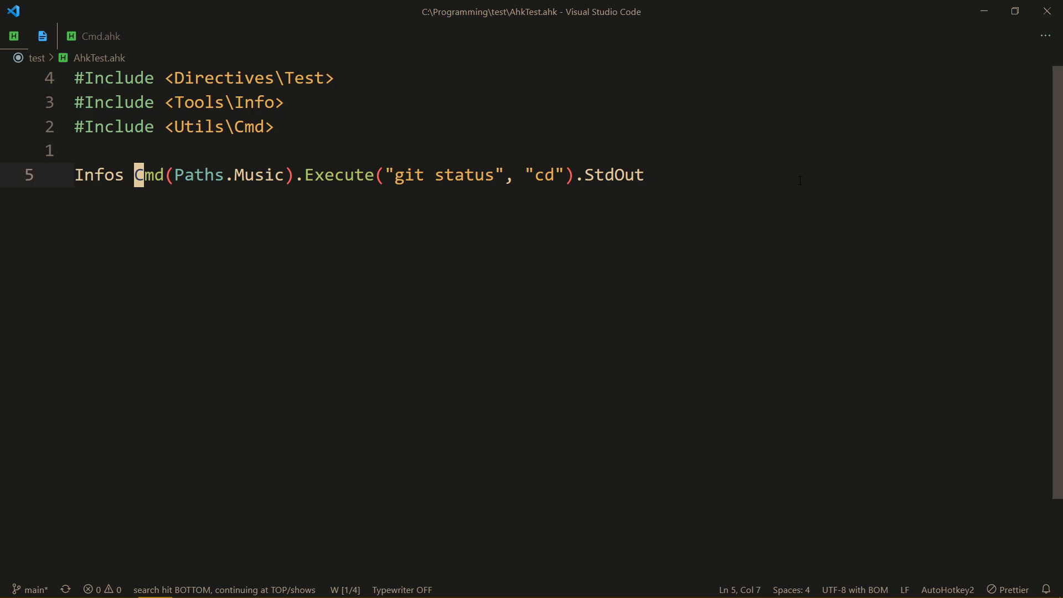
# Split Cmd(Paths.Music) into a cmdie variable used by the Execute line
pyautogui.press('Delete')
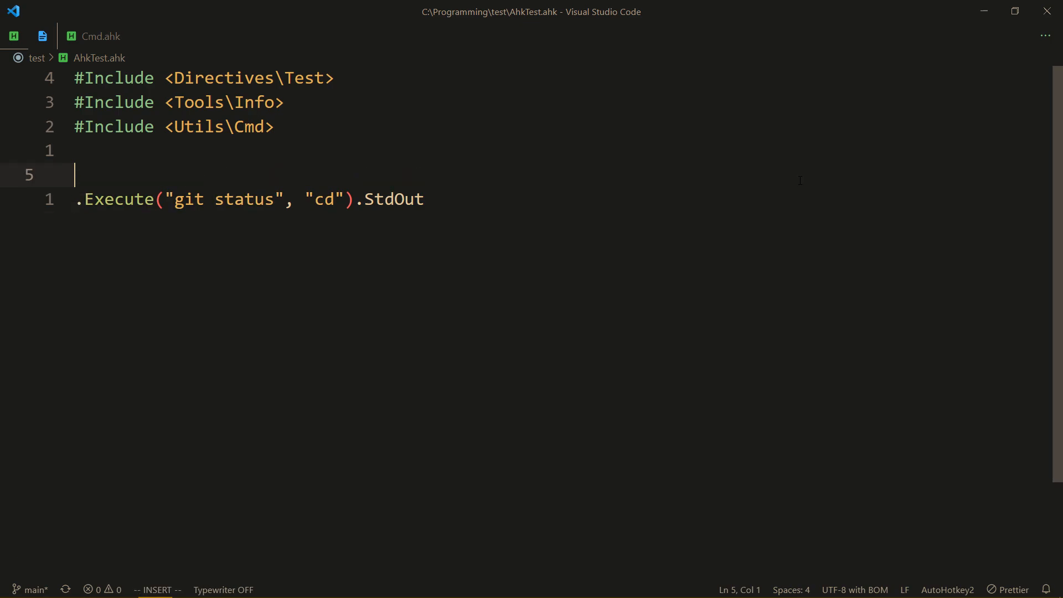
pyautogui.write('cmdie := Cmd(Paths.Music')
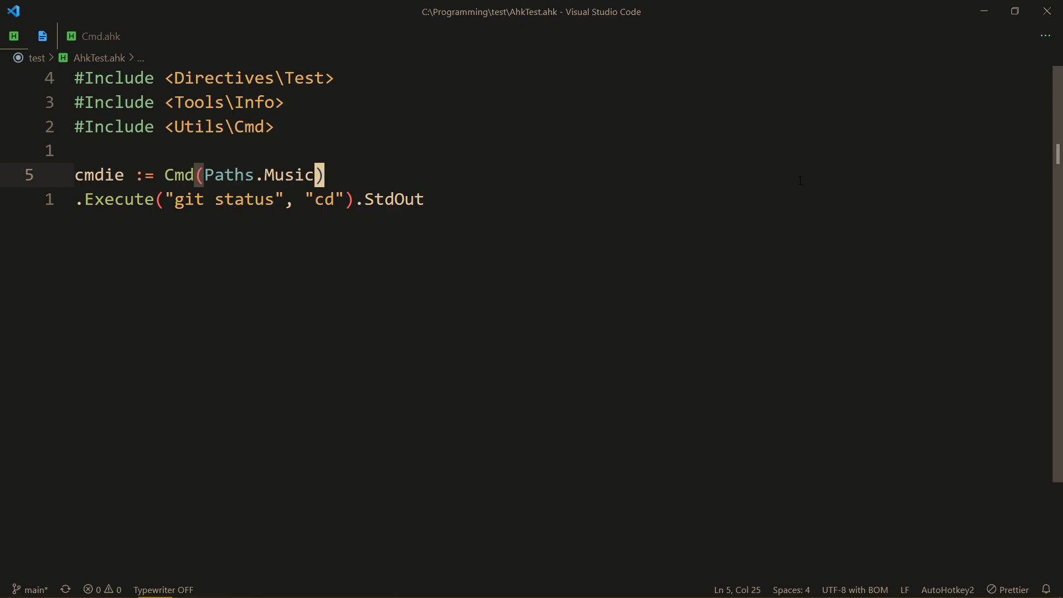
pyautogui.write('cmd')
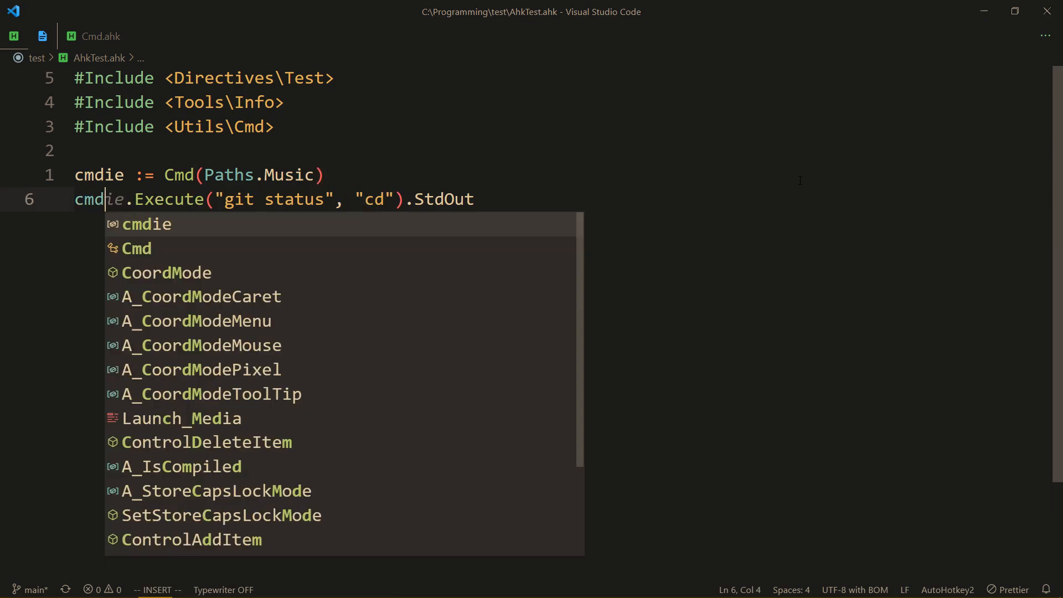
pyautogui.press('Escape')
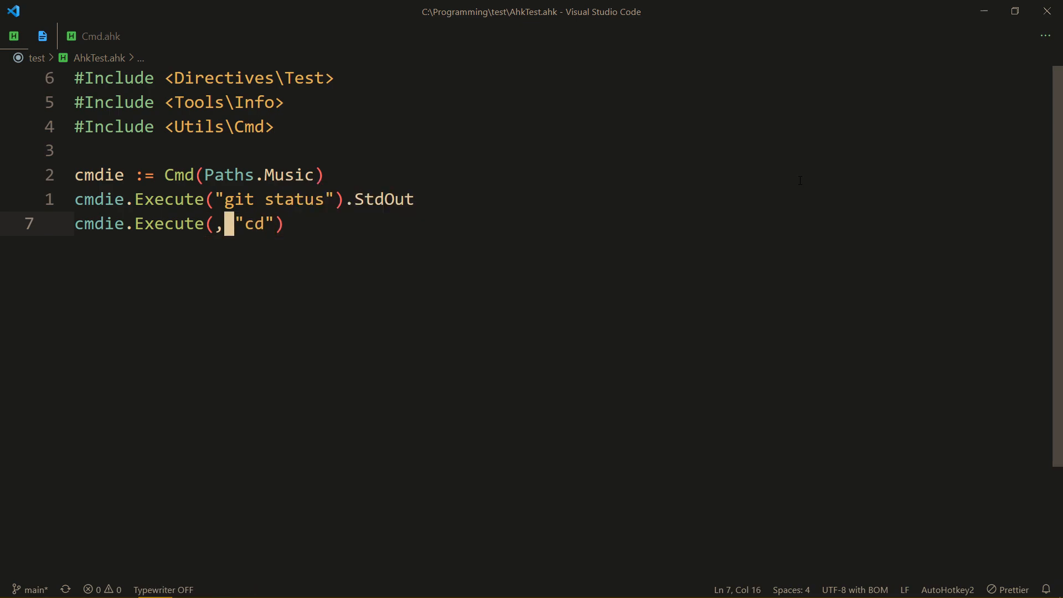
# Make the new line Infos cmdie.Execute("cd").StdOut
pyautogui.press('Backspace')
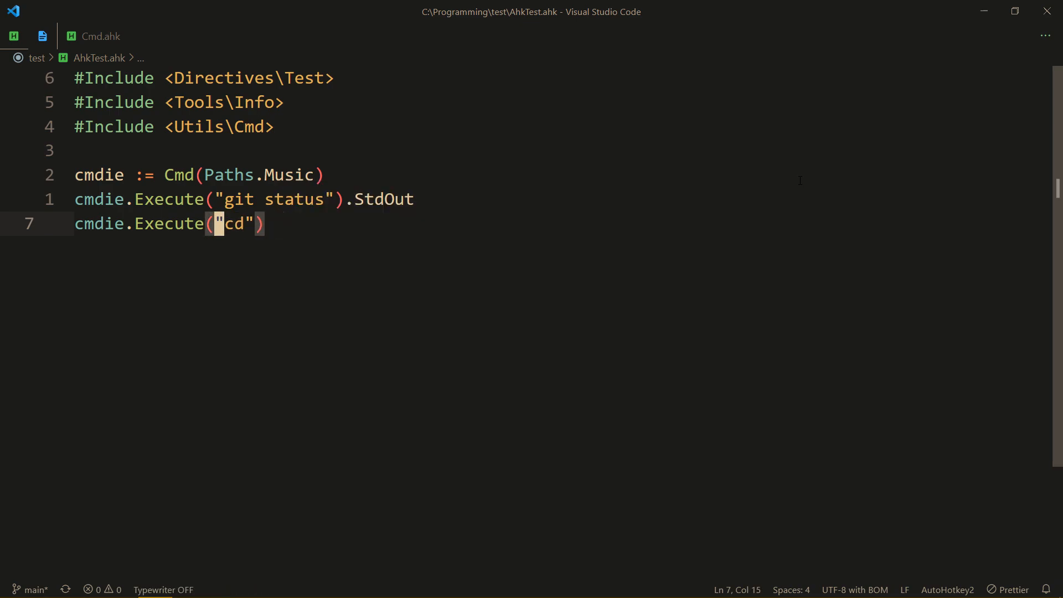
pyautogui.write('.Str')
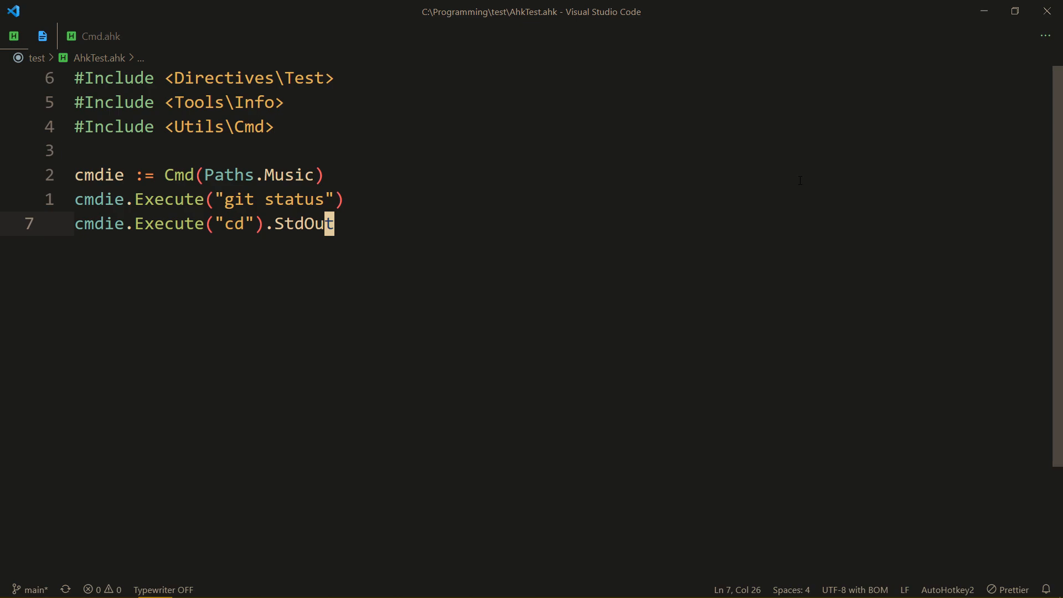
pyautogui.write('Infos')
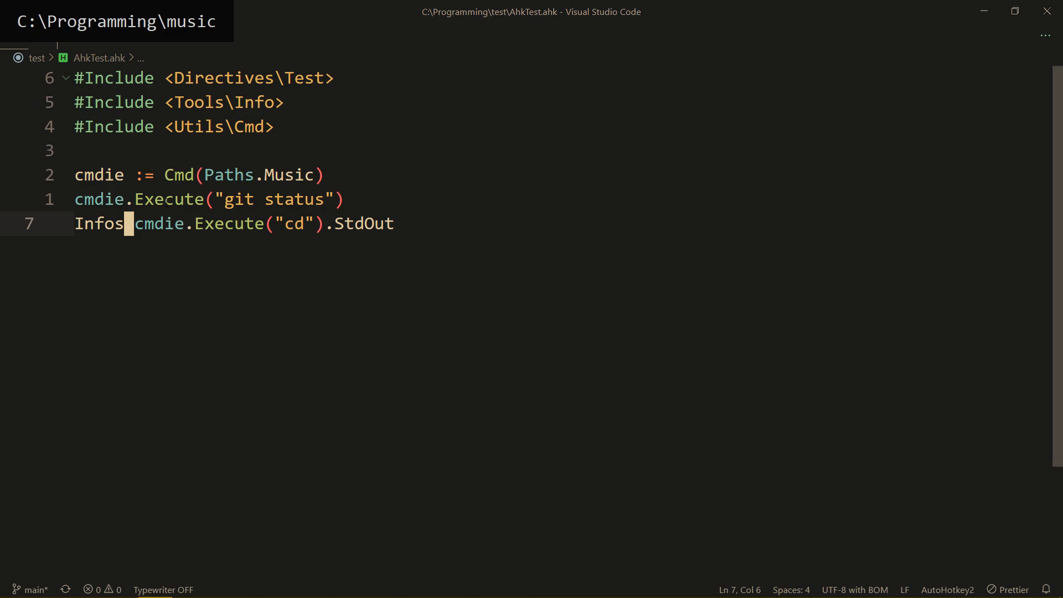
pyautogui.moveTo(511, 204)
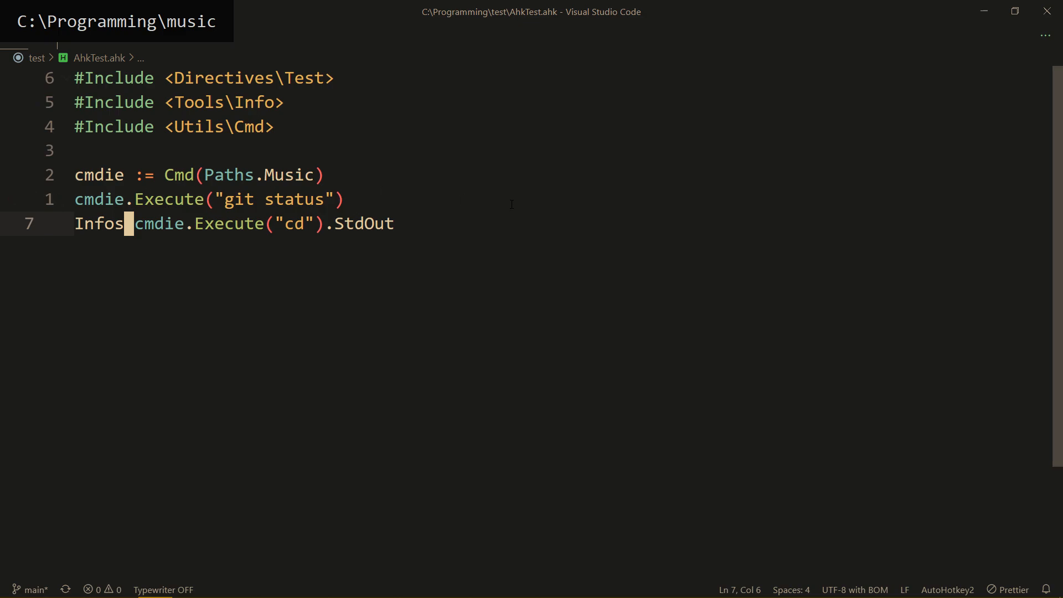
pyautogui.moveTo(178, 26)
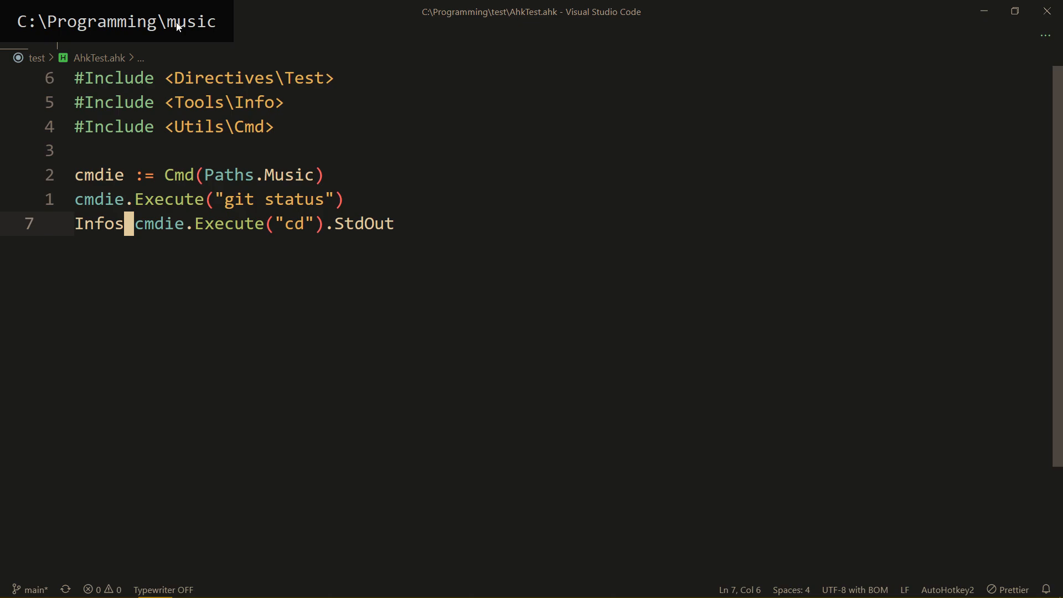
pyautogui.moveTo(109, 23)
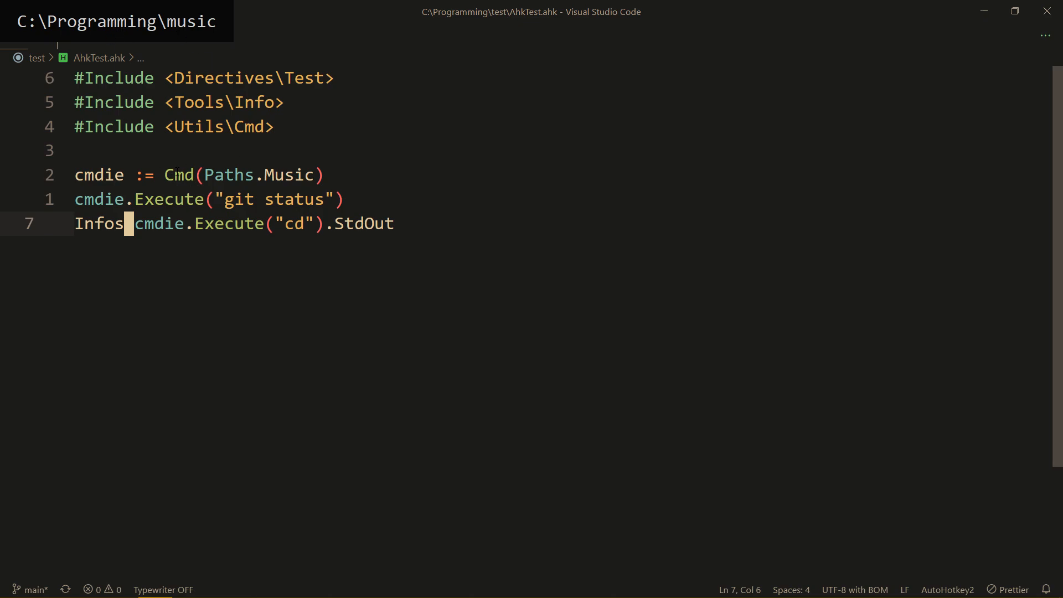
pyautogui.moveTo(178, 175)
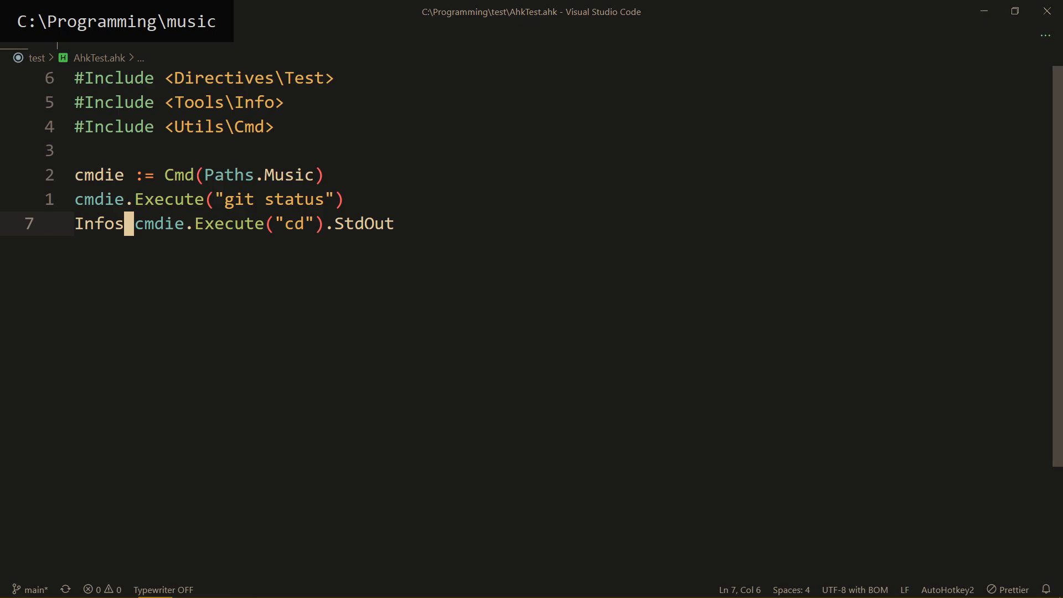
pyautogui.moveTo(242, 244)
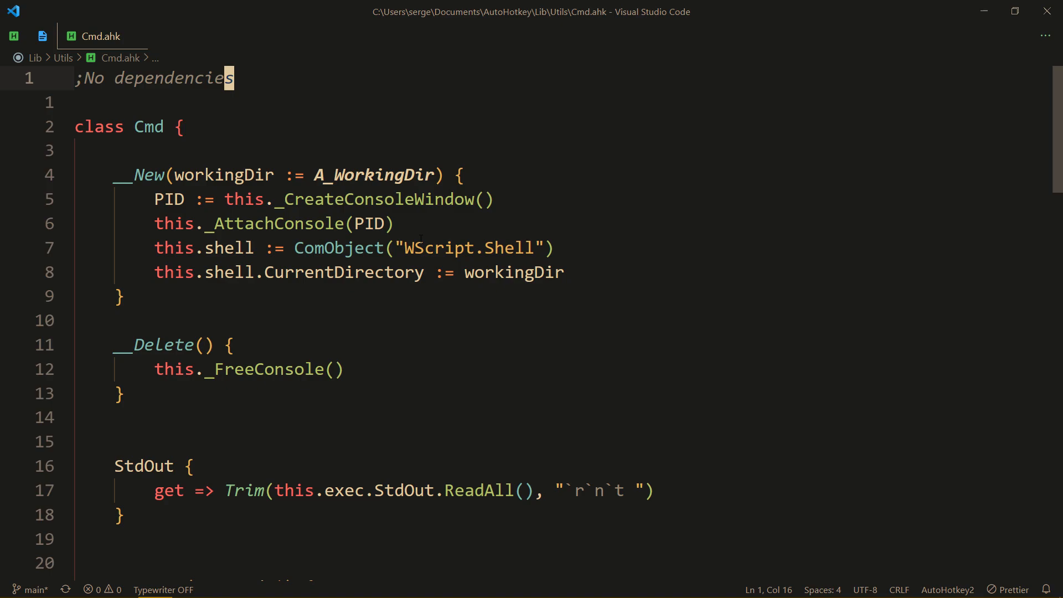
# Scroll through Cmd.ahk's methods, including _GetCommandString and RunWith, then jump back to the top
pyautogui.scroll(-3)
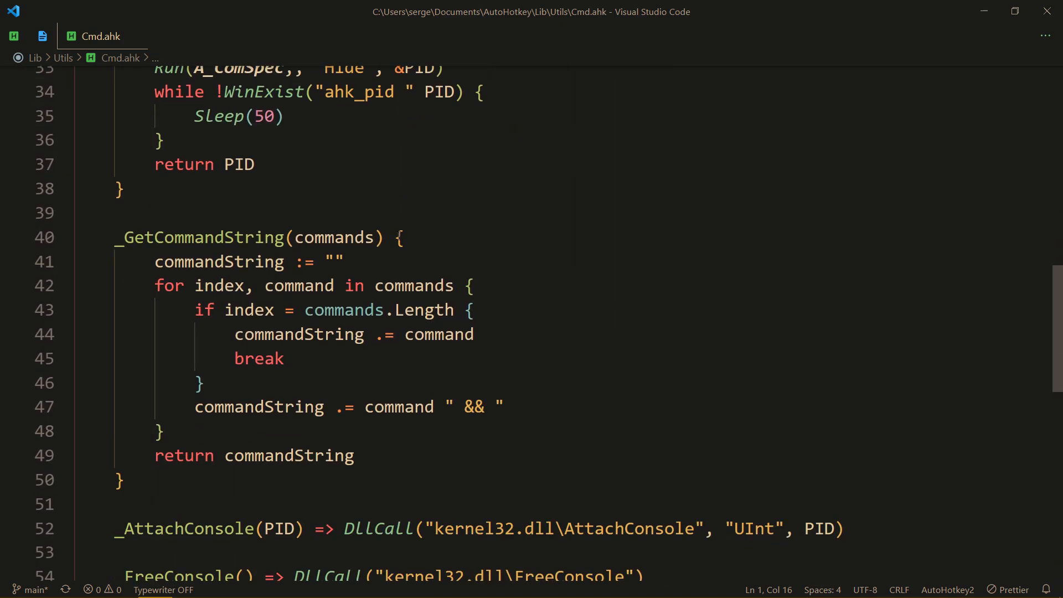
pyautogui.scroll(-3)
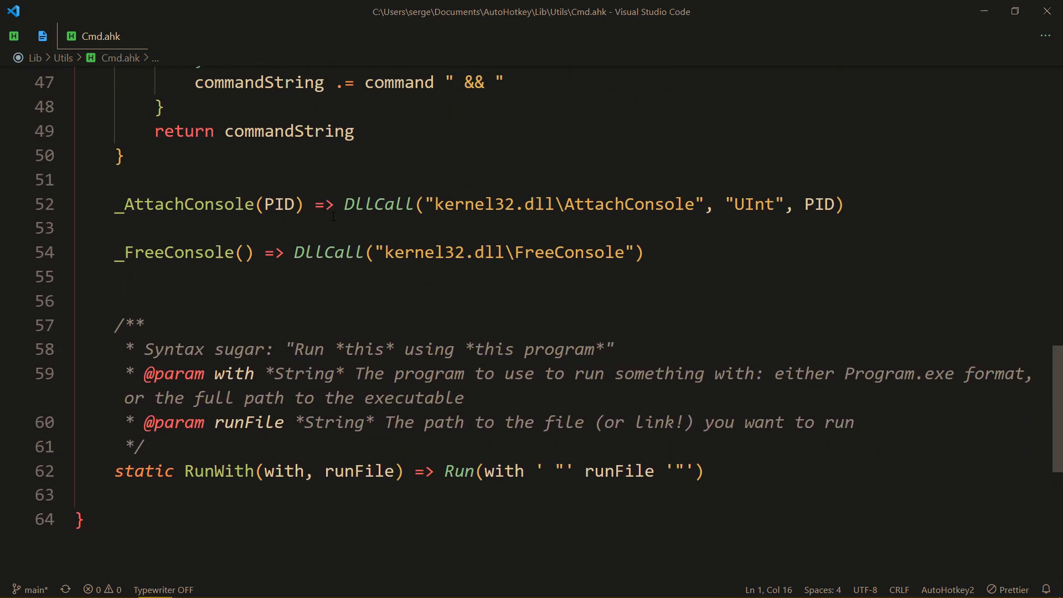
pyautogui.scroll(3)
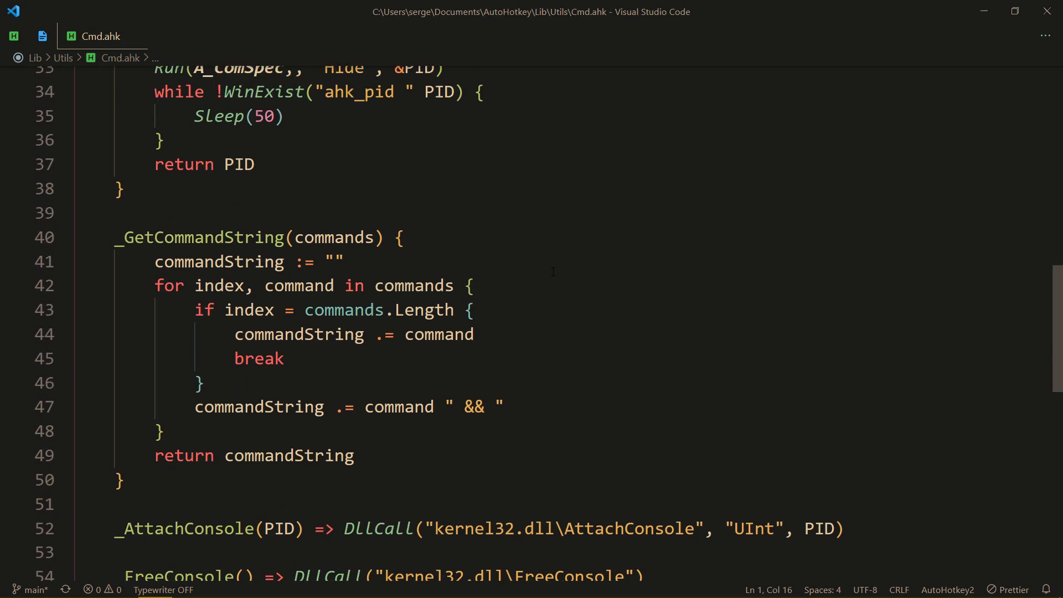
pyautogui.press('ctrl+Home')
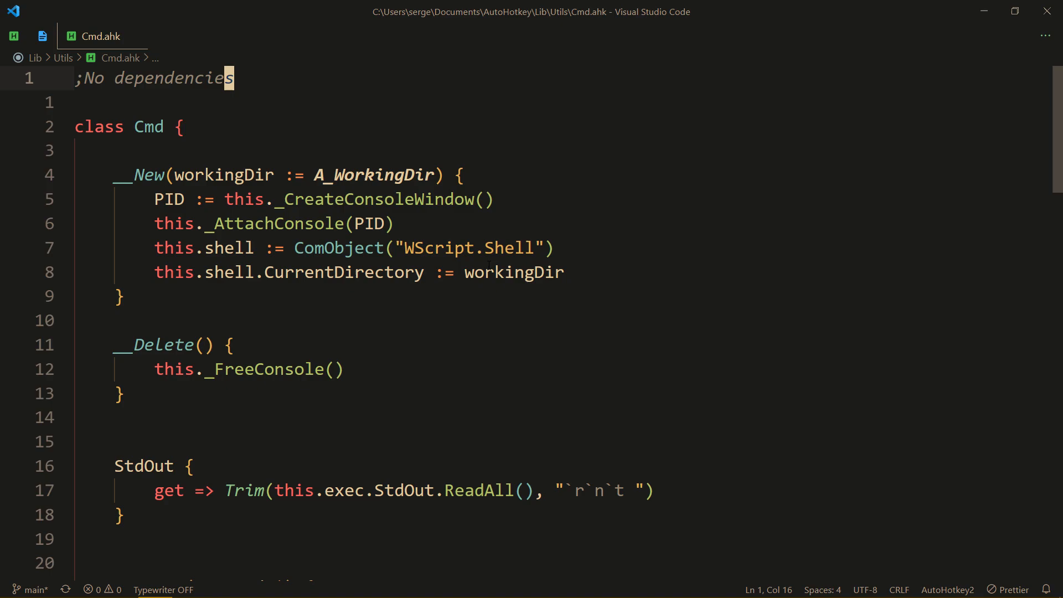
pyautogui.moveTo(388, 427)
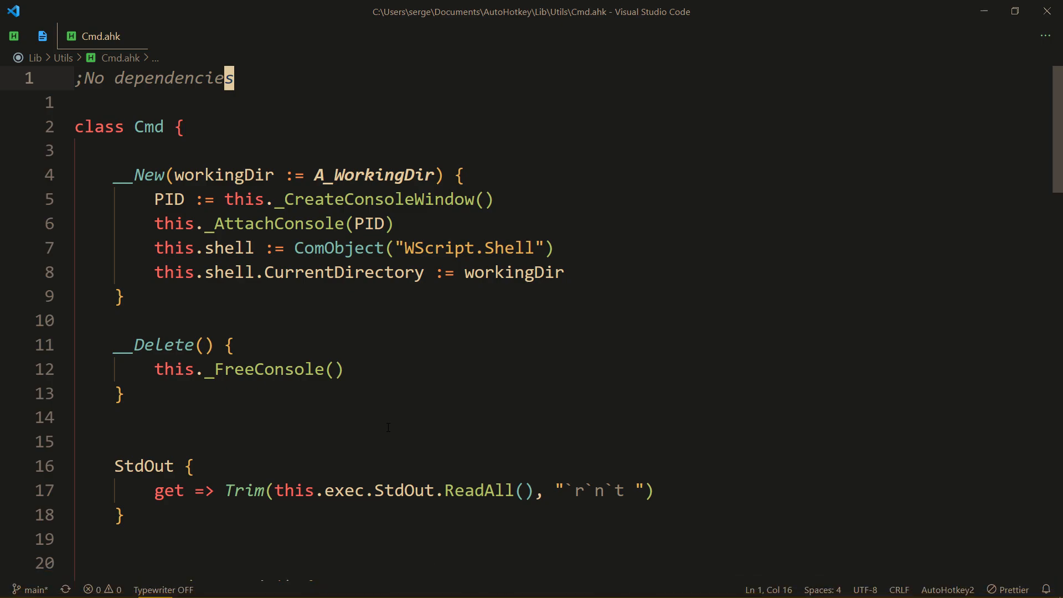
pyautogui.moveTo(446, 302)
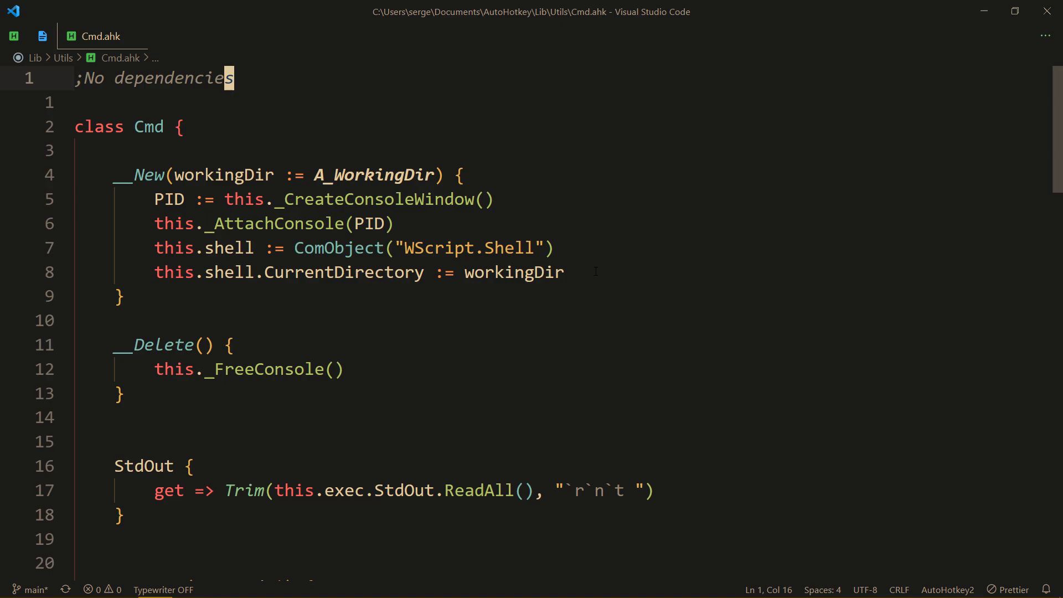
# Walk through Cmd.ahk, pointing out __Delete's console-freeing call and Execute returning the object
pyautogui.scroll(-3)
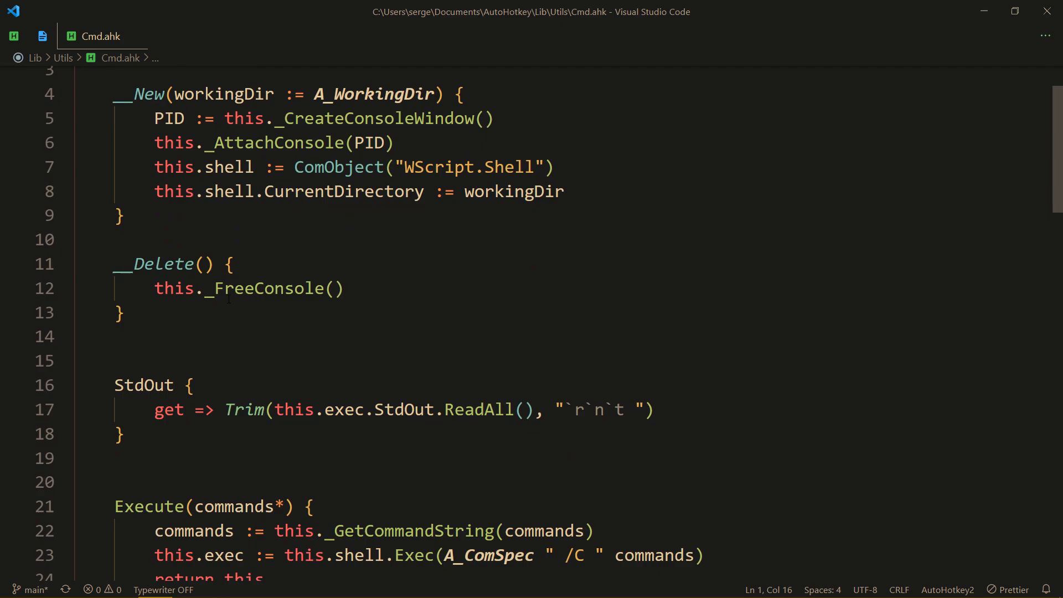
pyautogui.click(266, 288)
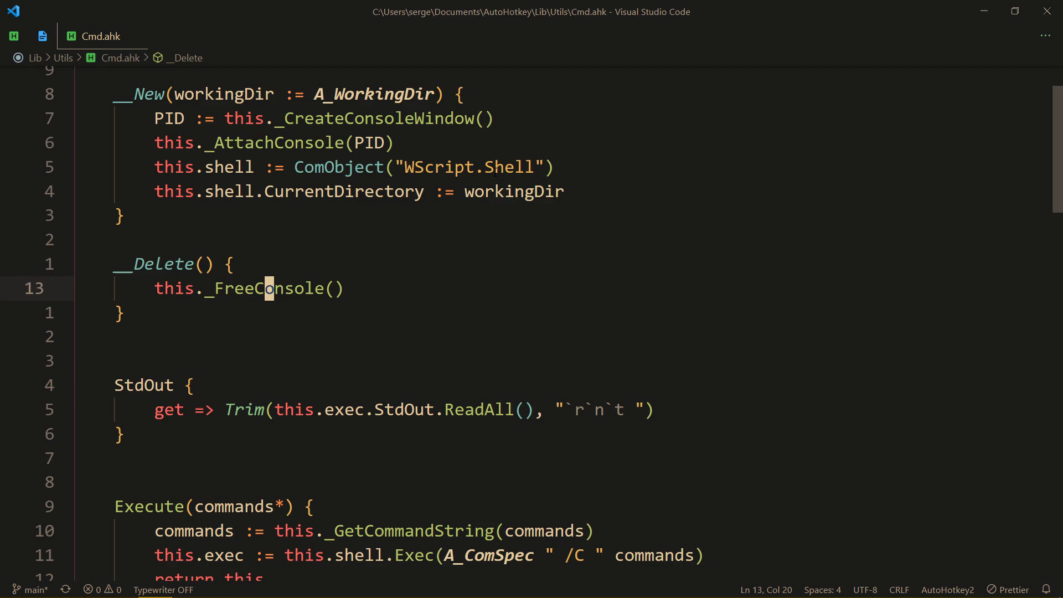
pyautogui.scroll(-3)
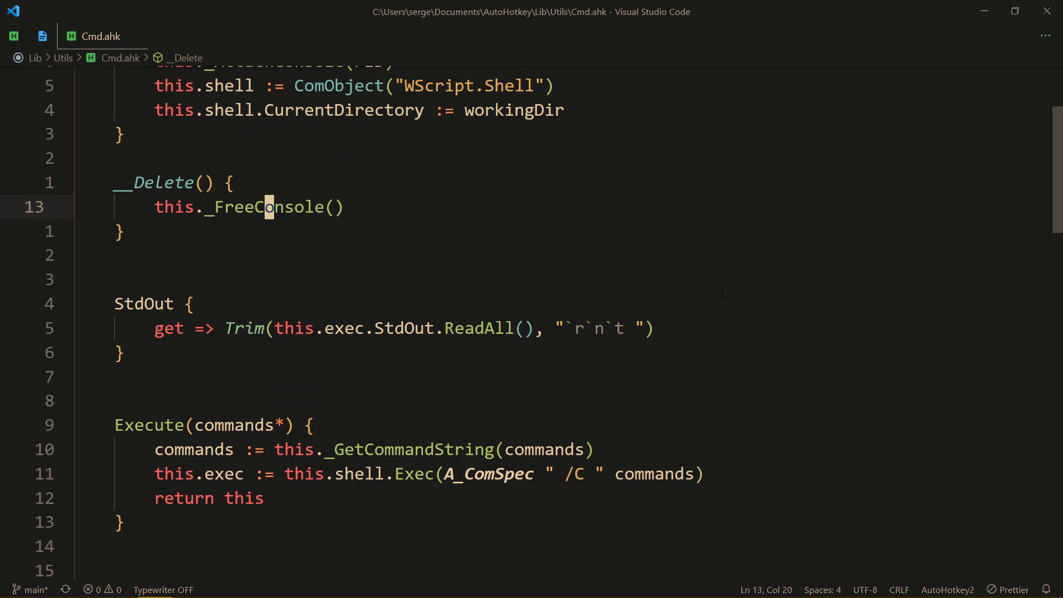
pyautogui.scroll(-3)
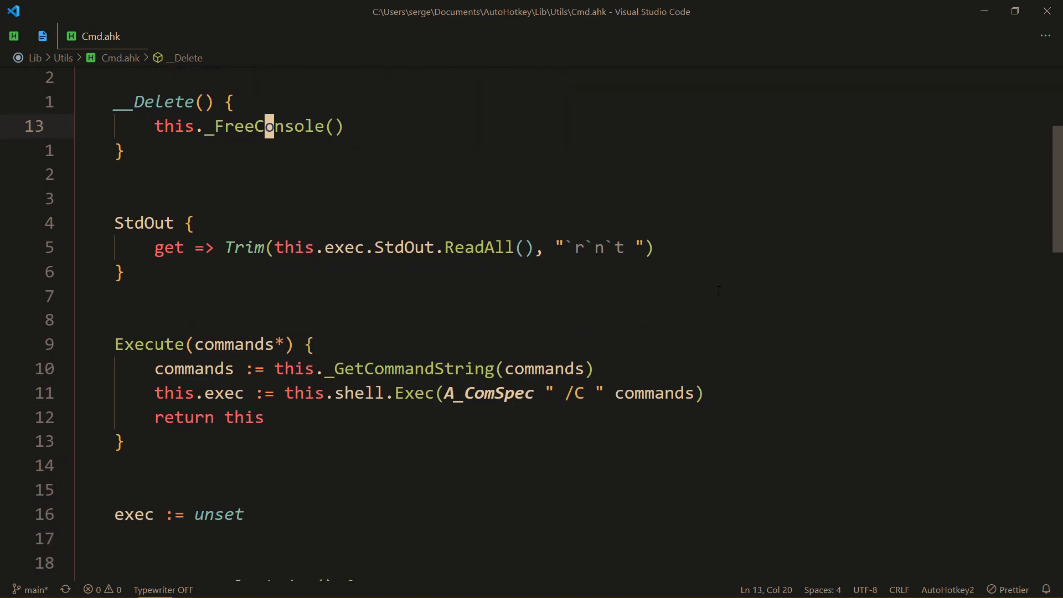
pyautogui.moveTo(775, 250)
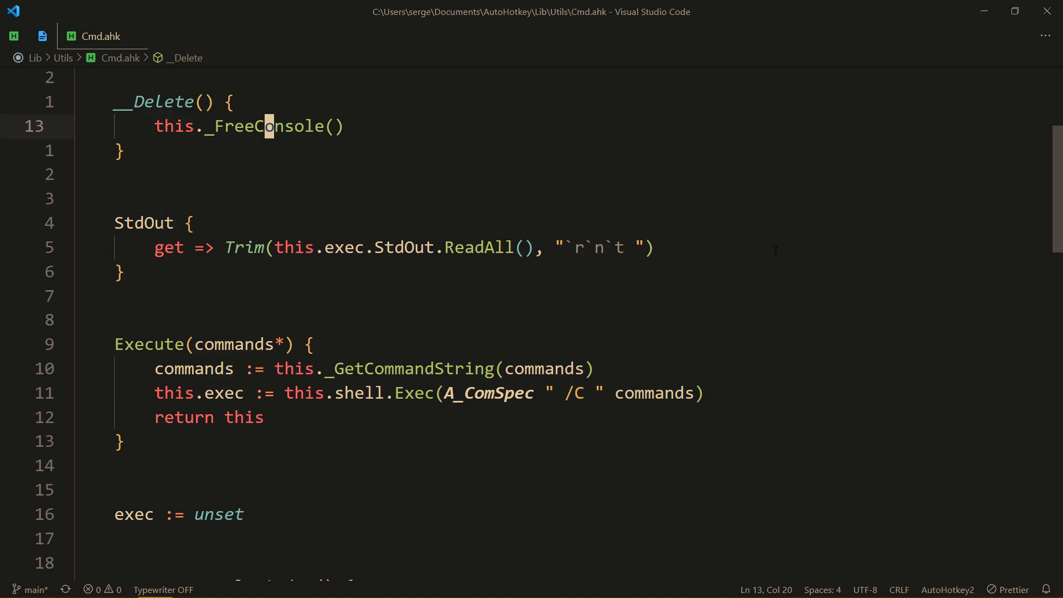
pyautogui.click(260, 417)
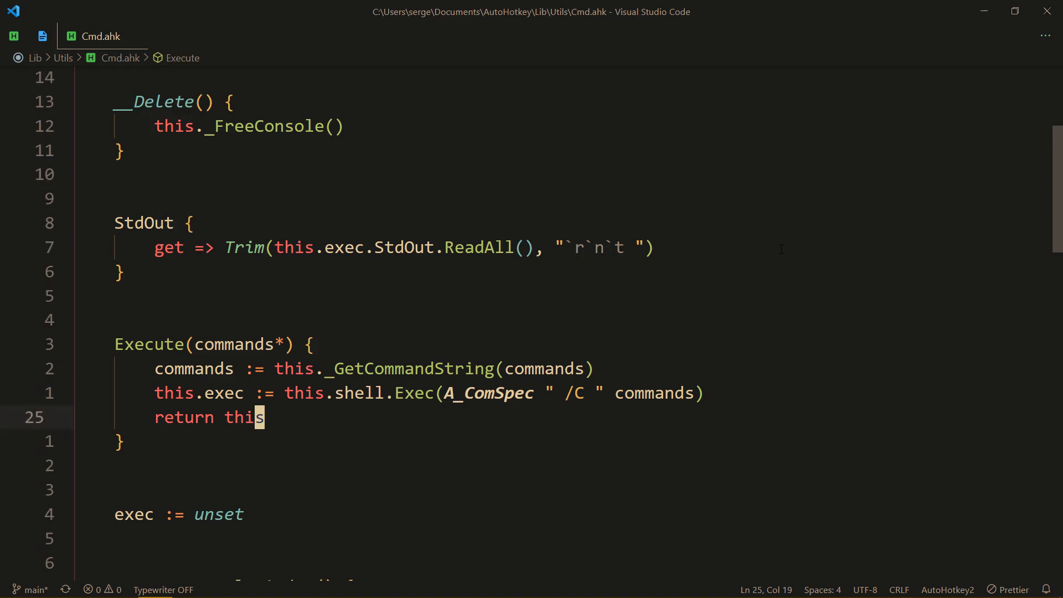
pyautogui.scroll(-3)
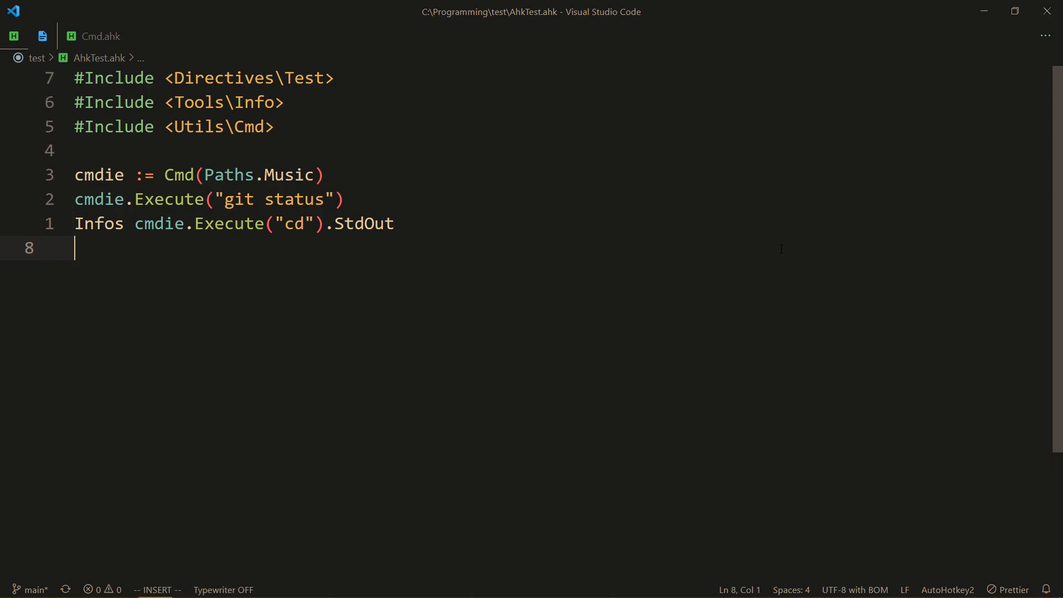
# Type 'git status && cd' on line 8 and add , "cd" to the Execute call
pyautogui.write('git status')
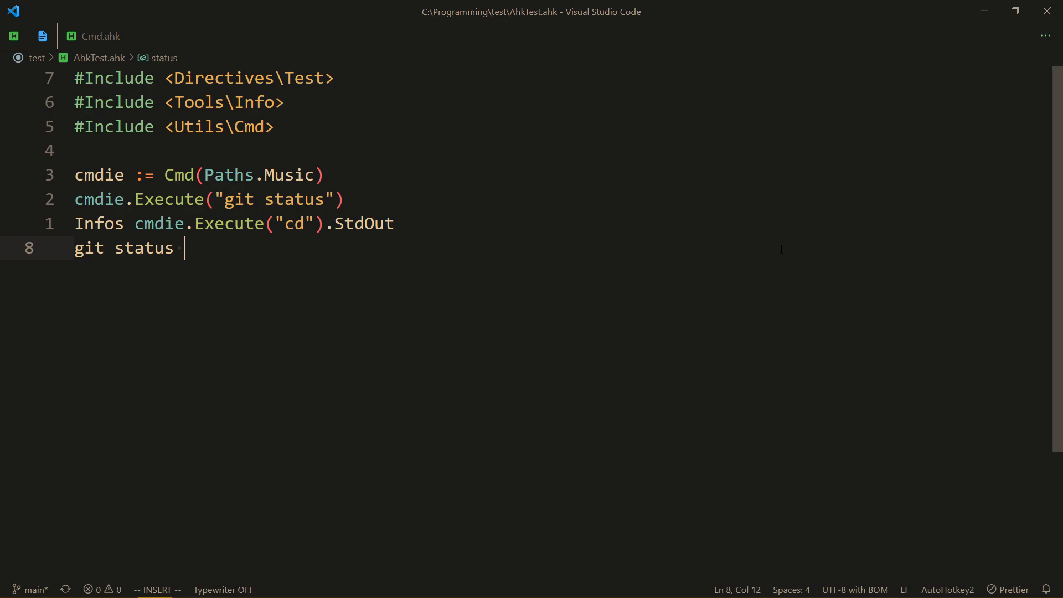
pyautogui.write('&& cd')
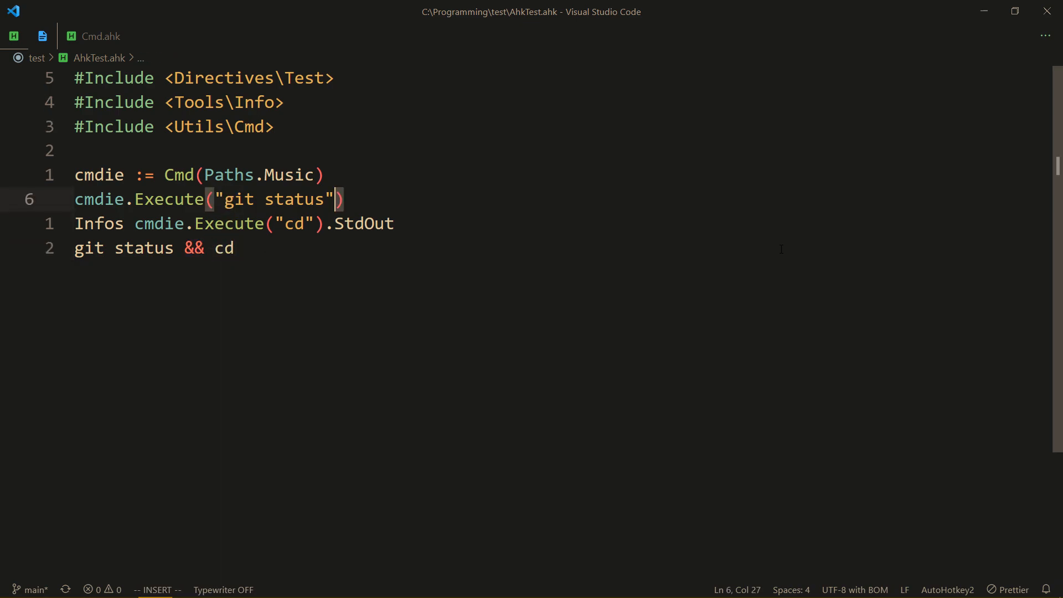
pyautogui.write(', "cd"')
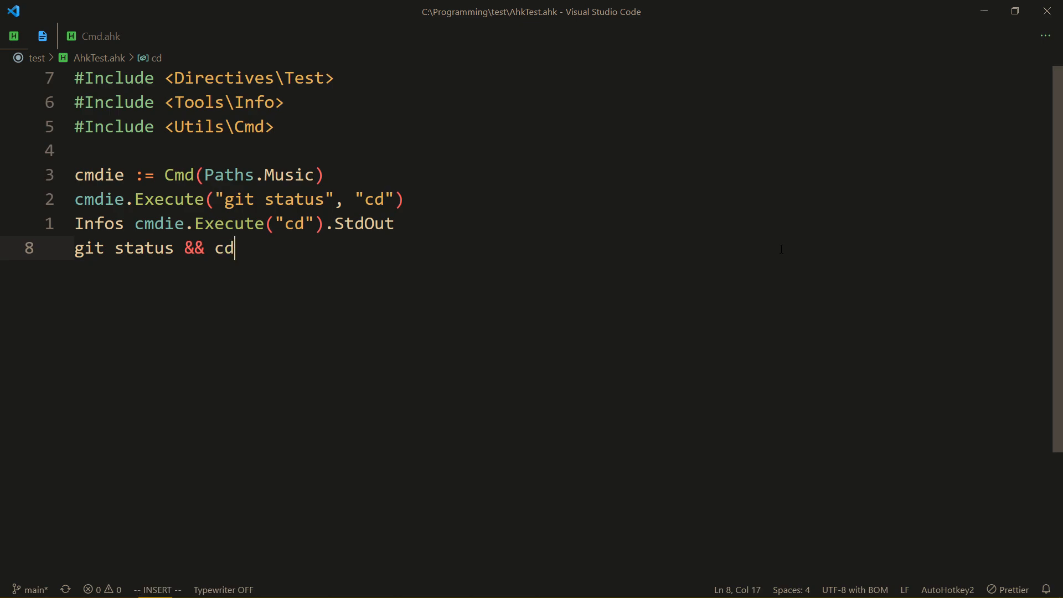
pyautogui.write('&& thir')
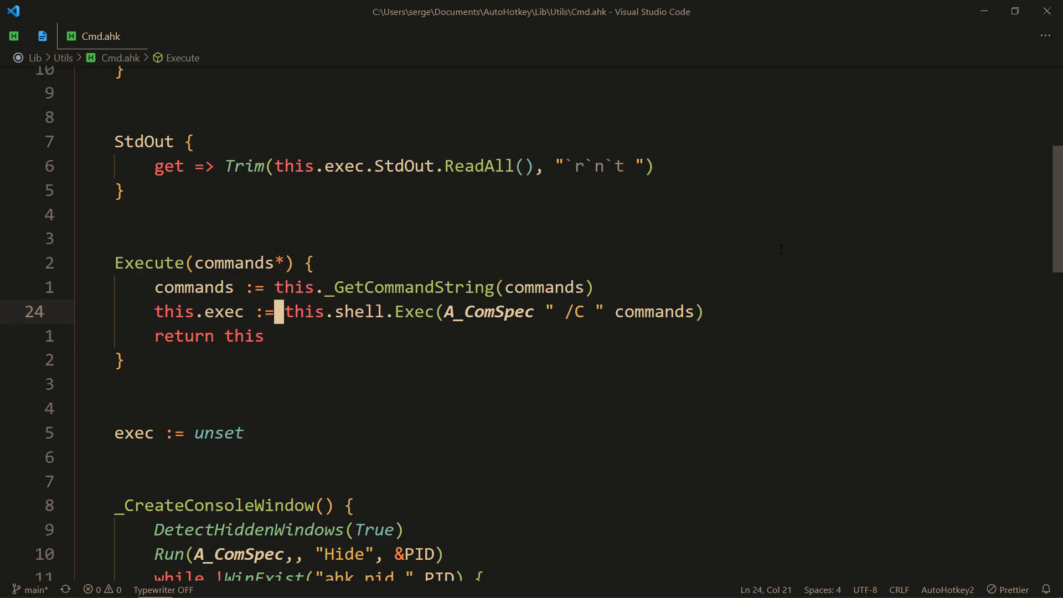
pyautogui.click(429, 287)
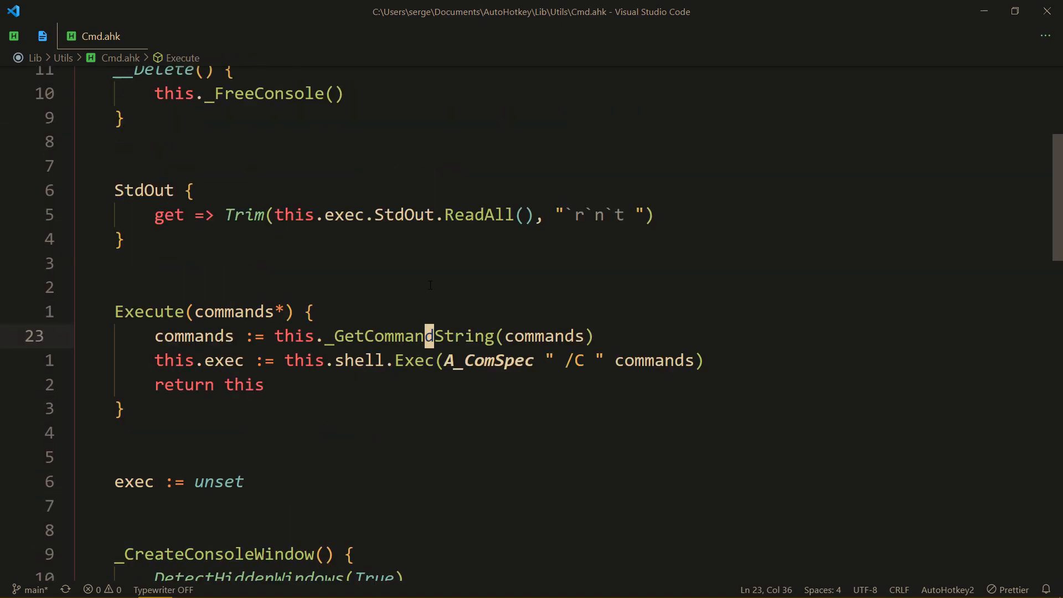
pyautogui.press('Down')
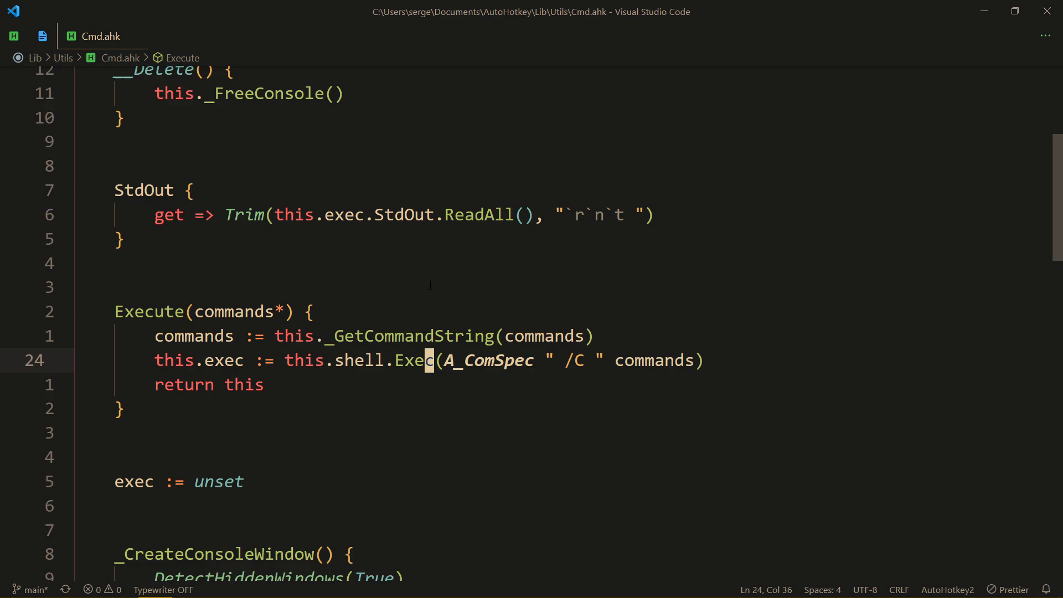
pyautogui.scroll(-3)
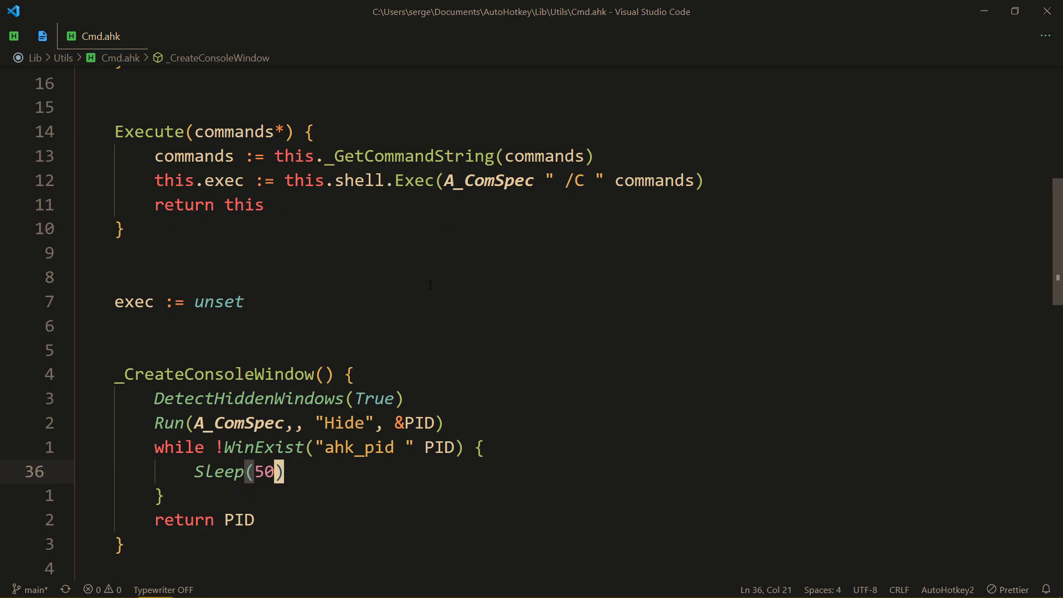
pyautogui.scroll(-3)
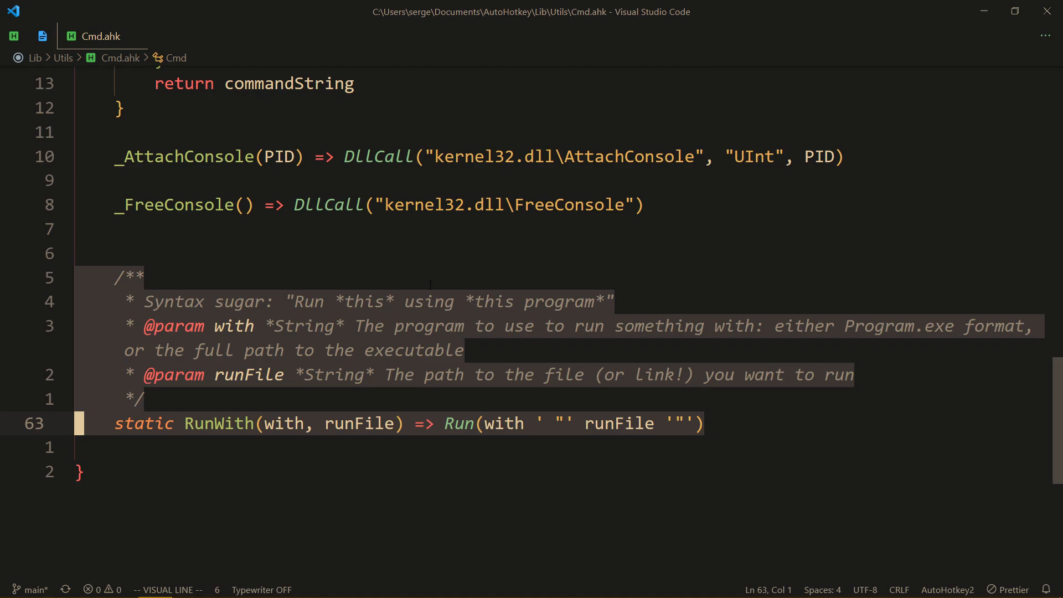
pyautogui.press('Escape')
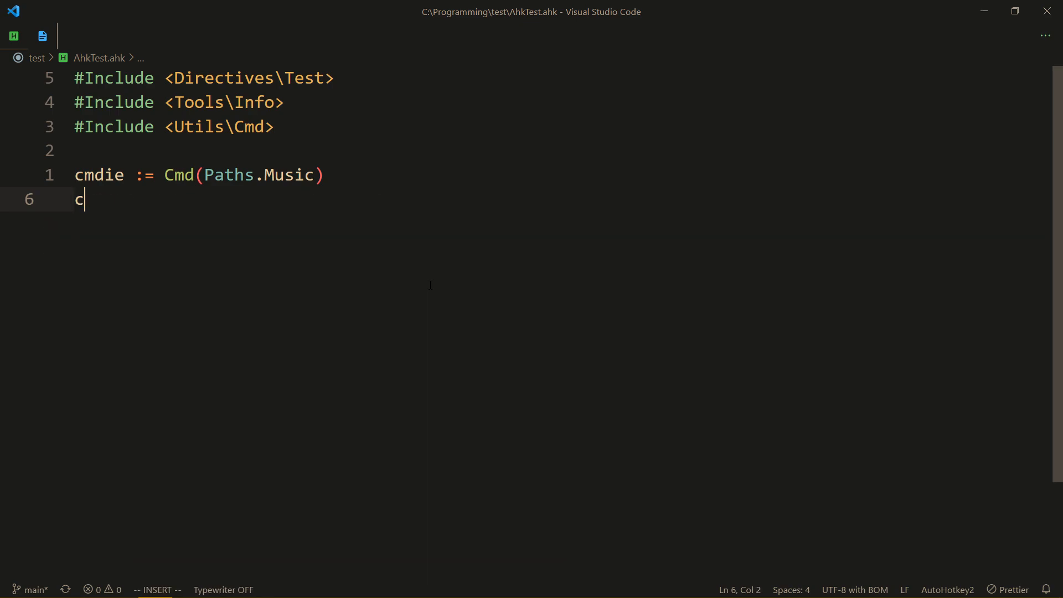
# Start cmdie.Execute with "git add ." and a "git commit -m" string
pyautogui.write('mdie.Execute("')
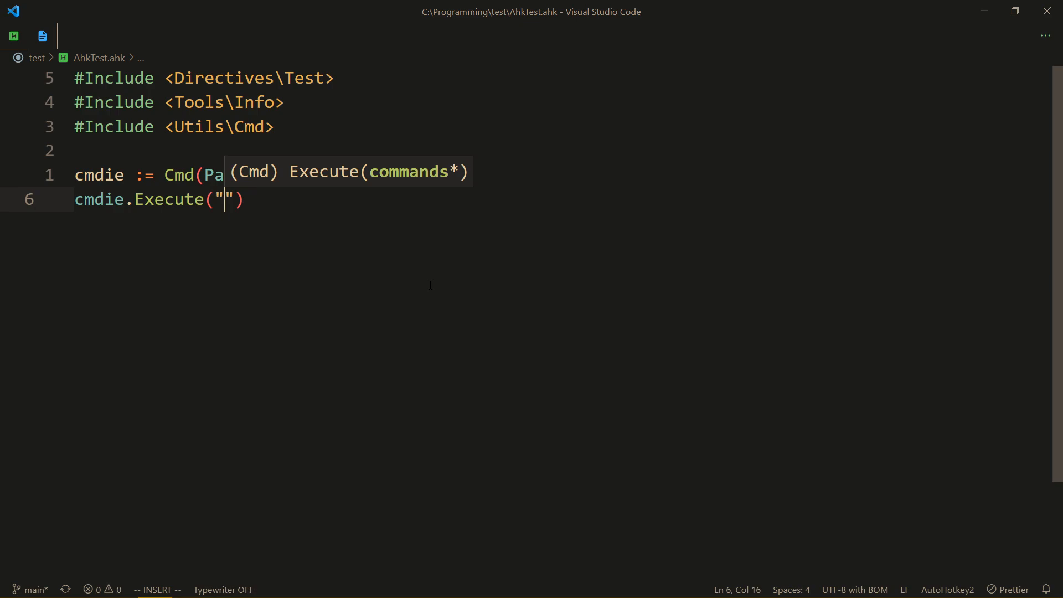
pyautogui.write('git add .",')
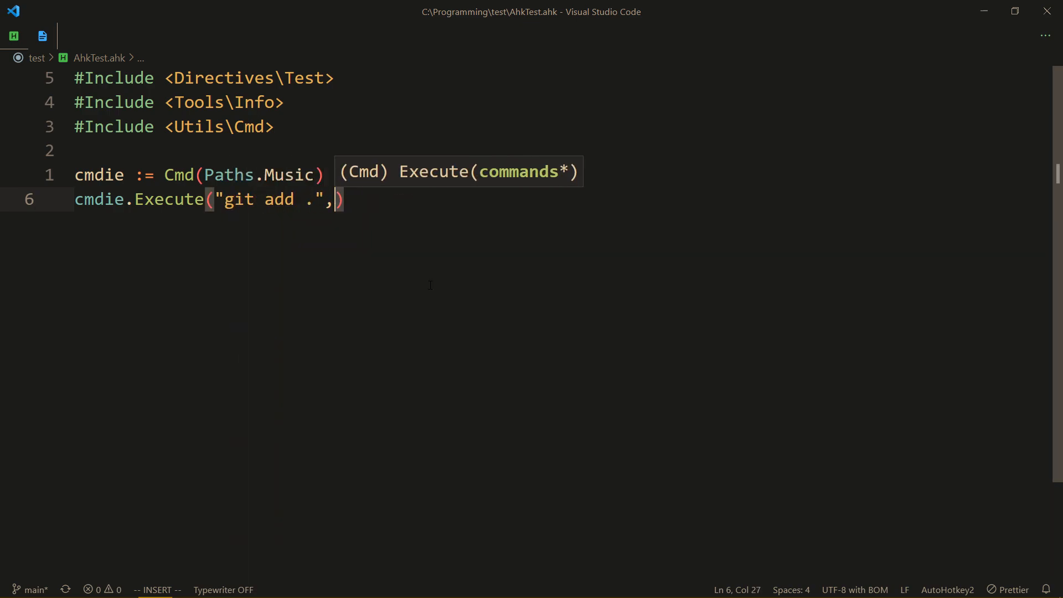
pyautogui.write('"git commit')
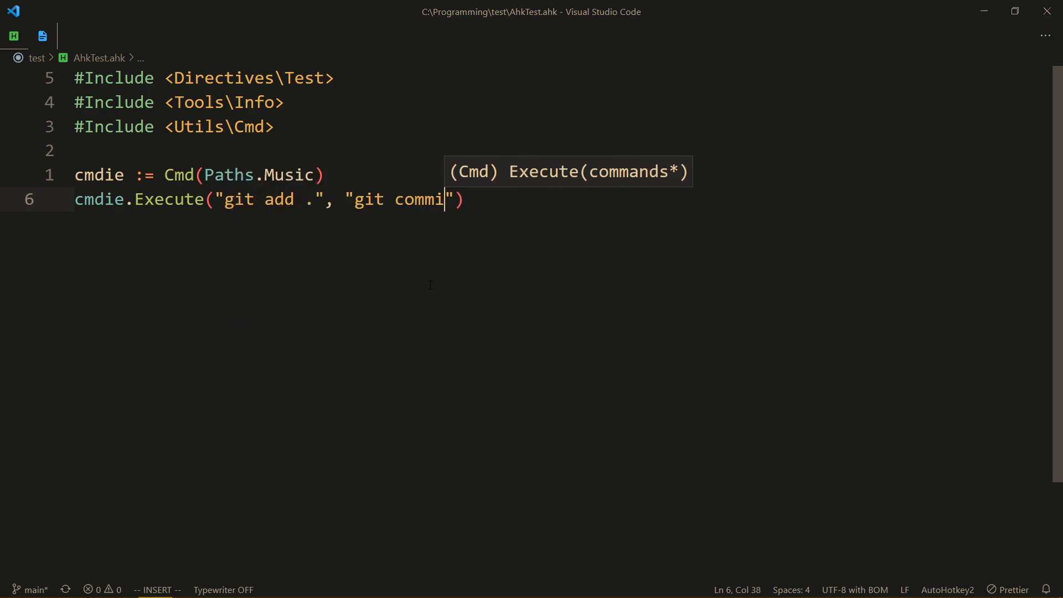
pyautogui.write('t -m')
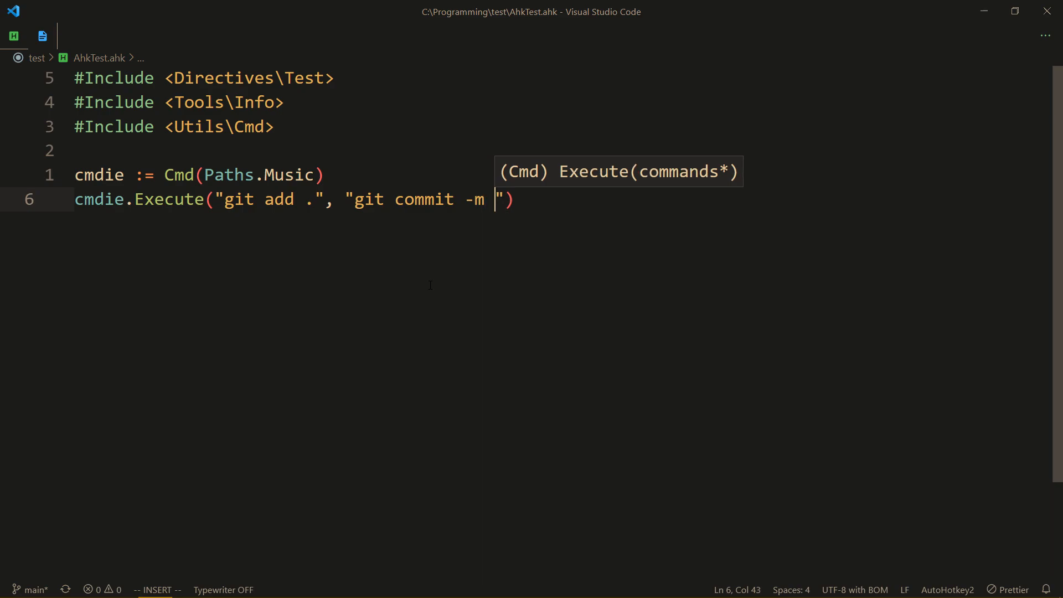
pyautogui.press('Backspace')
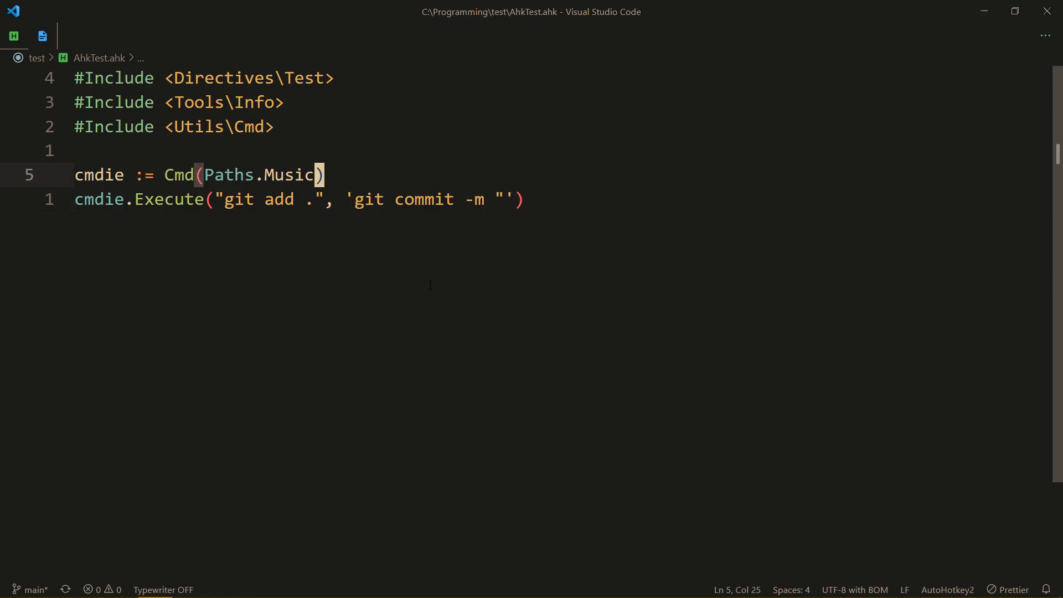
# Add the commit message and a "git push" string to the Execute call
pyautogui.write("message '")
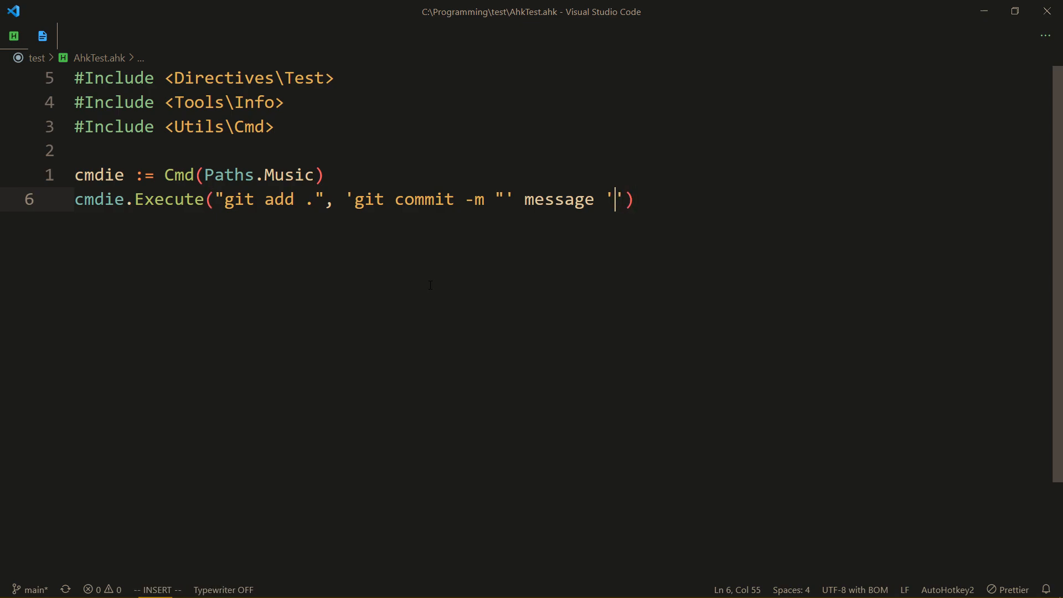
pyautogui.write('", "')
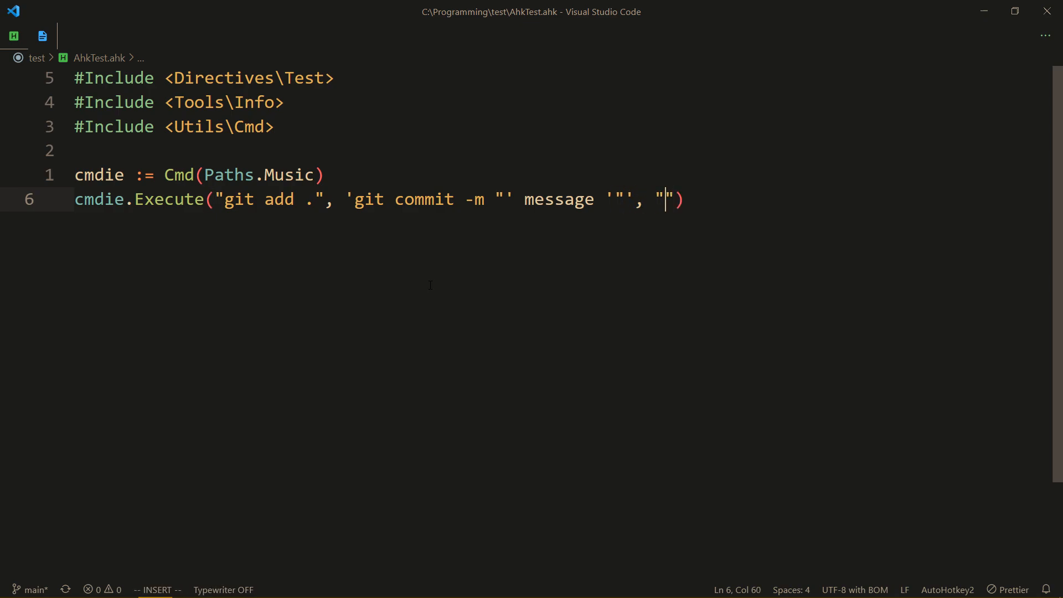
pyautogui.write('git pu')
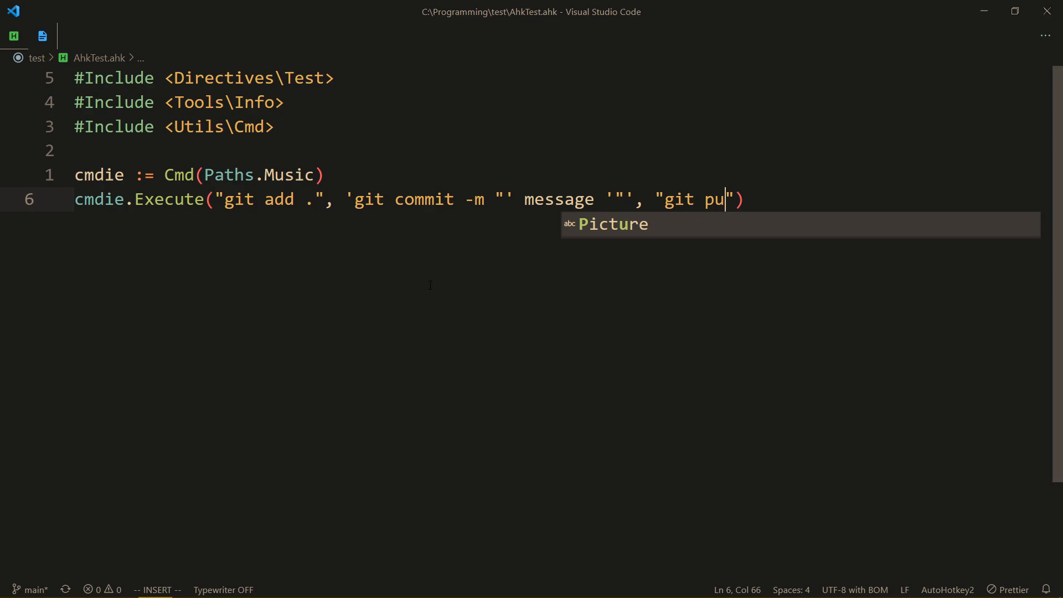
pyautogui.write('sh')
pyautogui.write('git')
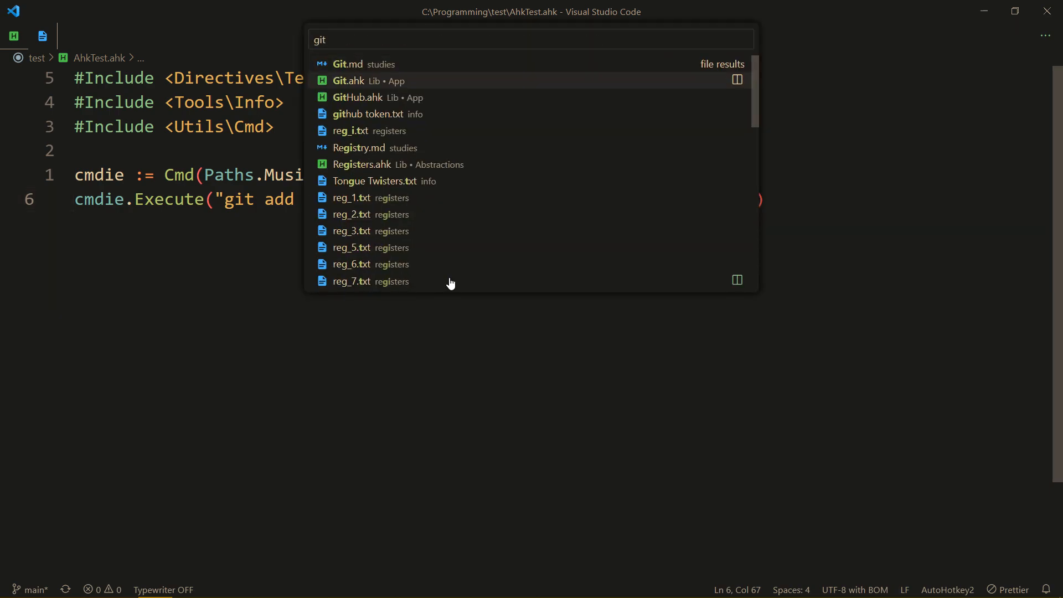
# Open Git.ahk and read through the Git class's Add, Commit, Push and Execute methods
pyautogui.click(356, 80)
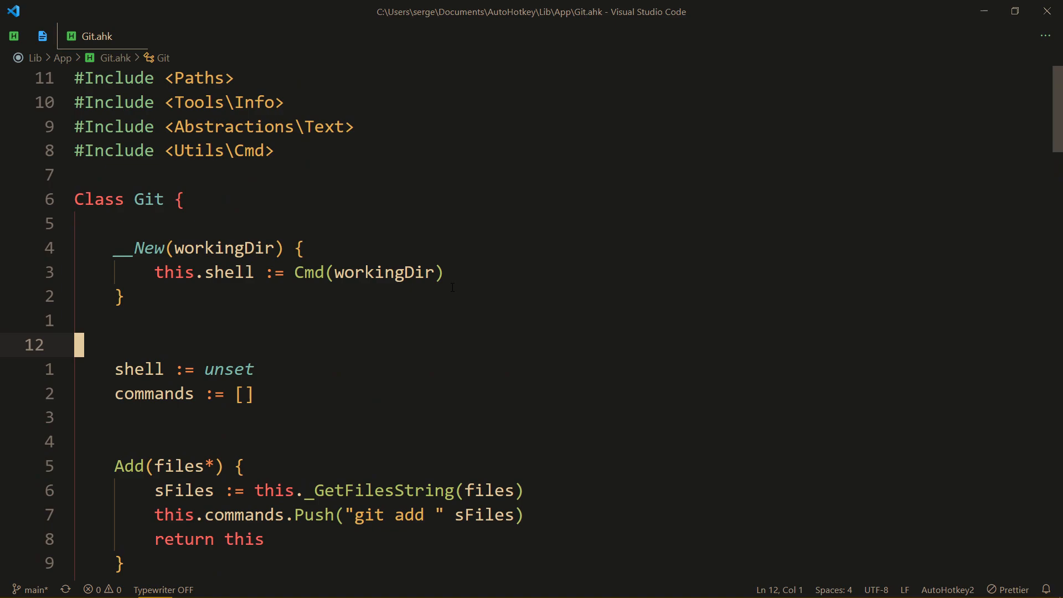
pyautogui.scroll(-3)
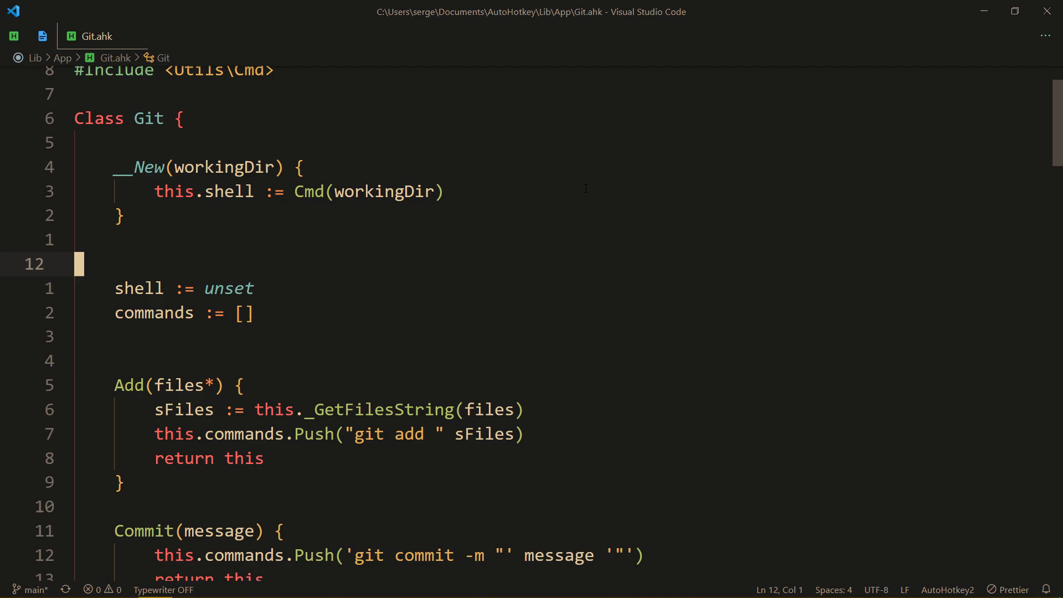
pyautogui.scroll(3)
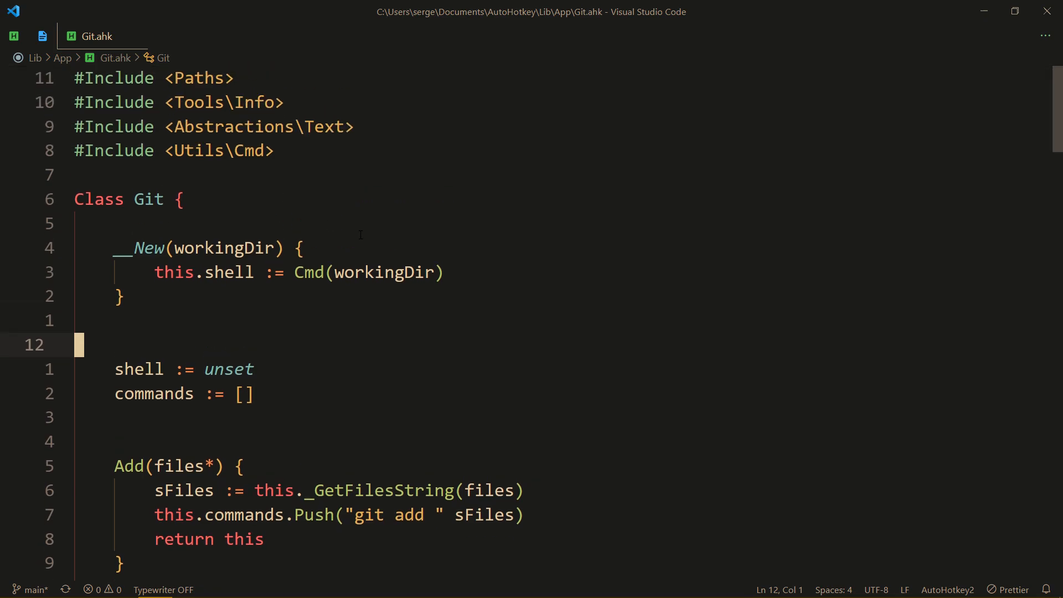
pyautogui.scroll(-3)
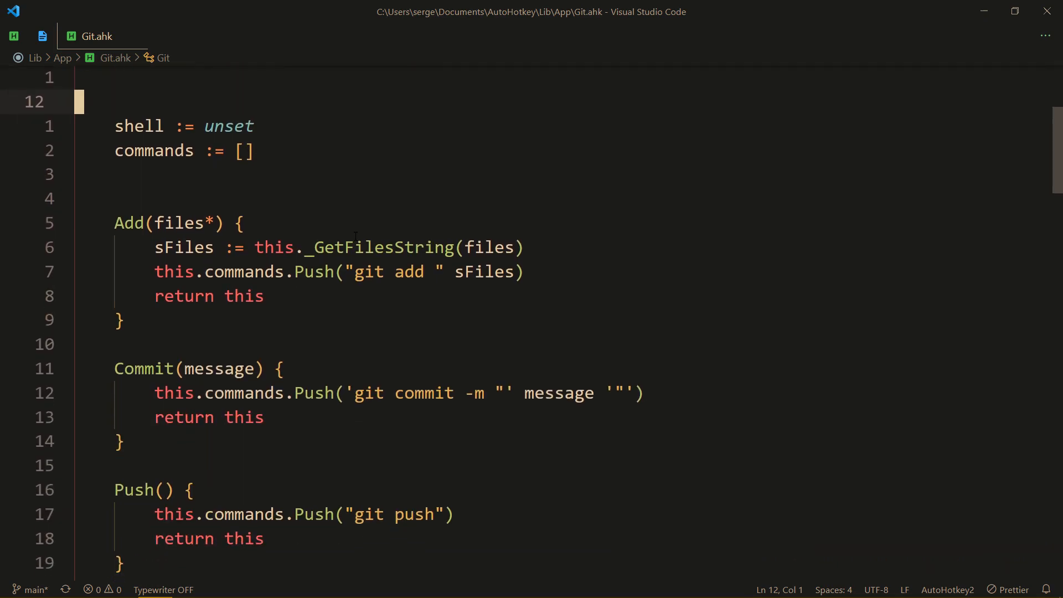
pyautogui.scroll(-3)
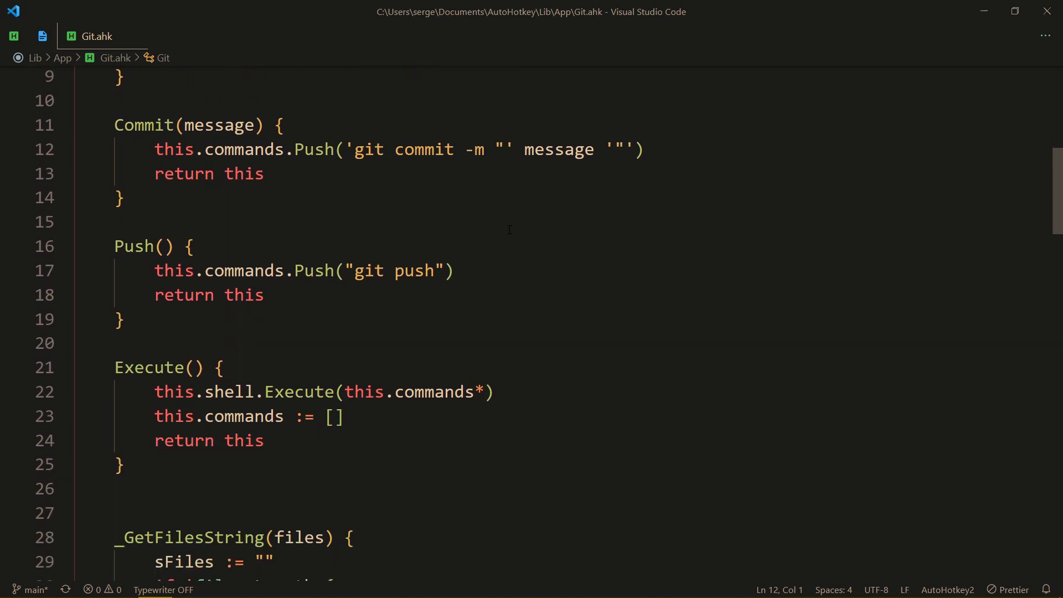
pyautogui.scroll(3)
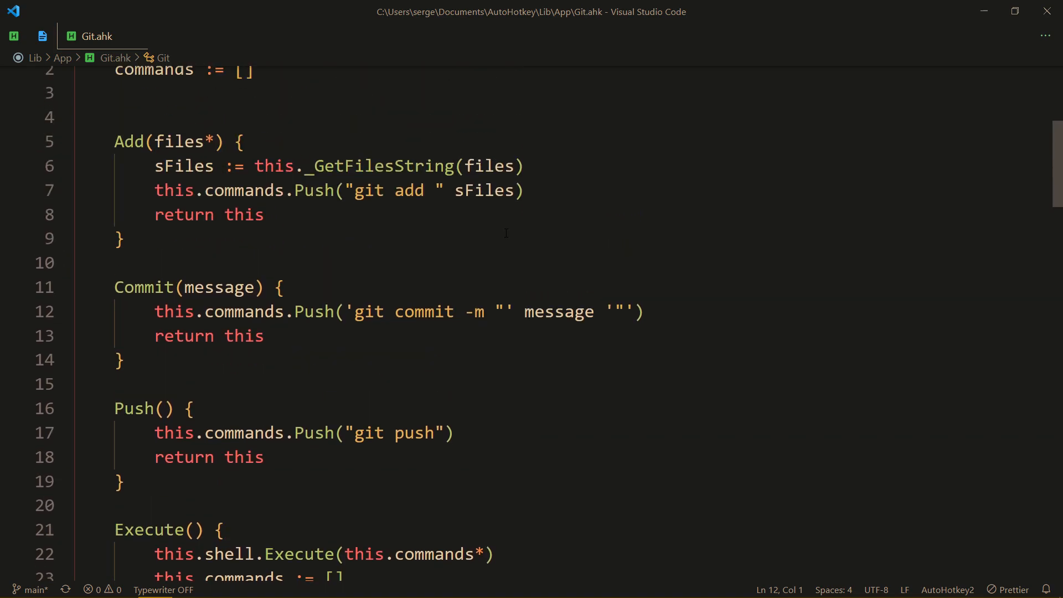
pyautogui.moveTo(496, 215)
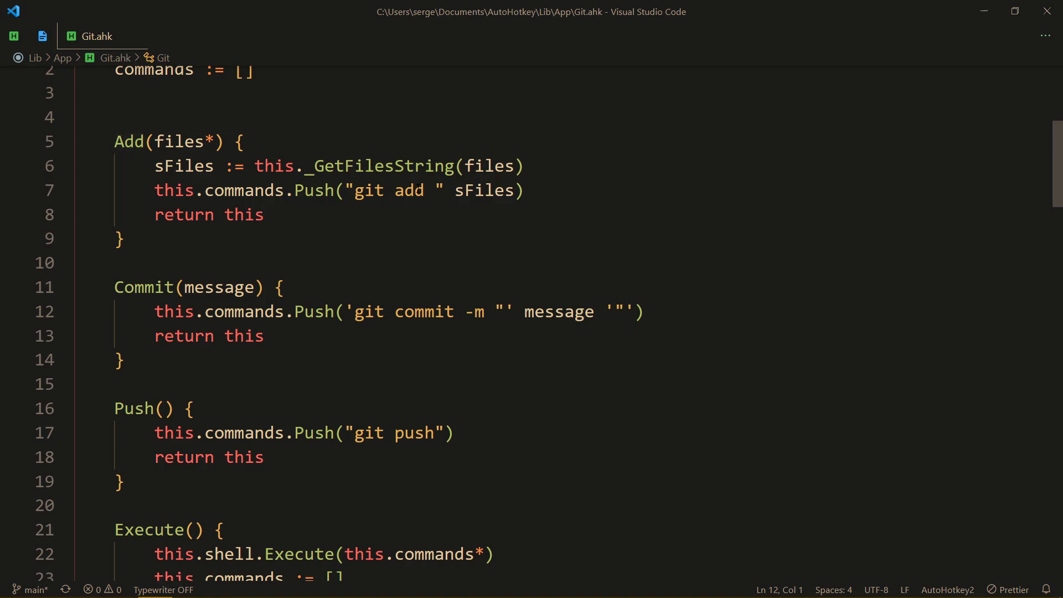
pyautogui.moveTo(129, 142)
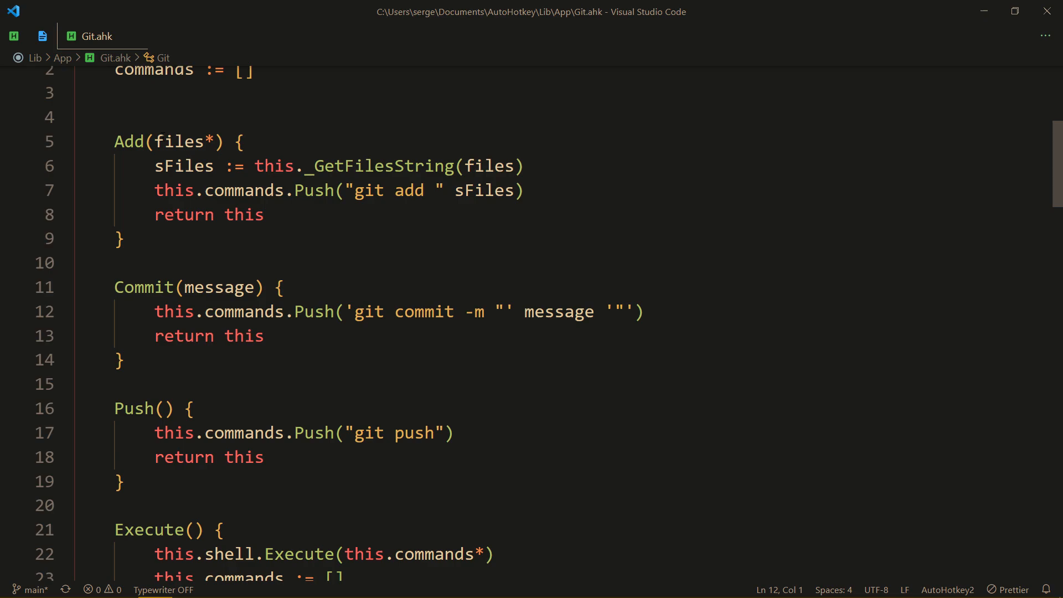
pyautogui.moveTo(145, 287)
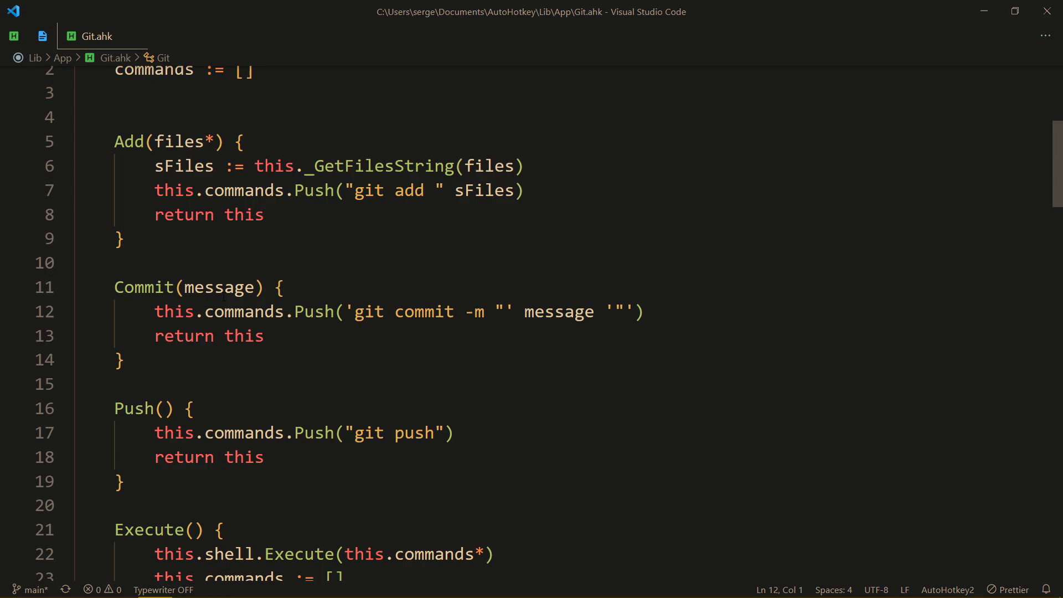
pyautogui.scroll(-3)
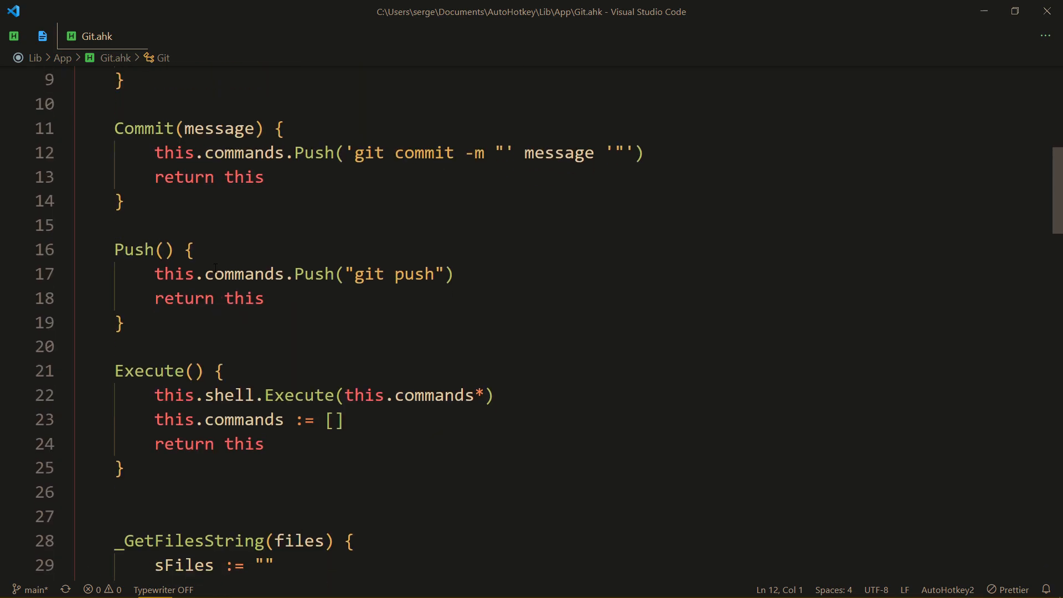
pyautogui.scroll(-3)
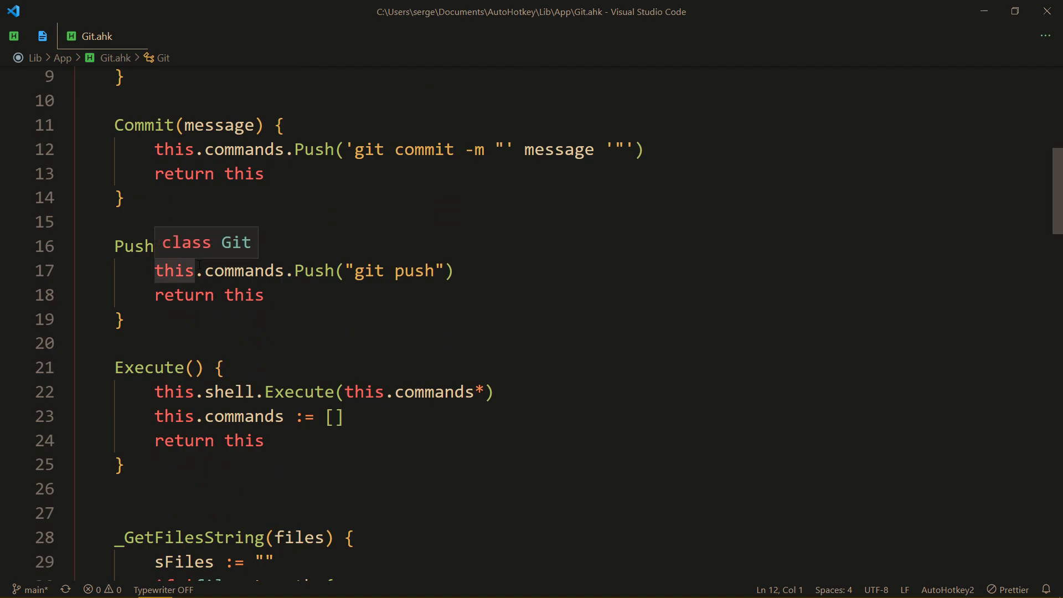
pyautogui.moveTo(631, 263)
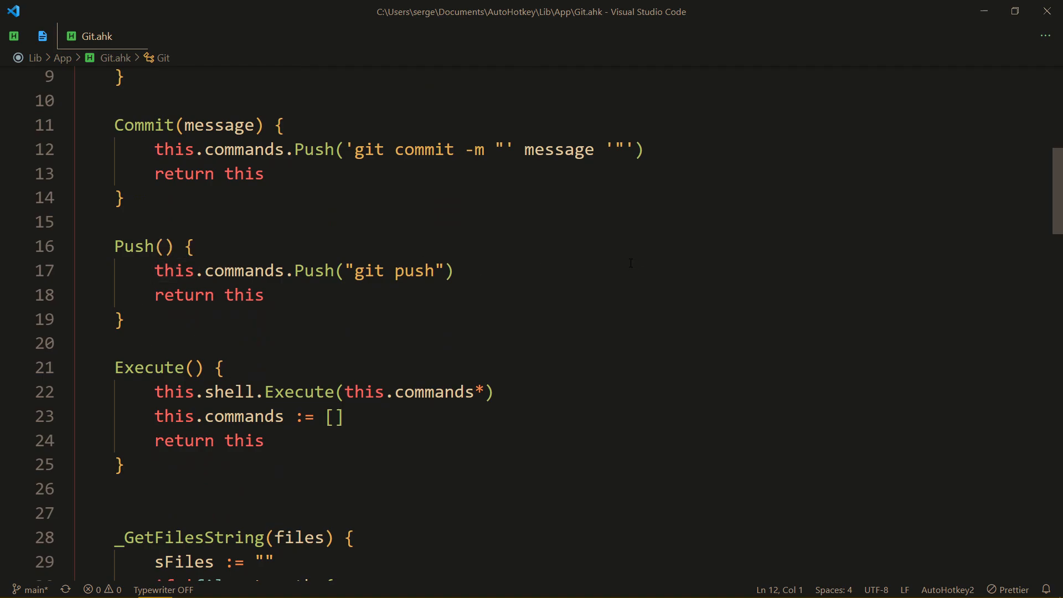
pyautogui.moveTo(873, 257)
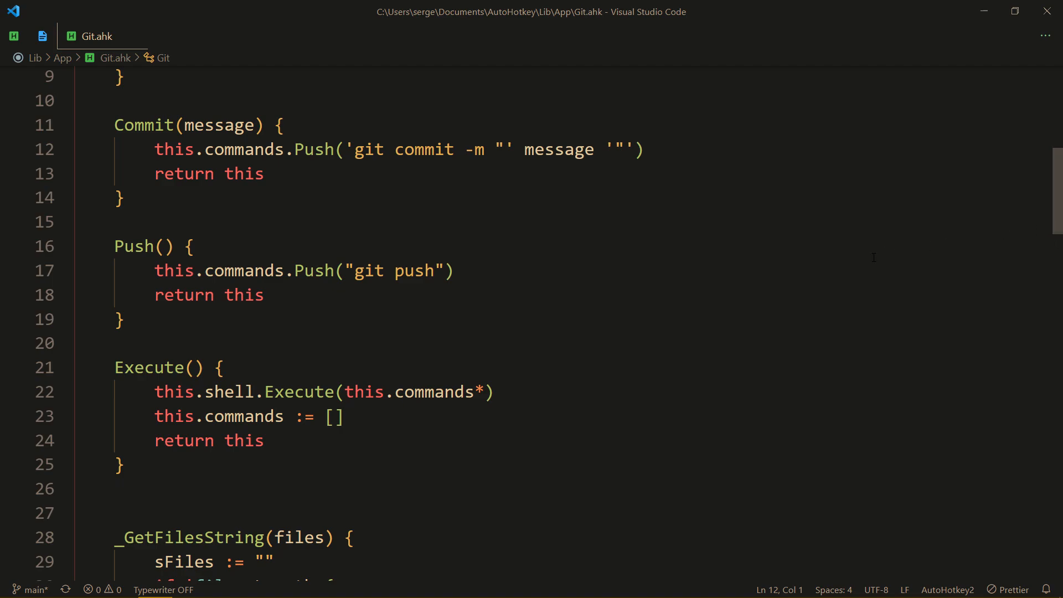
pyautogui.press('ctrl+p')
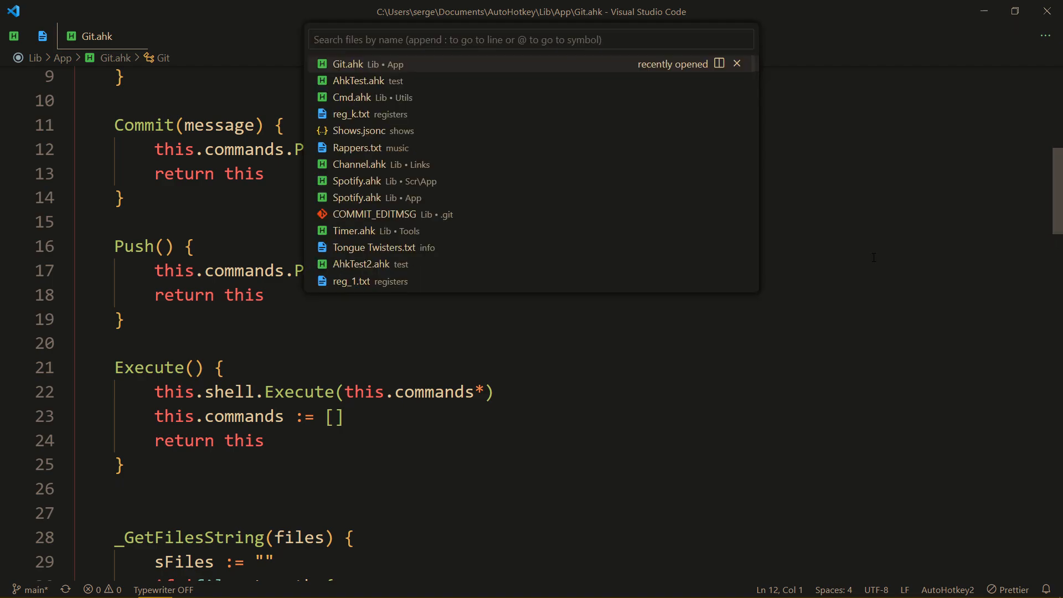
# Open Spotify.ahk from Lib\App and scroll down to the NewDiscovery method
pyautogui.write('spot')
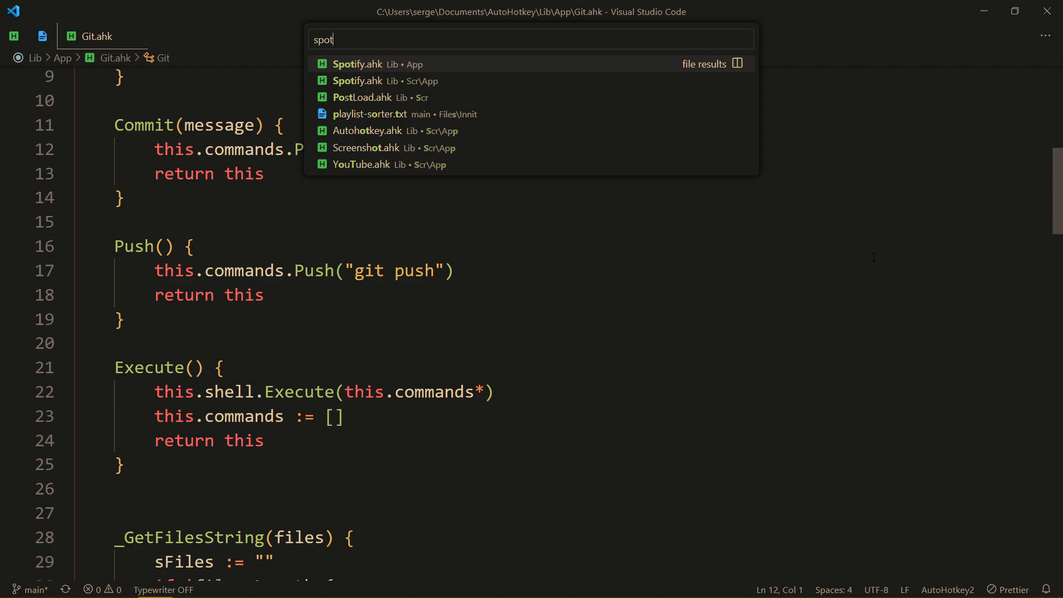
pyautogui.click(357, 63)
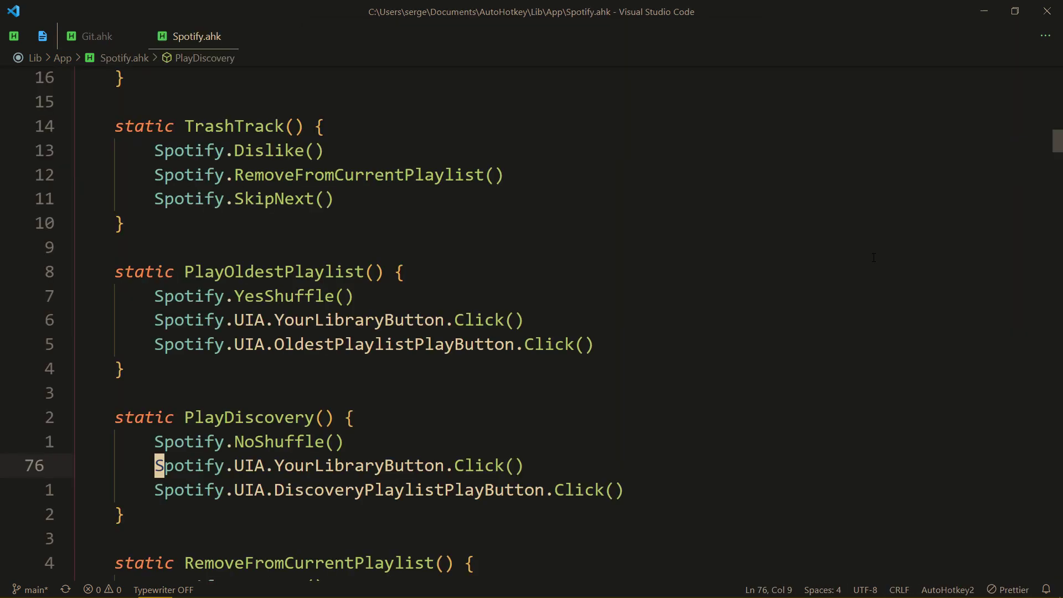
pyautogui.scroll(-3)
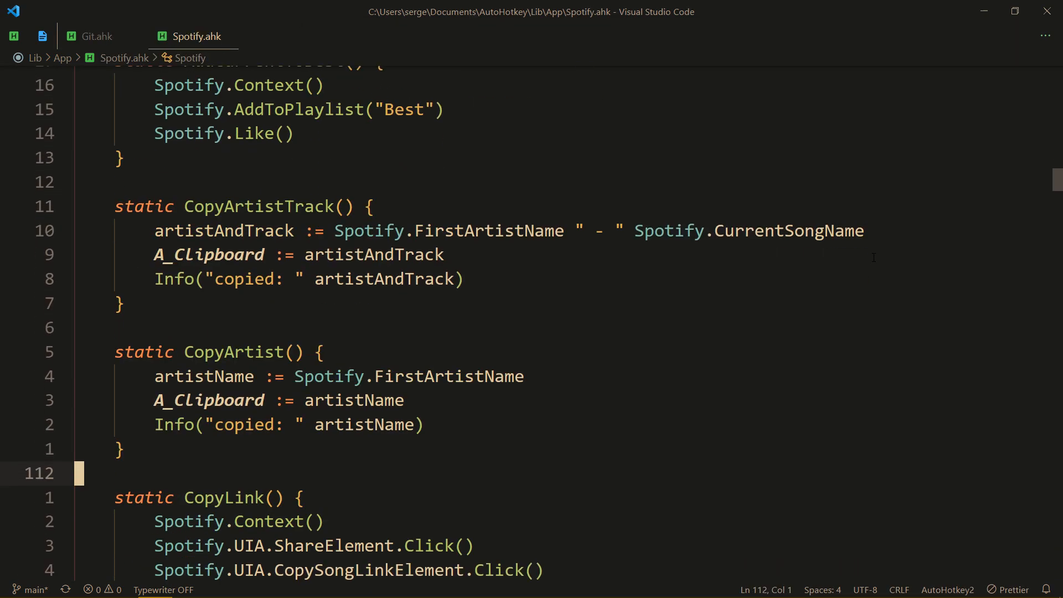
pyautogui.scroll(-3)
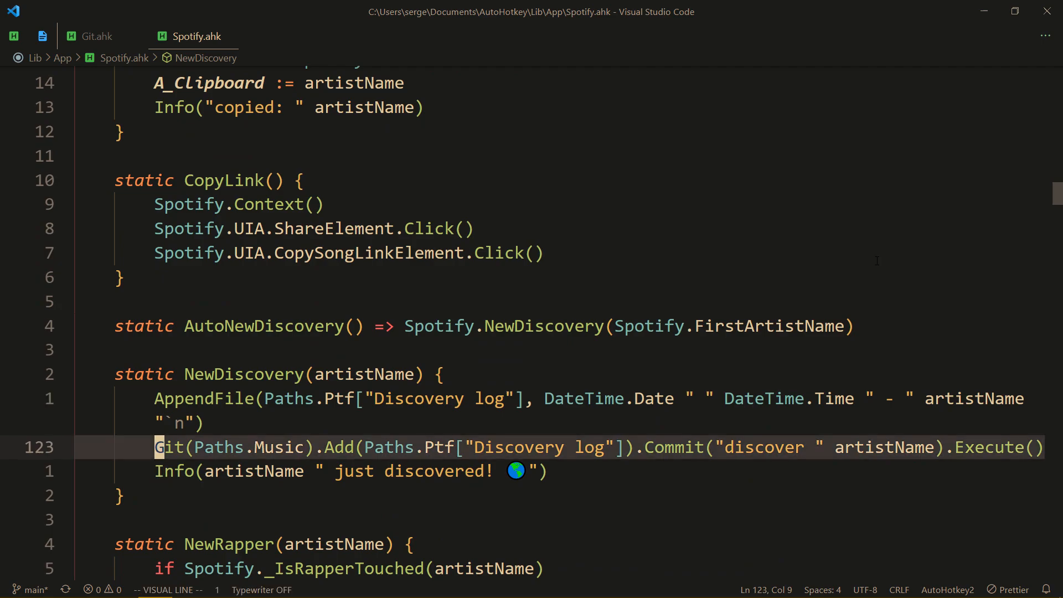
pyautogui.scroll(-3)
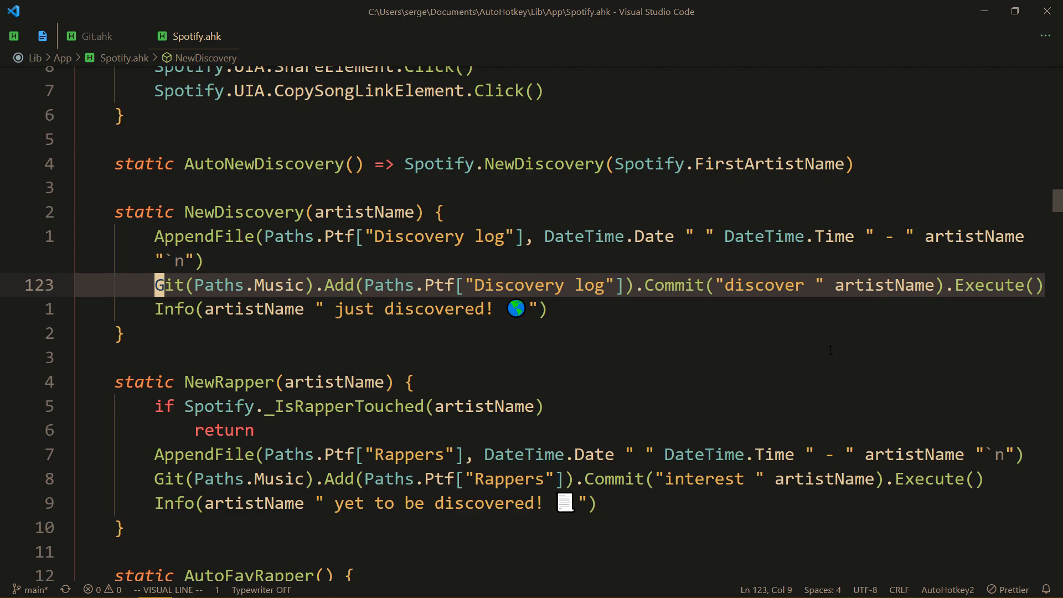
# Point out NewDiscovery's Commit and Execute calls, then return to Git.ahk
pyautogui.press('up')
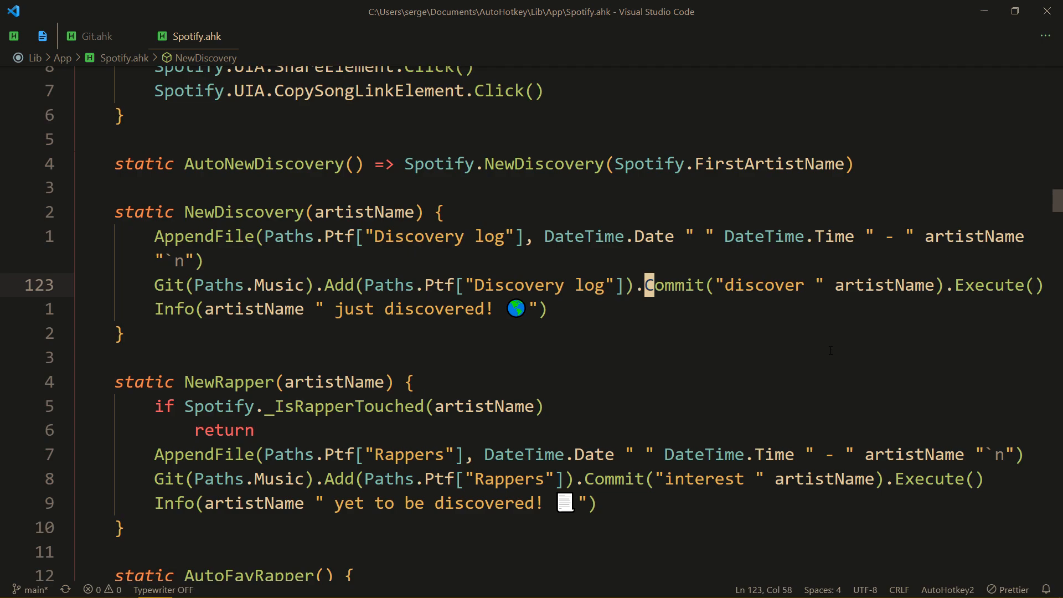
pyautogui.click(958, 284)
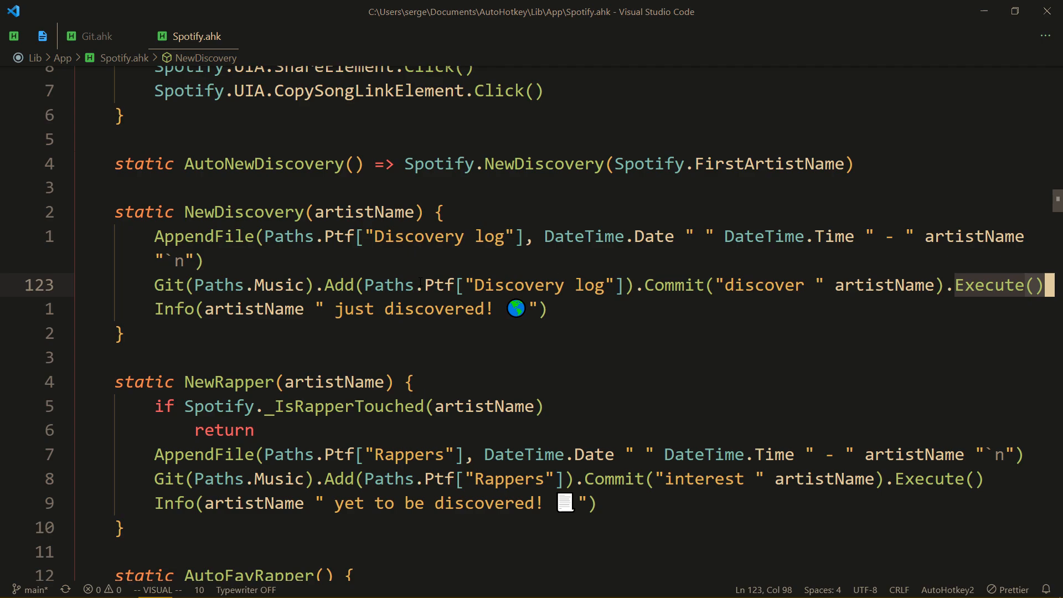
pyautogui.click(94, 36)
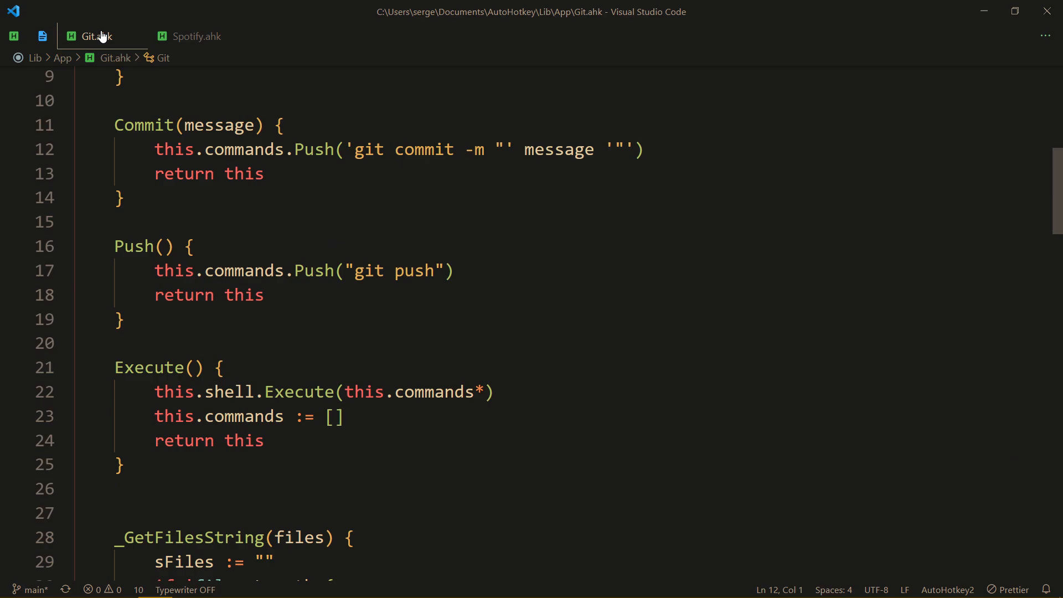
# Reread Git.ahk's Add, Commit, Push and Execute methods, then switch to Spotify.ahk
pyautogui.scroll(3)
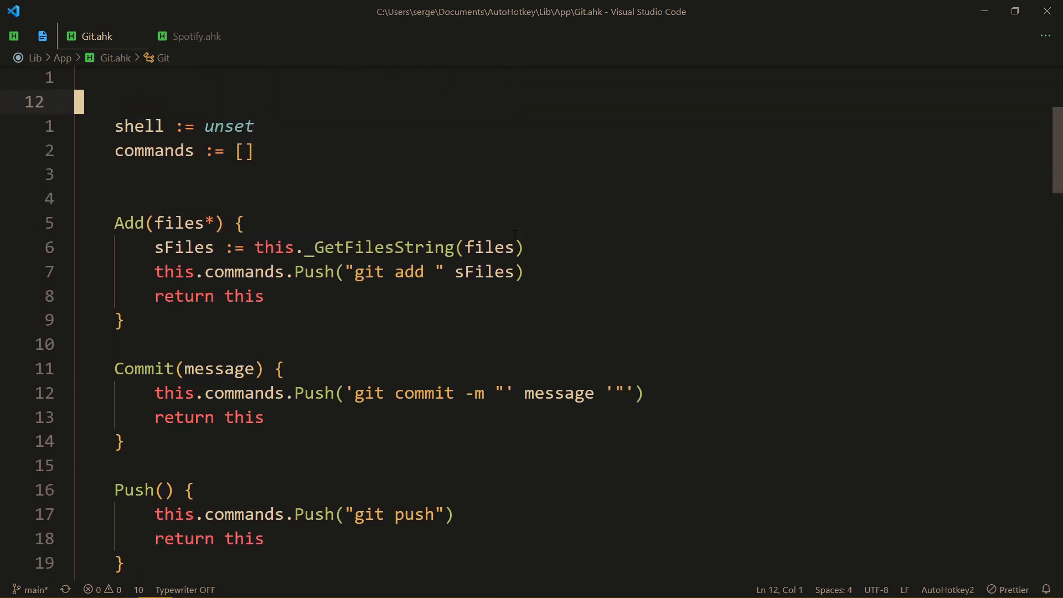
pyautogui.scroll(-3)
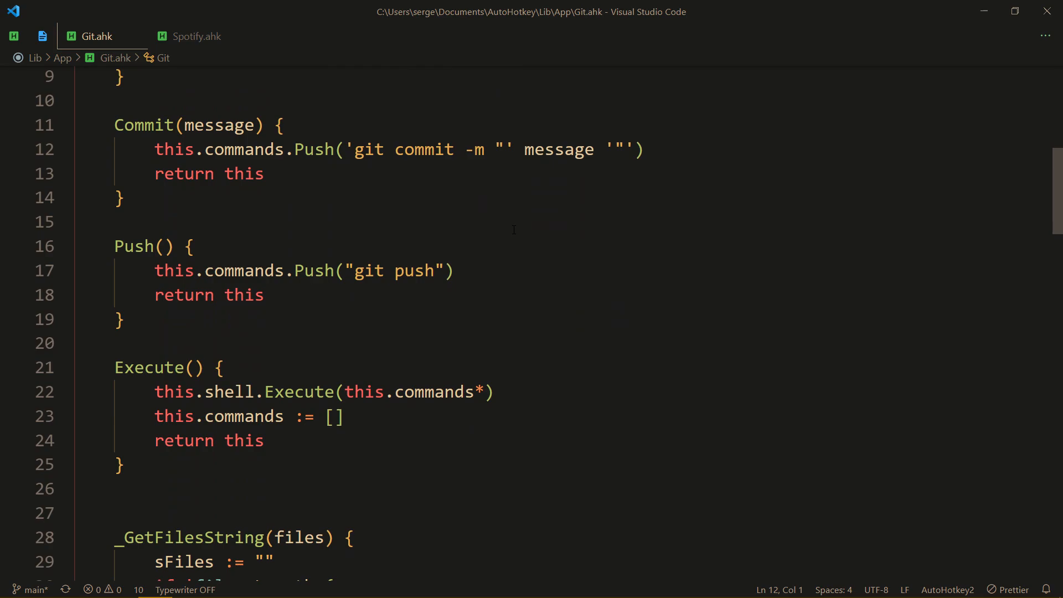
pyautogui.scroll(3)
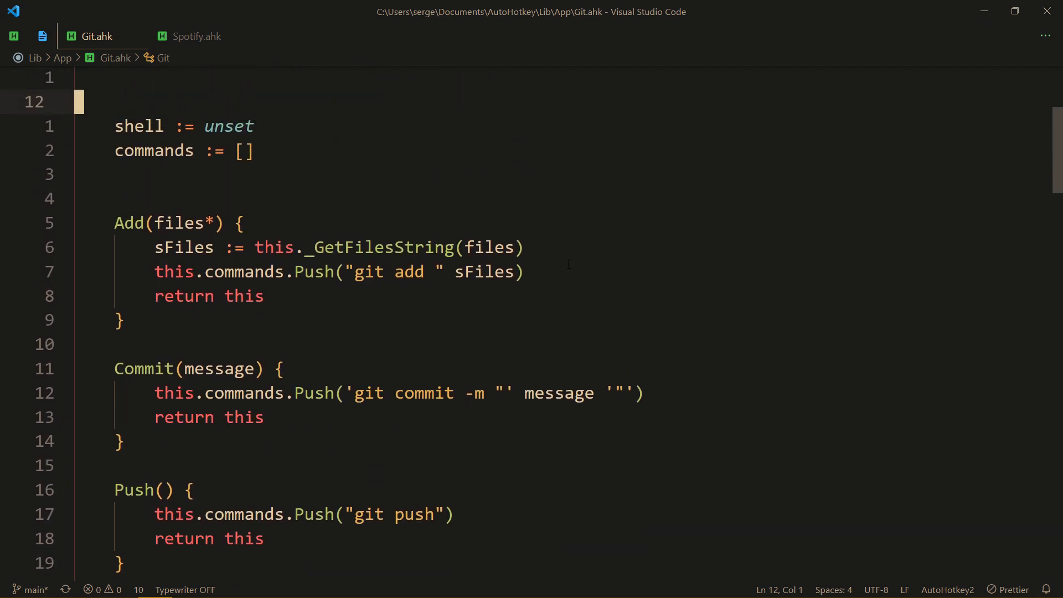
pyautogui.scroll(-3)
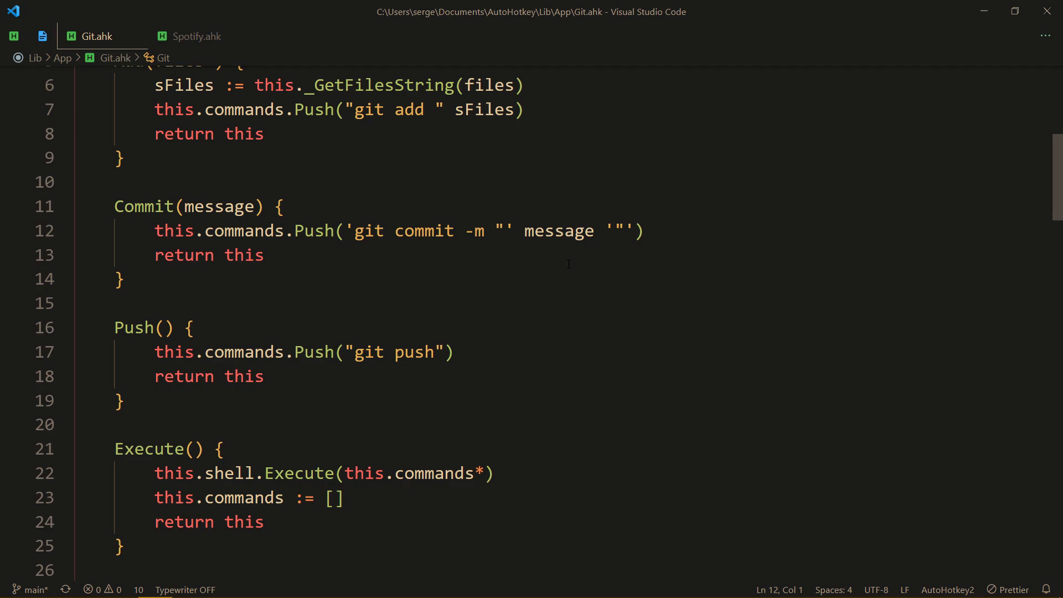
pyautogui.moveTo(206, 37)
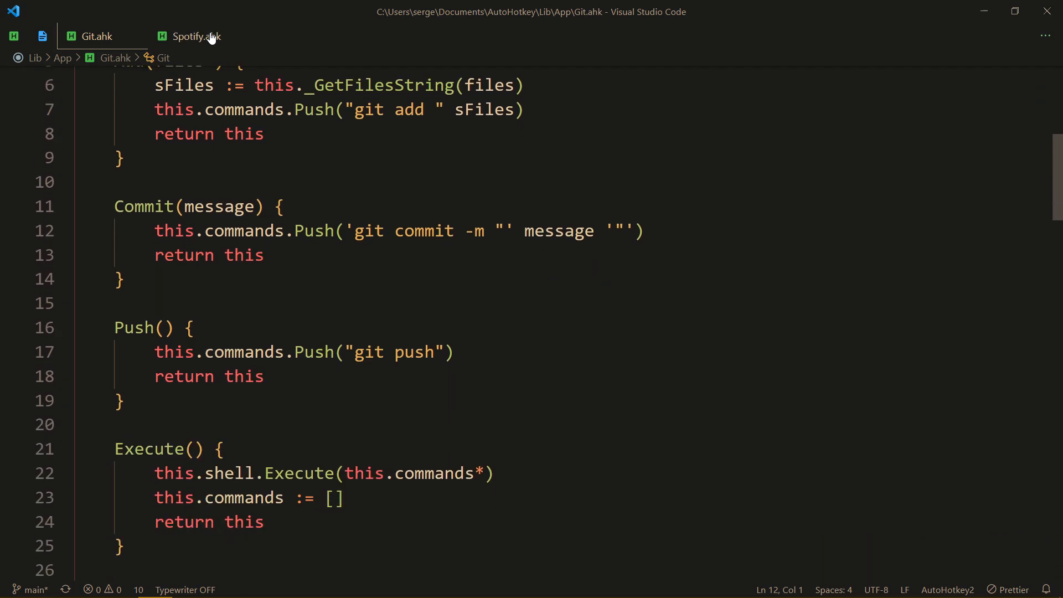
pyautogui.click(195, 36)
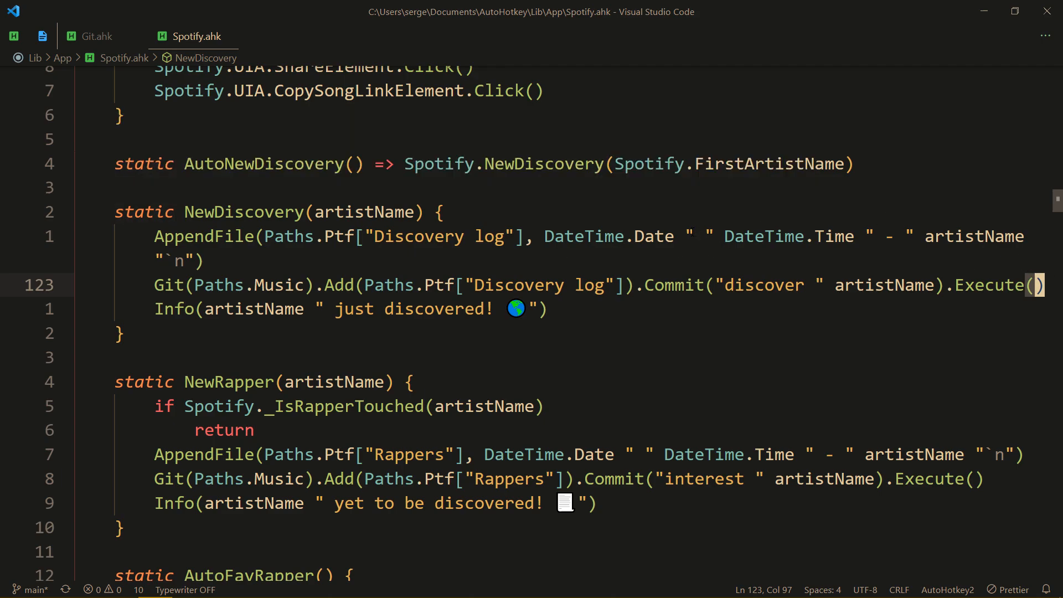
pyautogui.moveTo(652, 235)
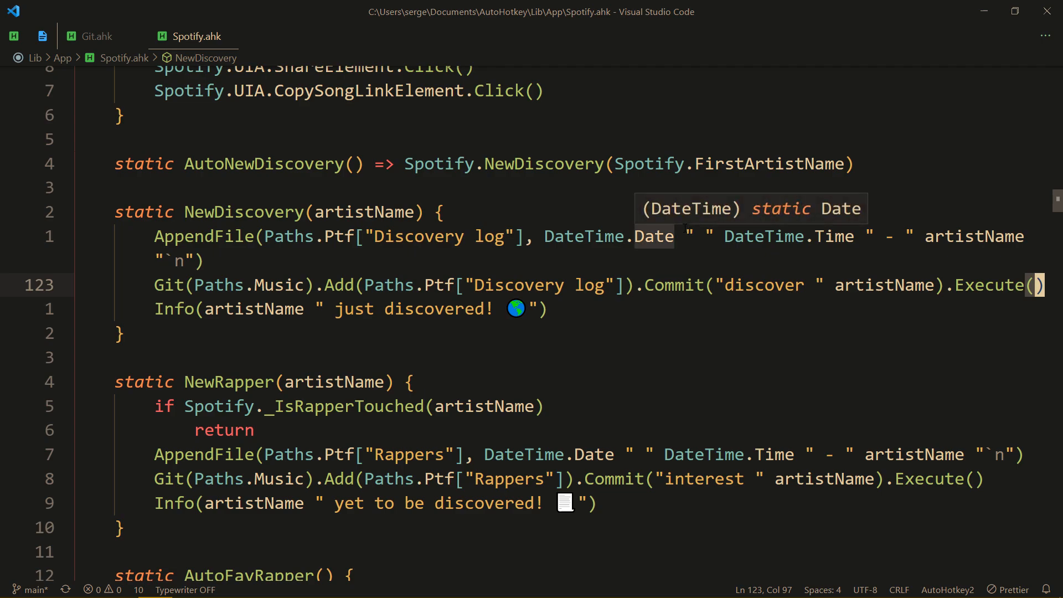
# Review the Git Add/Commit/Execute chains in Spotify.ahk's NewRapper and FavRapper methods
pyautogui.scroll(-3)
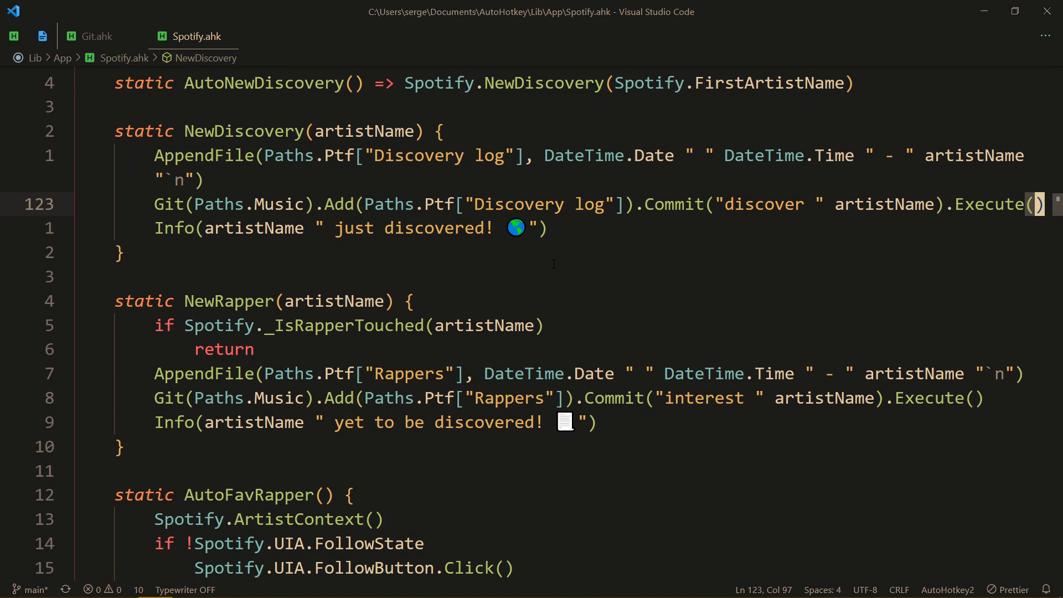
pyautogui.scroll(-3)
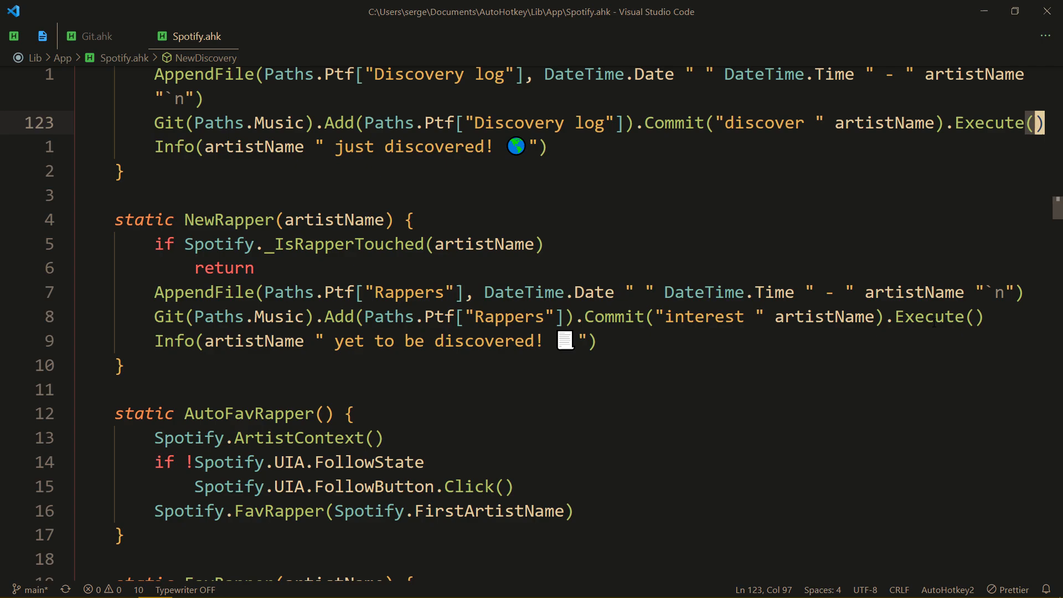
pyautogui.write('rap asd')
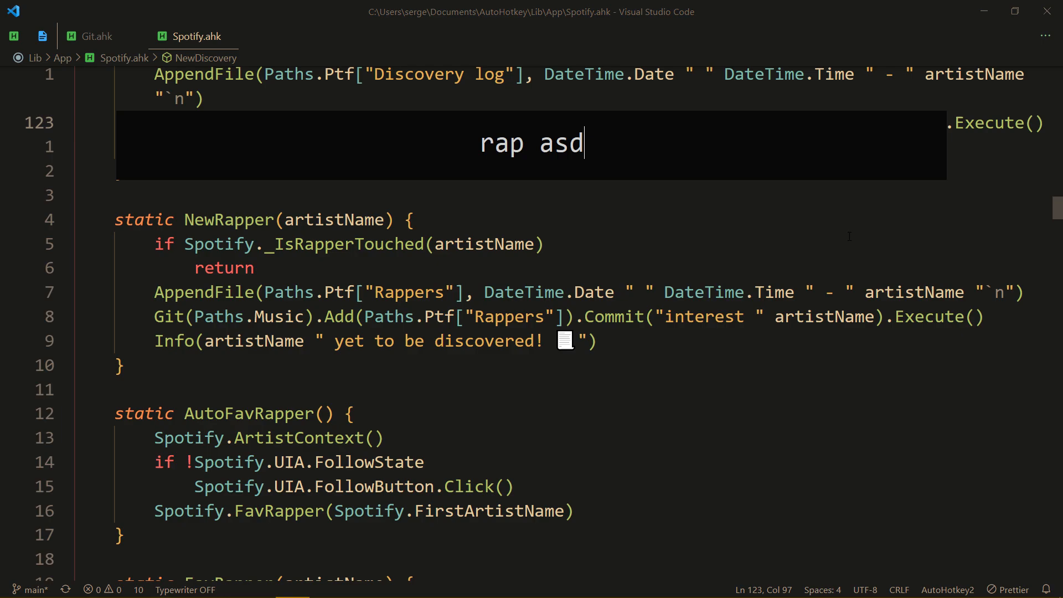
pyautogui.press('Escape')
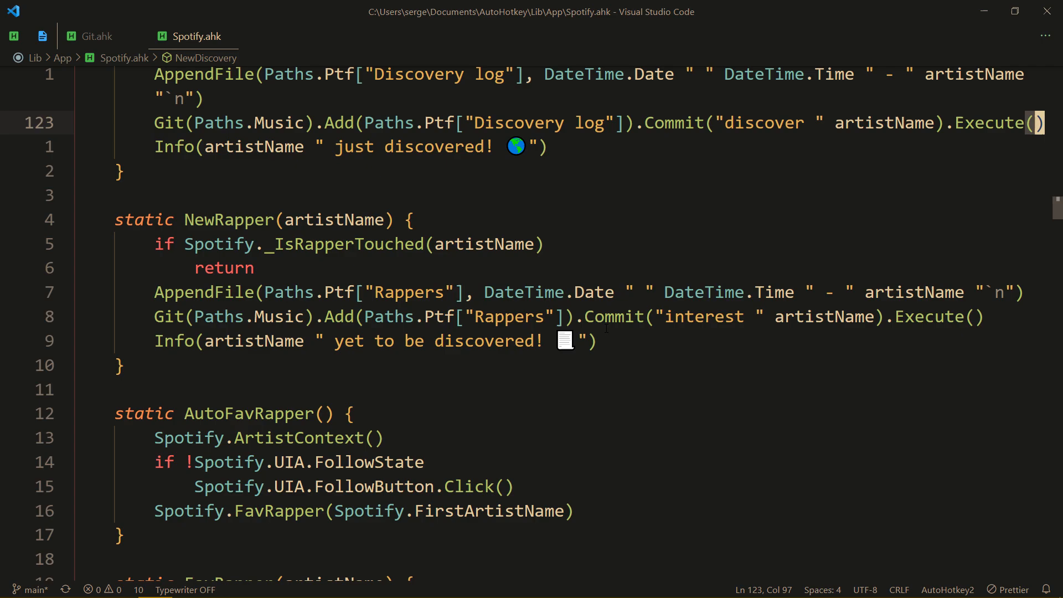
pyautogui.scroll(-3)
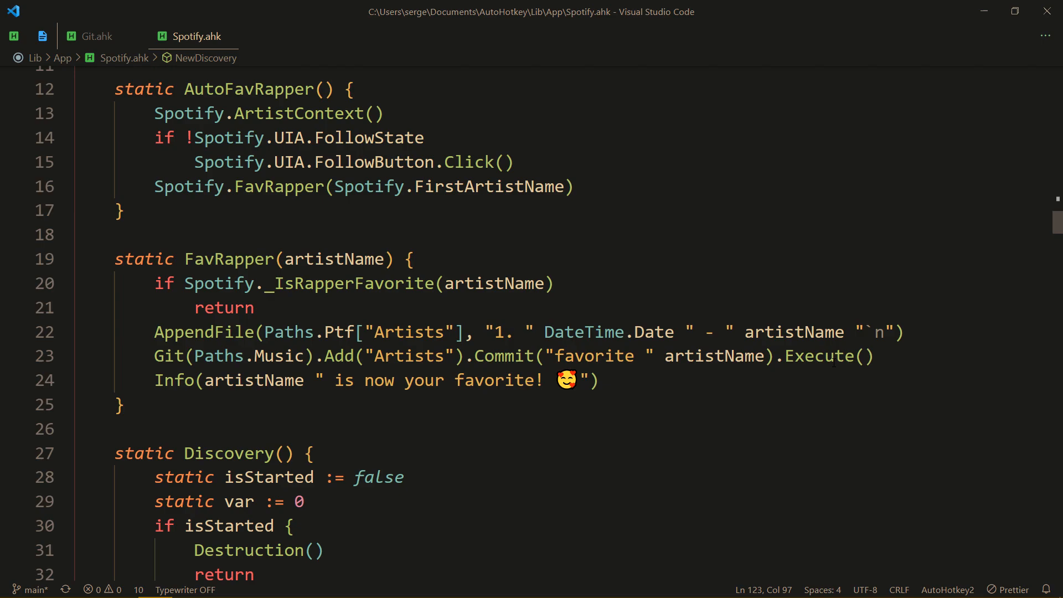
pyautogui.press('ctrl+p')
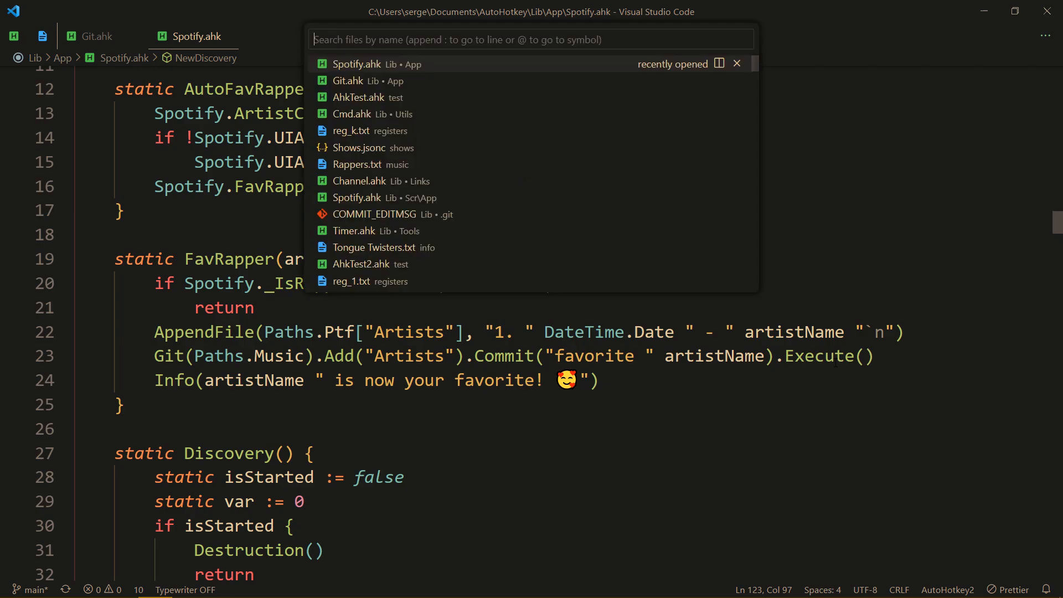
# Open Shows.ahk and scroll to SetEpisode and SetDownloaded with their Git chains
pyautogui.write('shows')
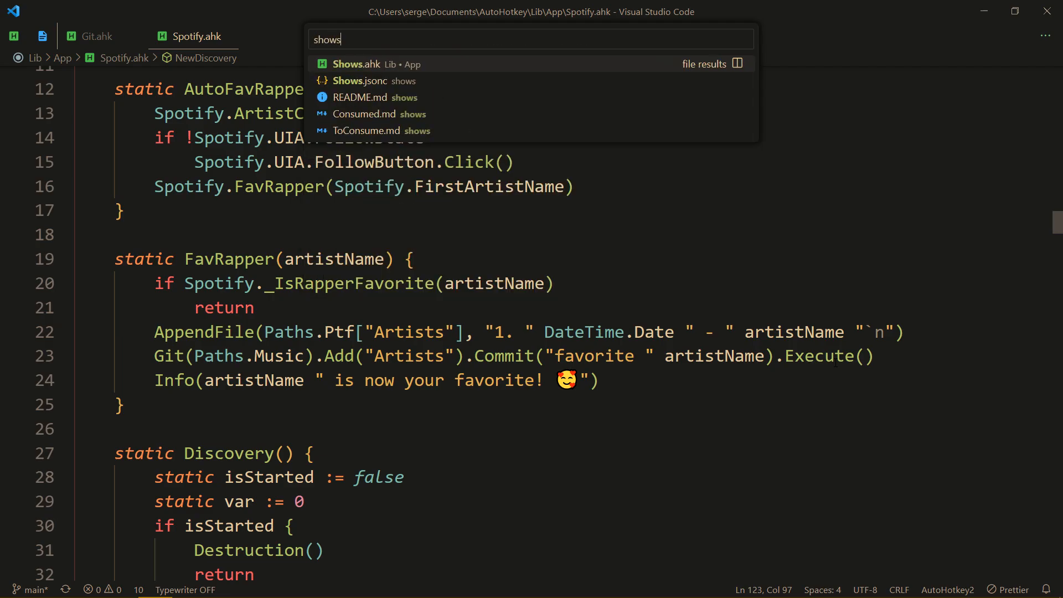
pyautogui.click(355, 64)
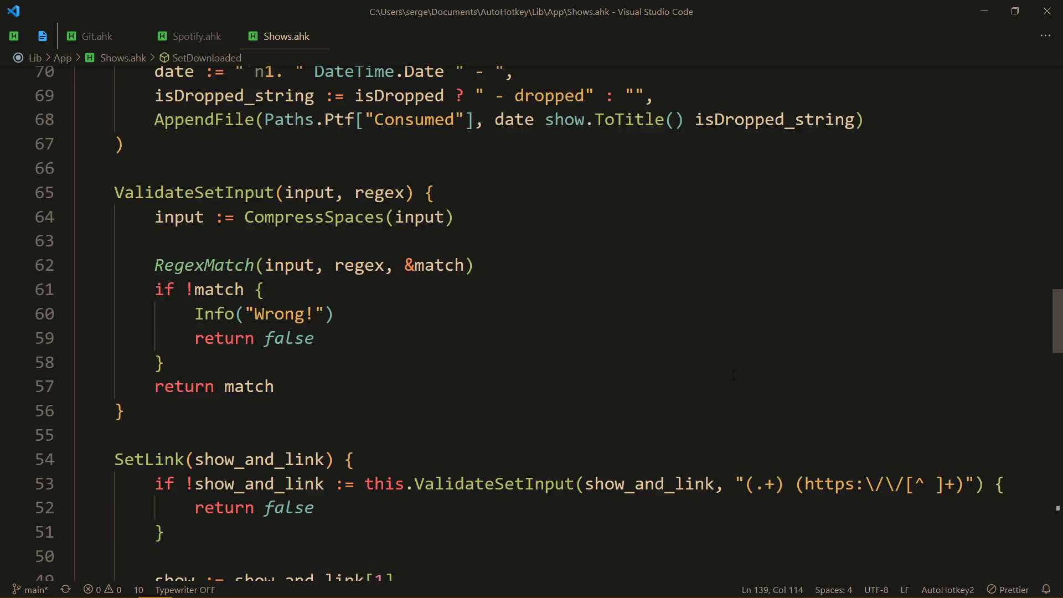
pyautogui.scroll(3)
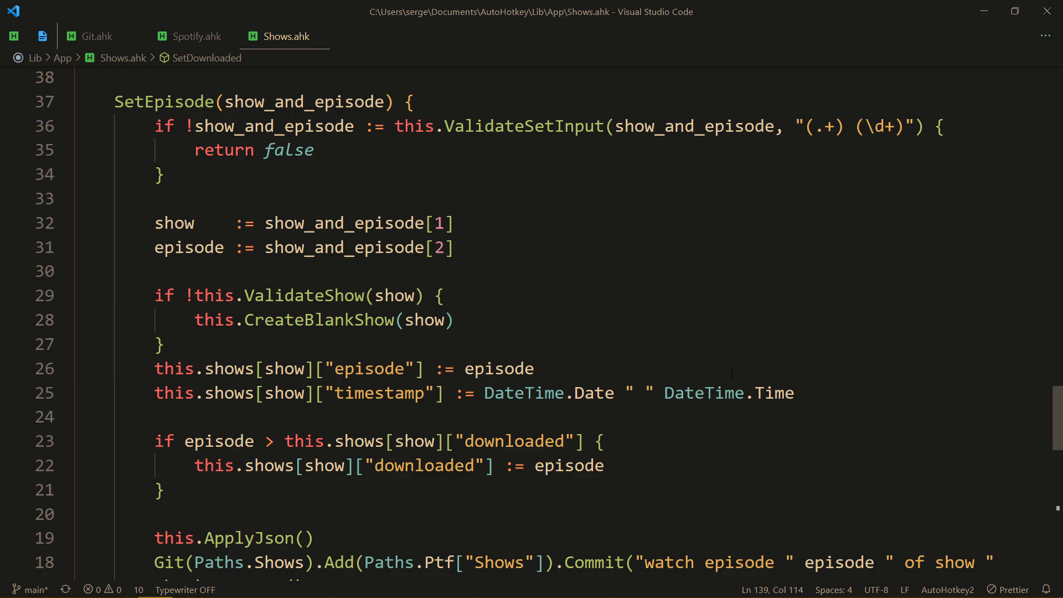
pyautogui.scroll(-3)
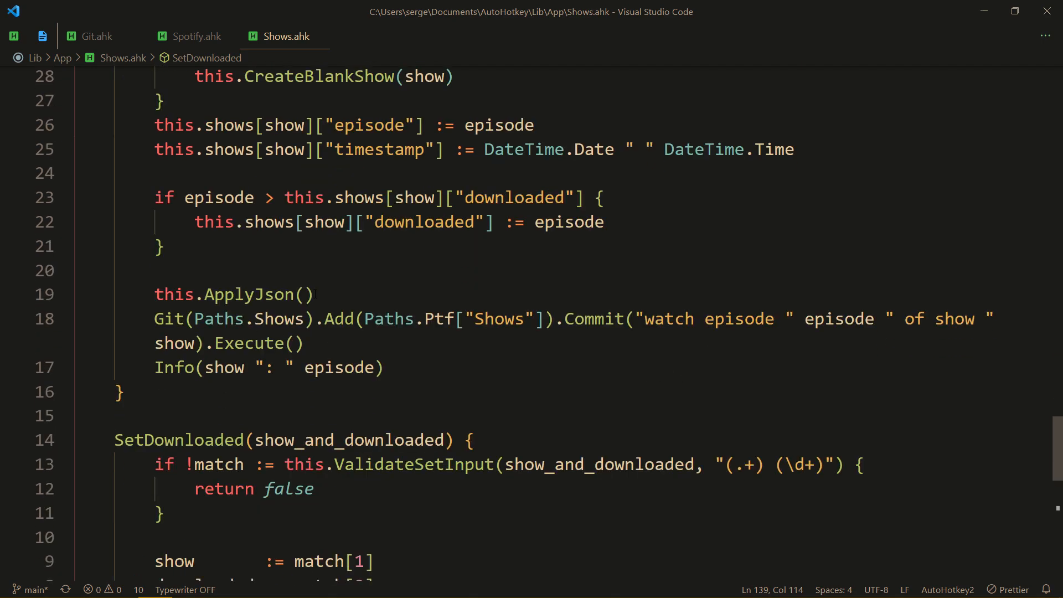
pyautogui.scroll(-3)
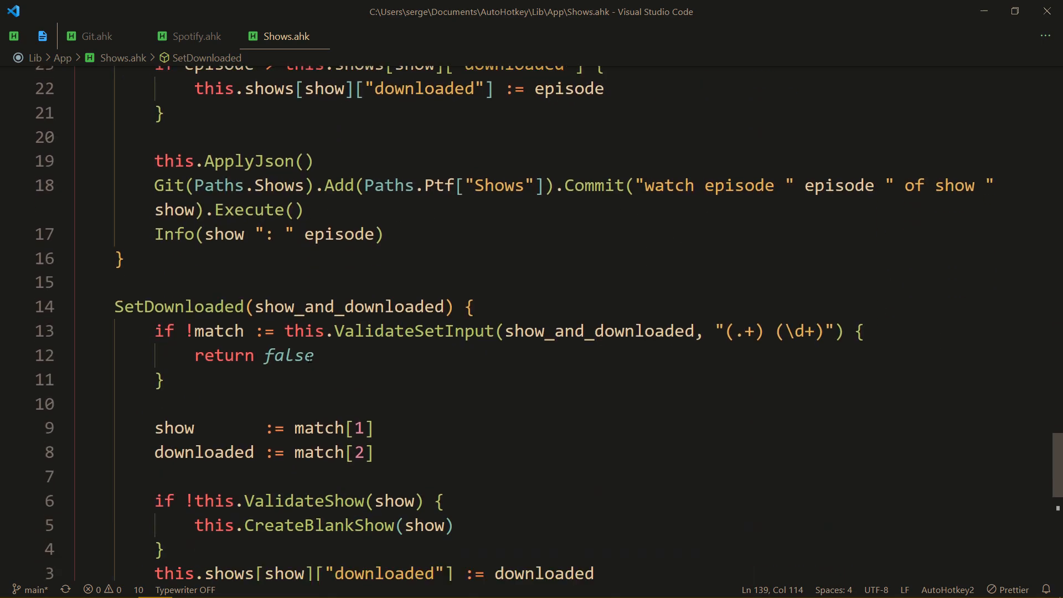
pyautogui.scroll(-3)
pyautogui.write('show')
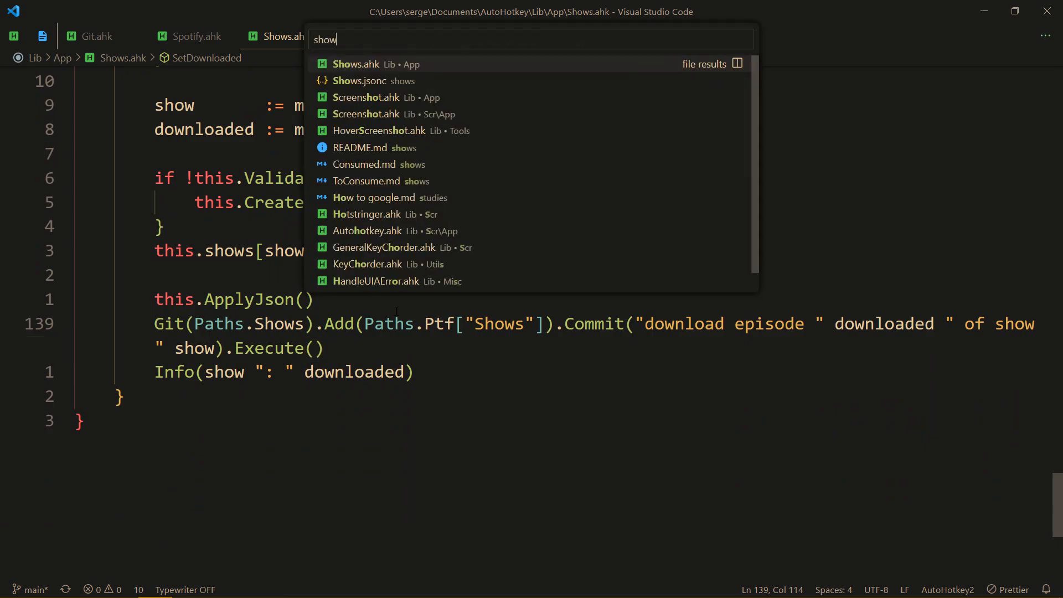
# Open Shows.jsonc from the shows folder, then switch back to Shows.ahk
pyautogui.click(372, 81)
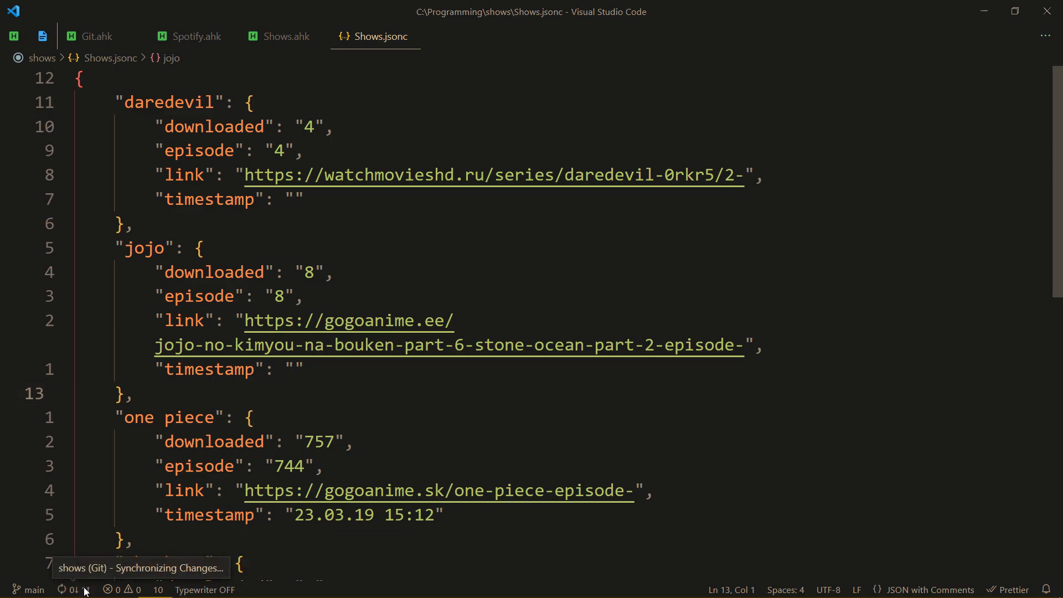
pyautogui.moveTo(710, 242)
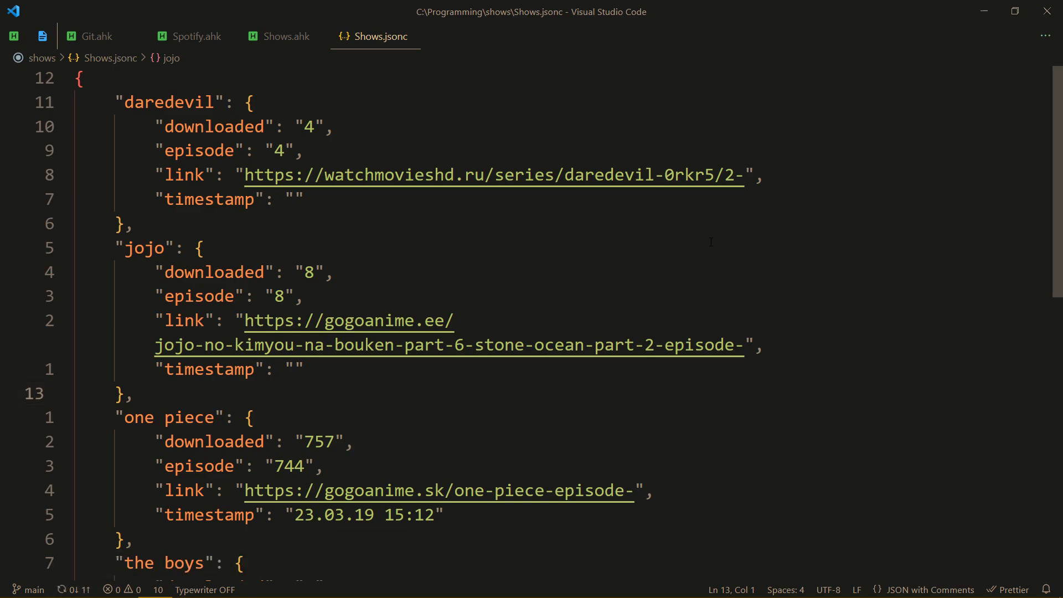
pyautogui.click(284, 36)
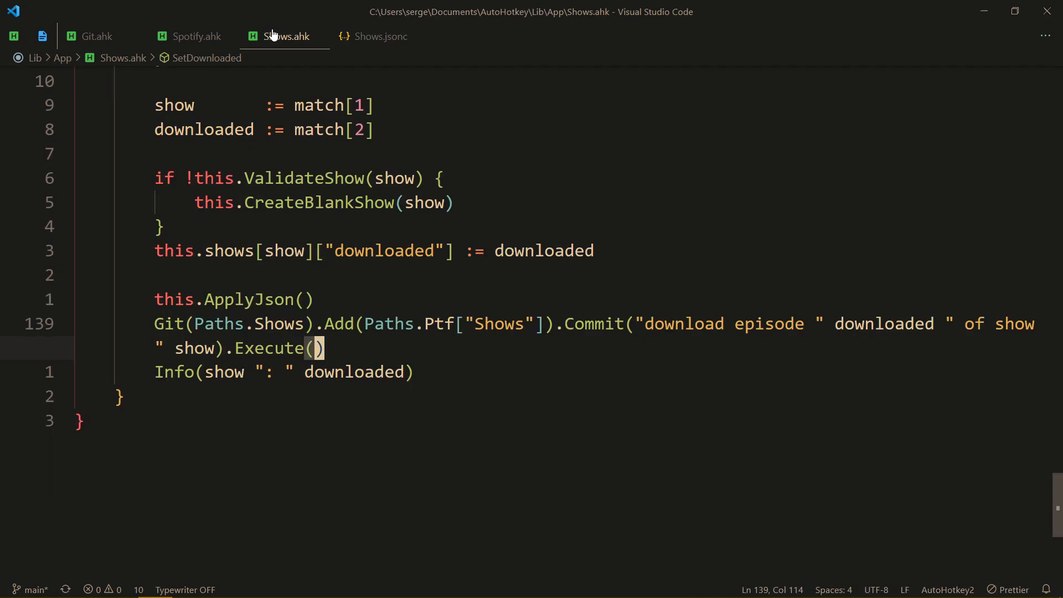
pyautogui.moveTo(283, 51)
pyautogui.write('P')
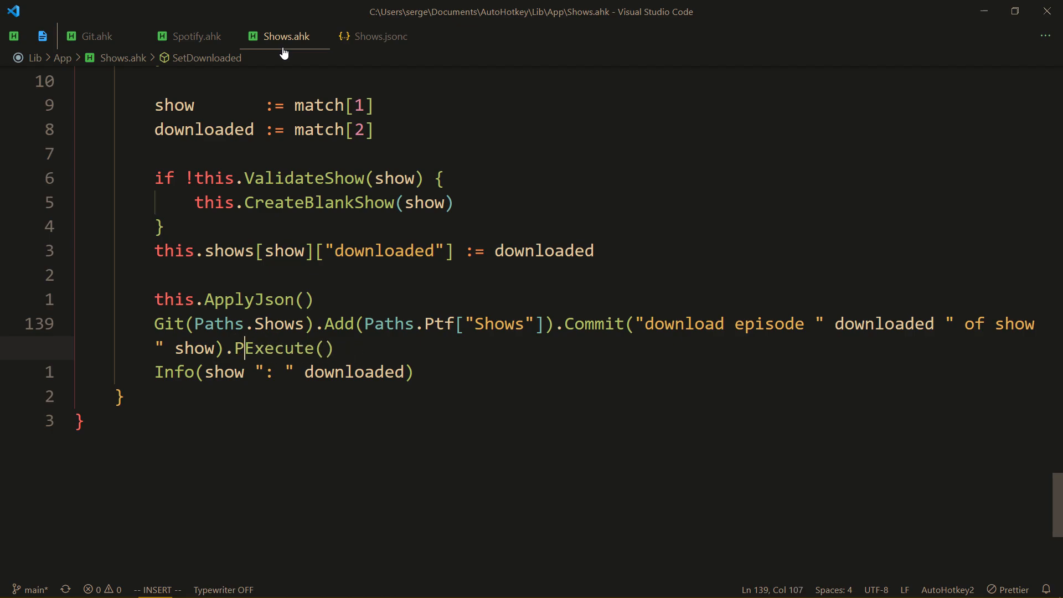
pyautogui.write('ush()')
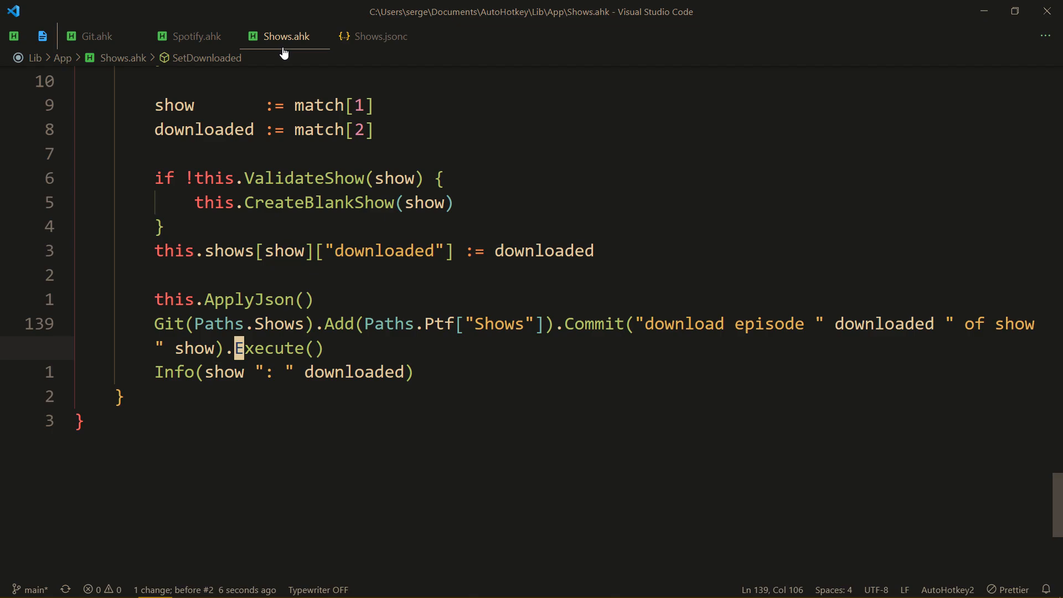
pyautogui.moveTo(259, 144)
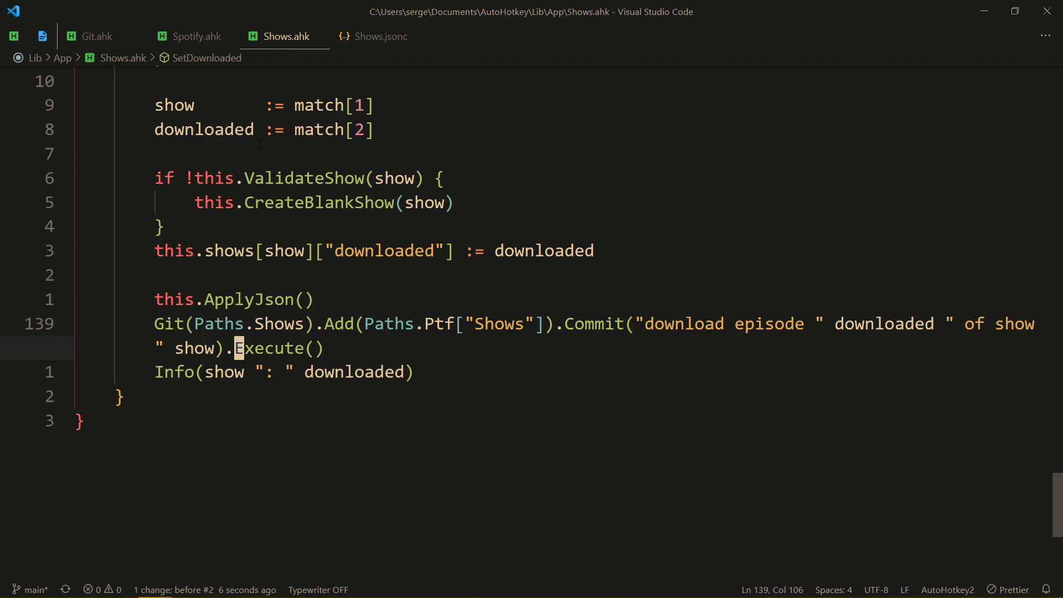
pyautogui.moveTo(305, 178)
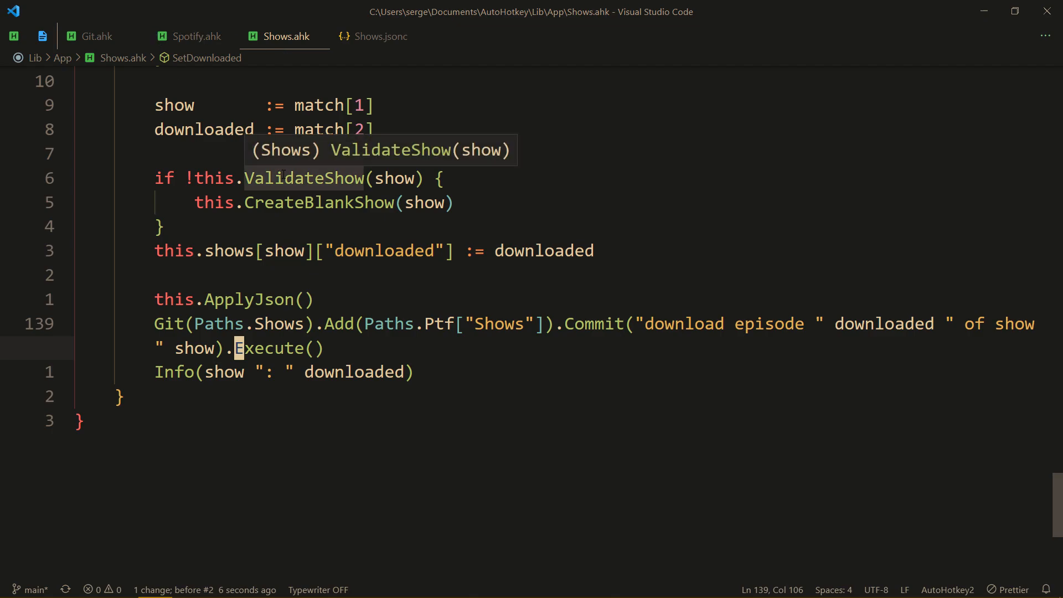
pyautogui.moveTo(329, 163)
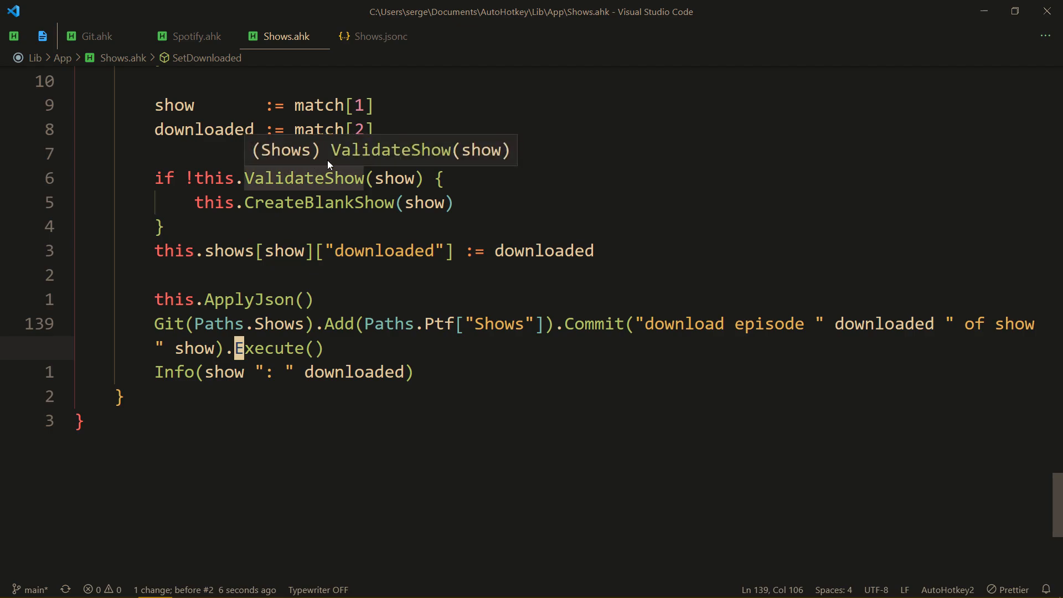
pyautogui.click(95, 36)
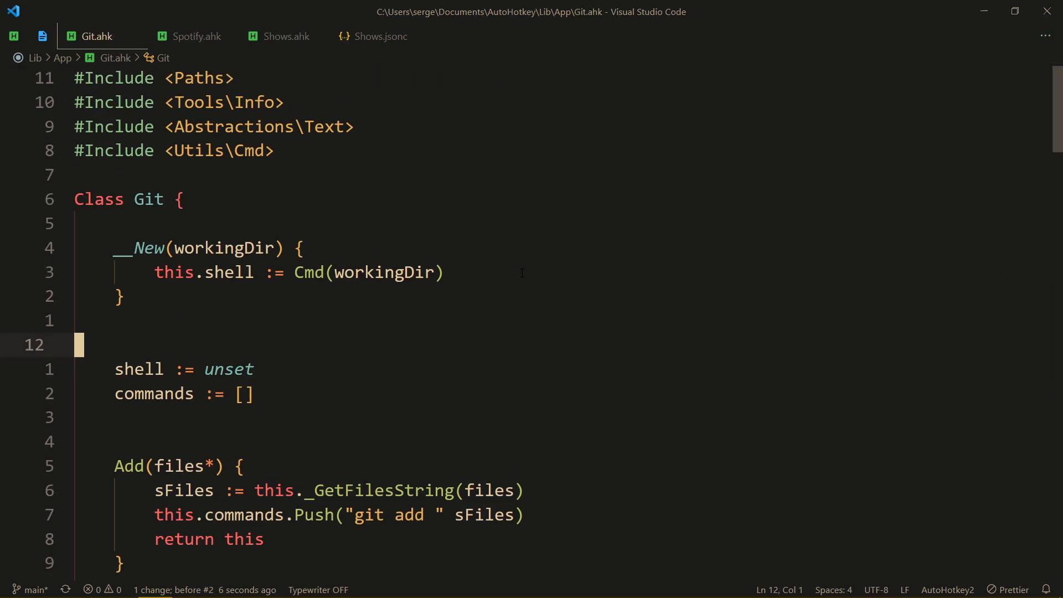
# Scroll Git.ahk down to the Push and Execute methods and _GetFilesString helper
pyautogui.scroll(-3)
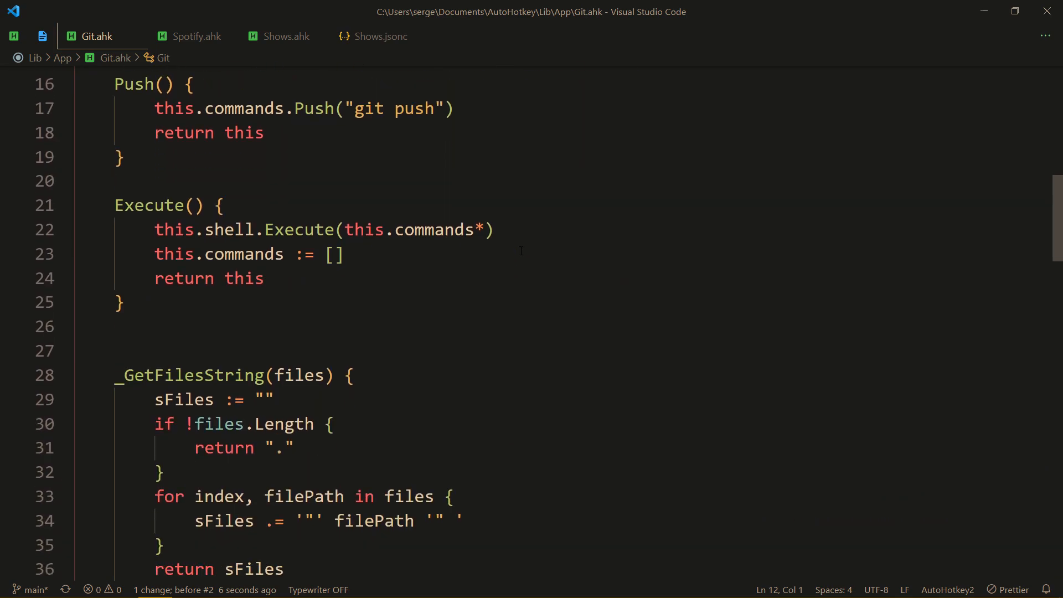
pyautogui.moveTo(450, 211)
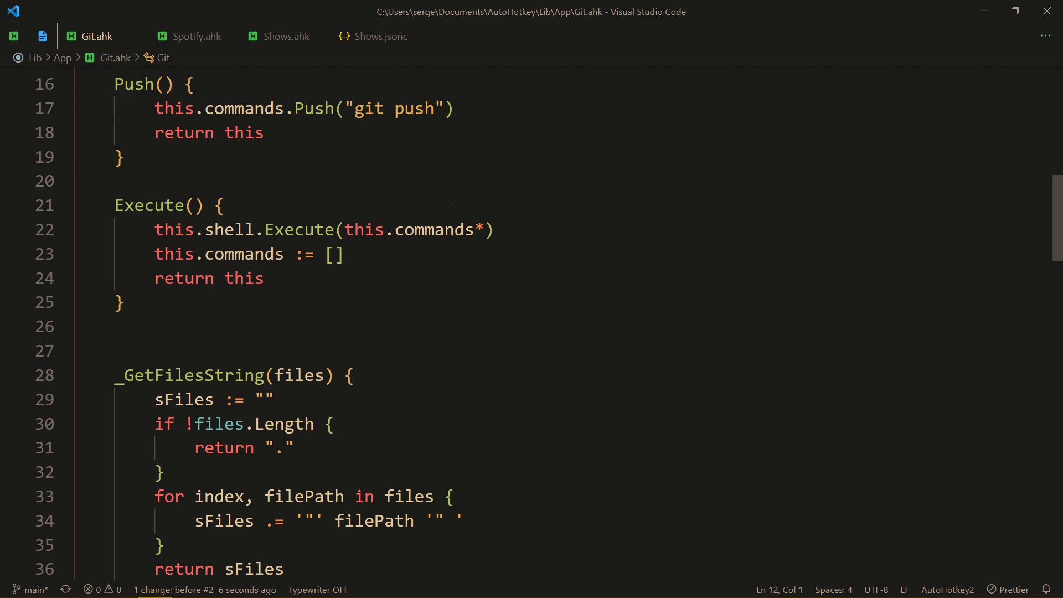